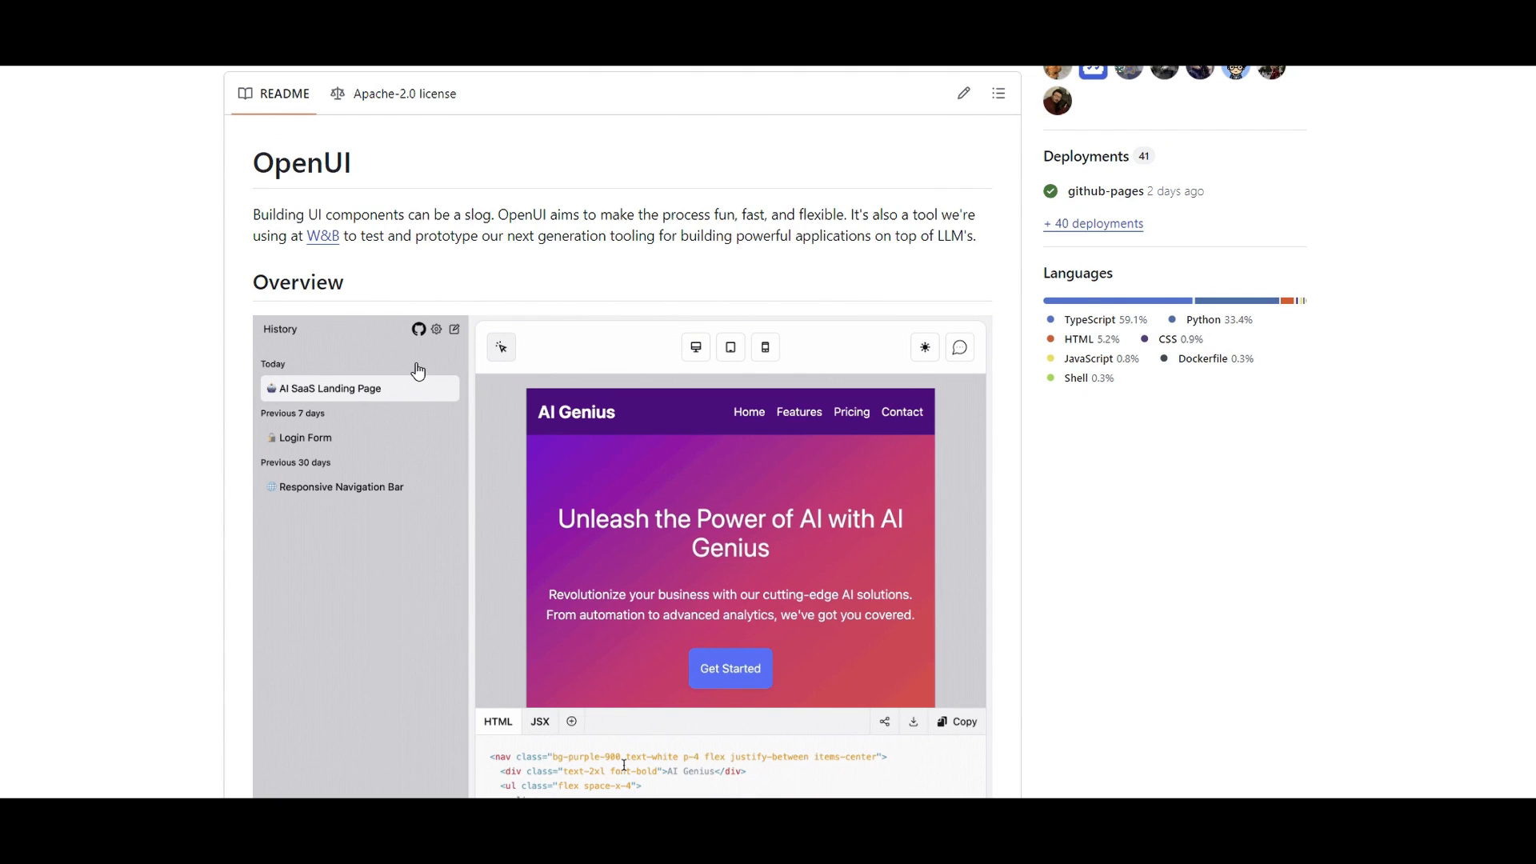
# Scroll the GitHub README and enter the prompt 'Let's make this really pop and animate it!'
pyautogui.click(730, 346)
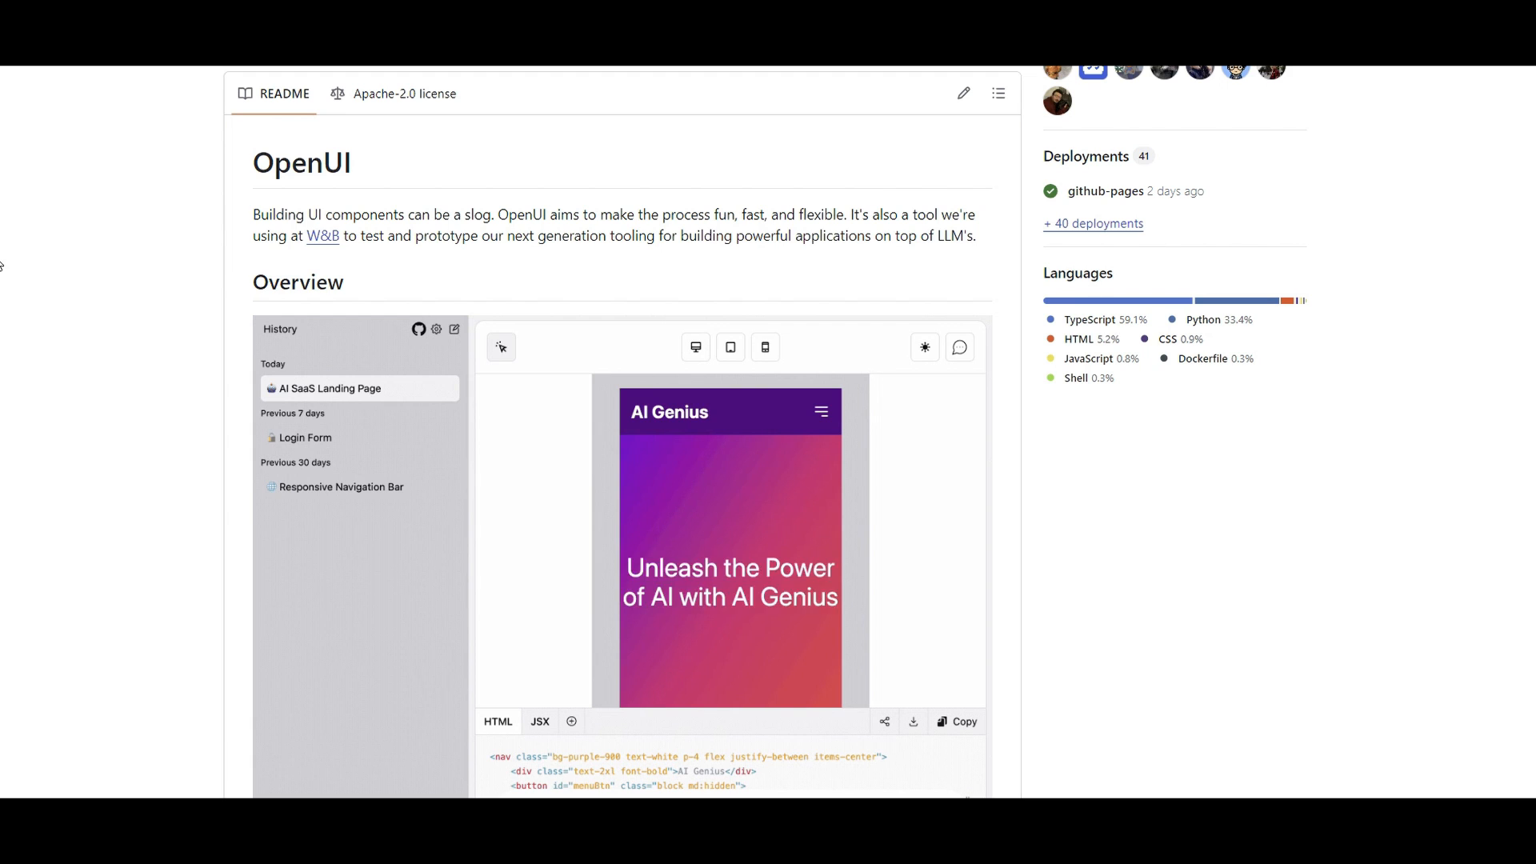
pyautogui.scroll(-3)
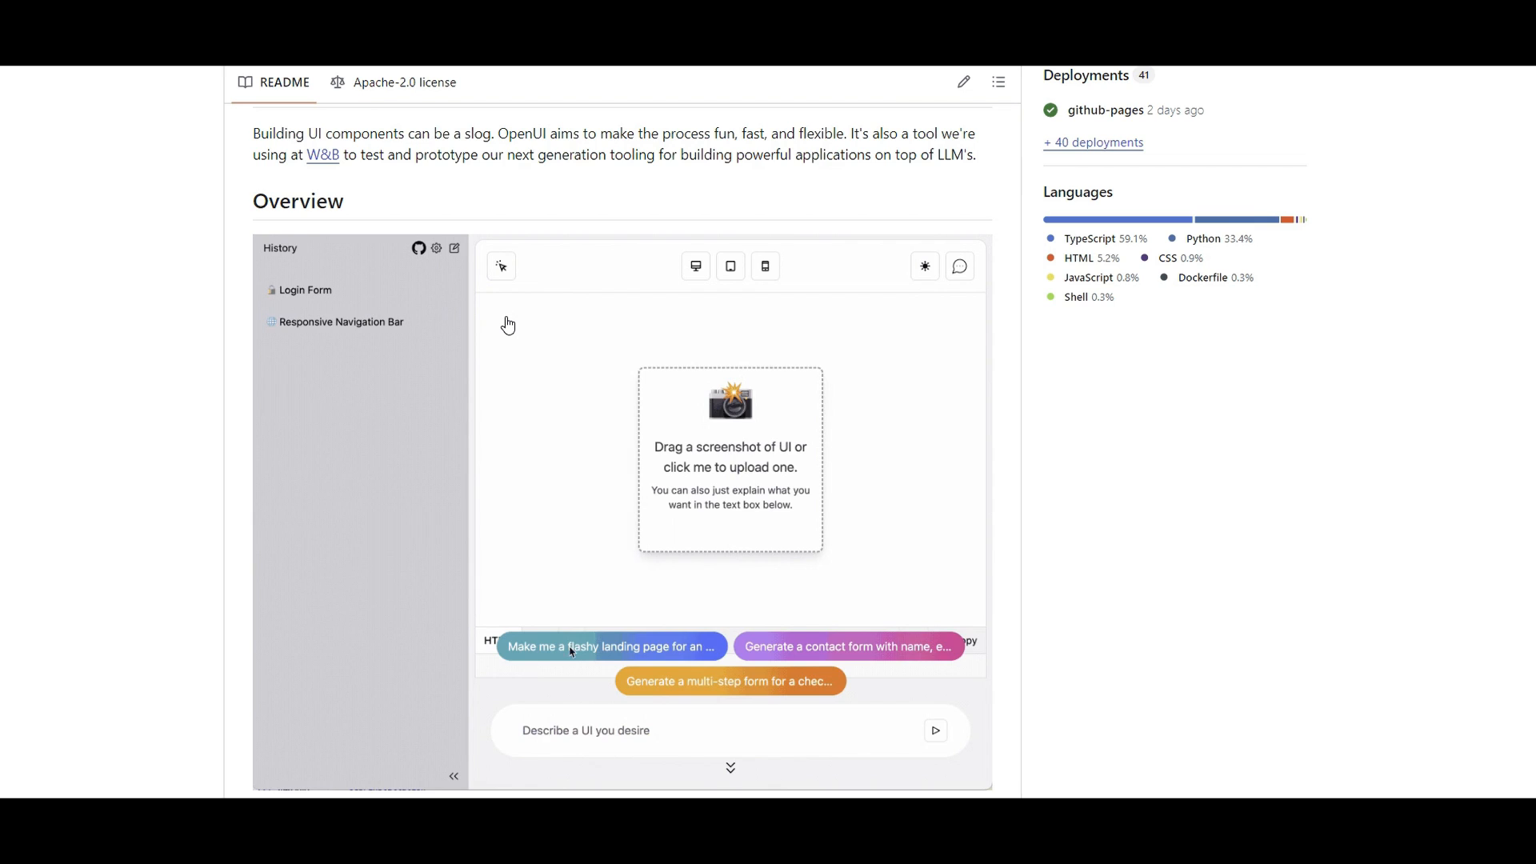
pyautogui.click(607, 646)
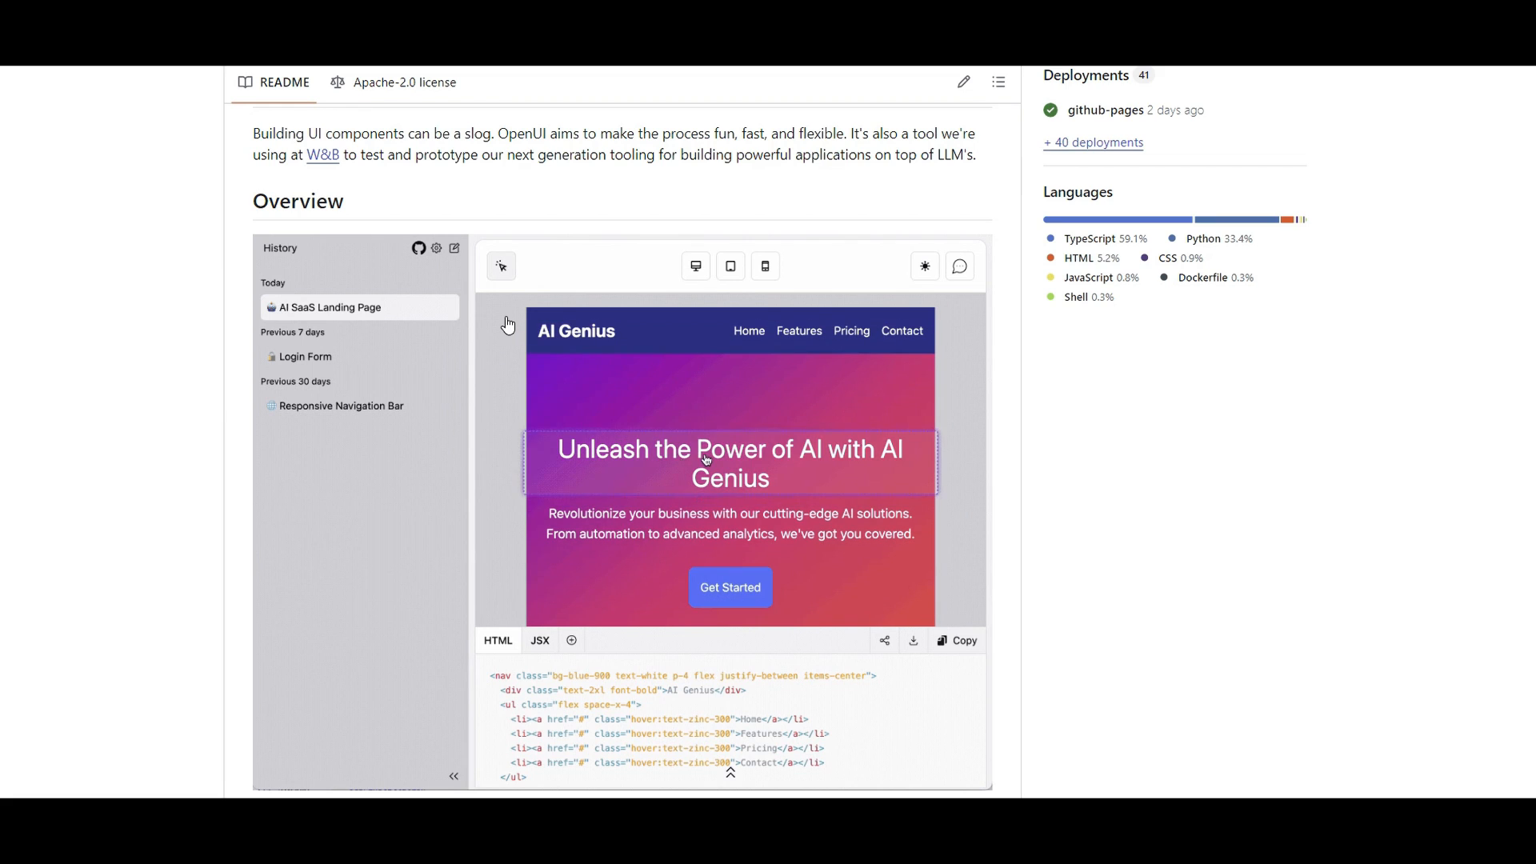
pyautogui.write("Let's make this really")
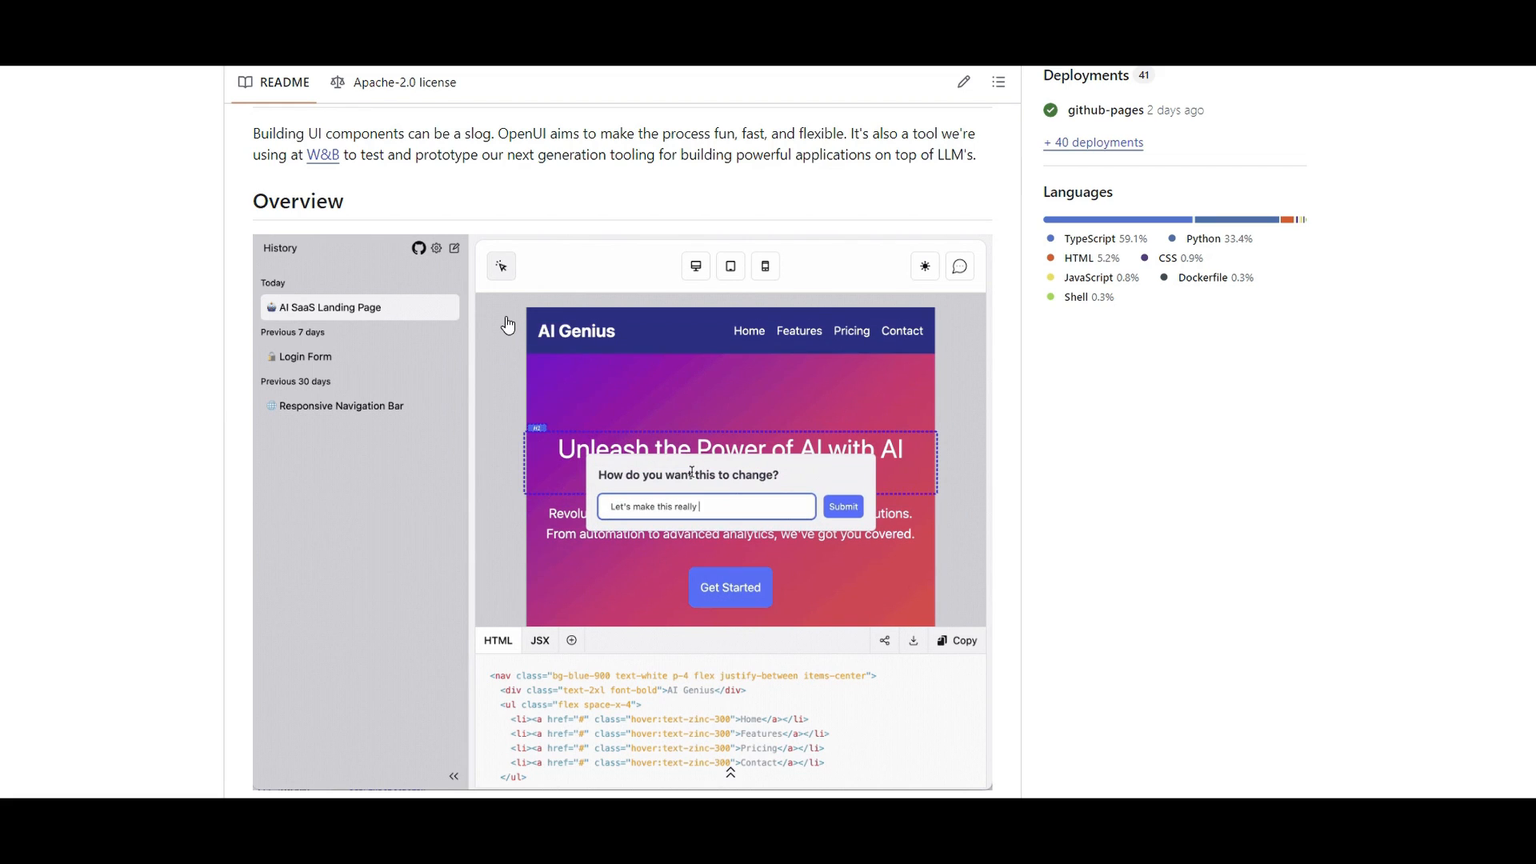
pyautogui.write('pop and animate it!')
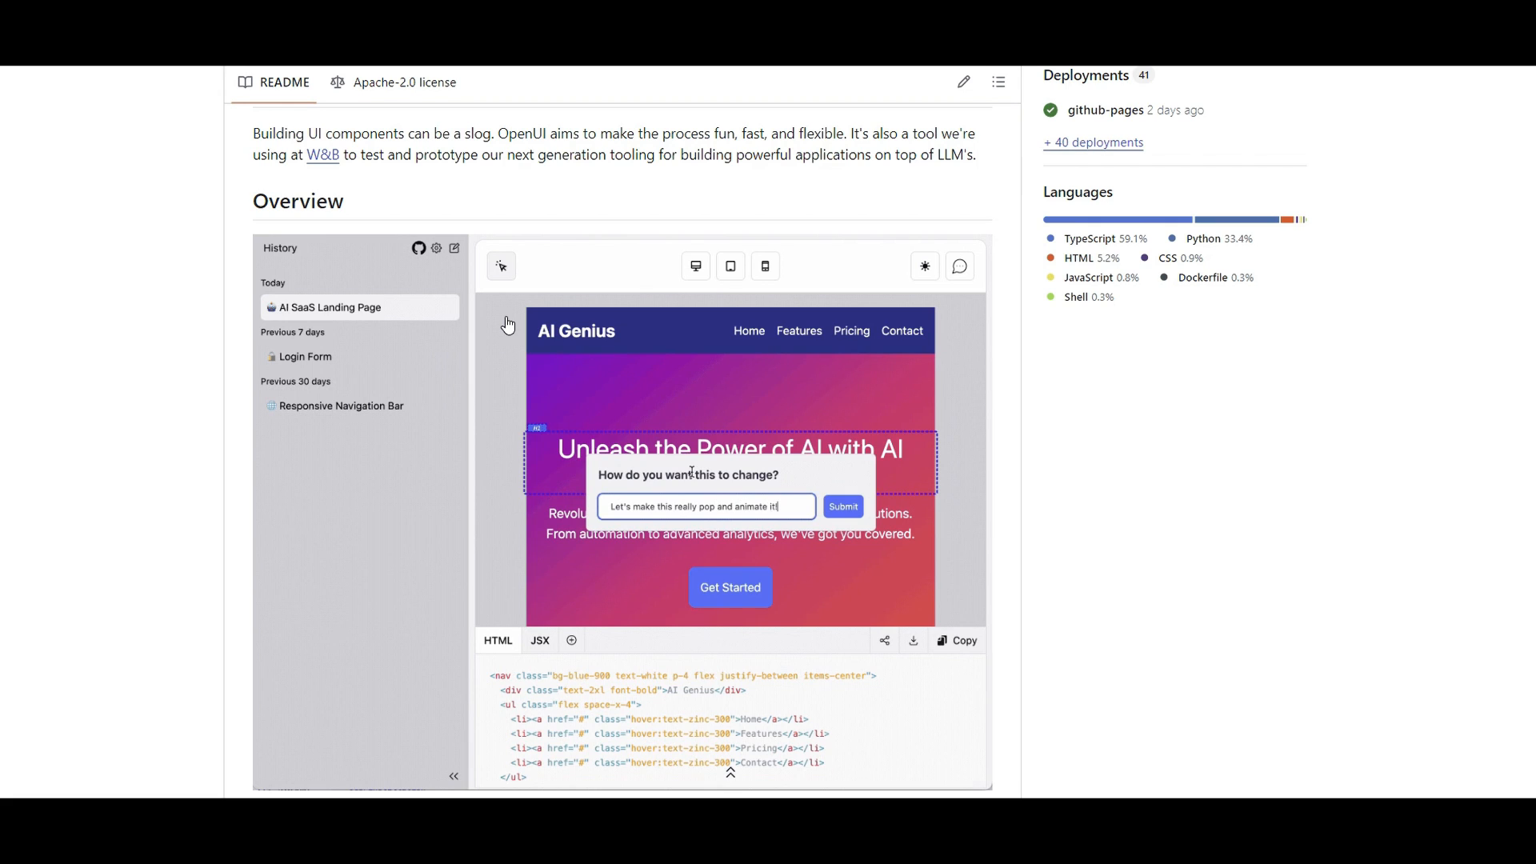
# Enter the prompt 'Love the nav bar to something more purple?'
pyautogui.click(841, 507)
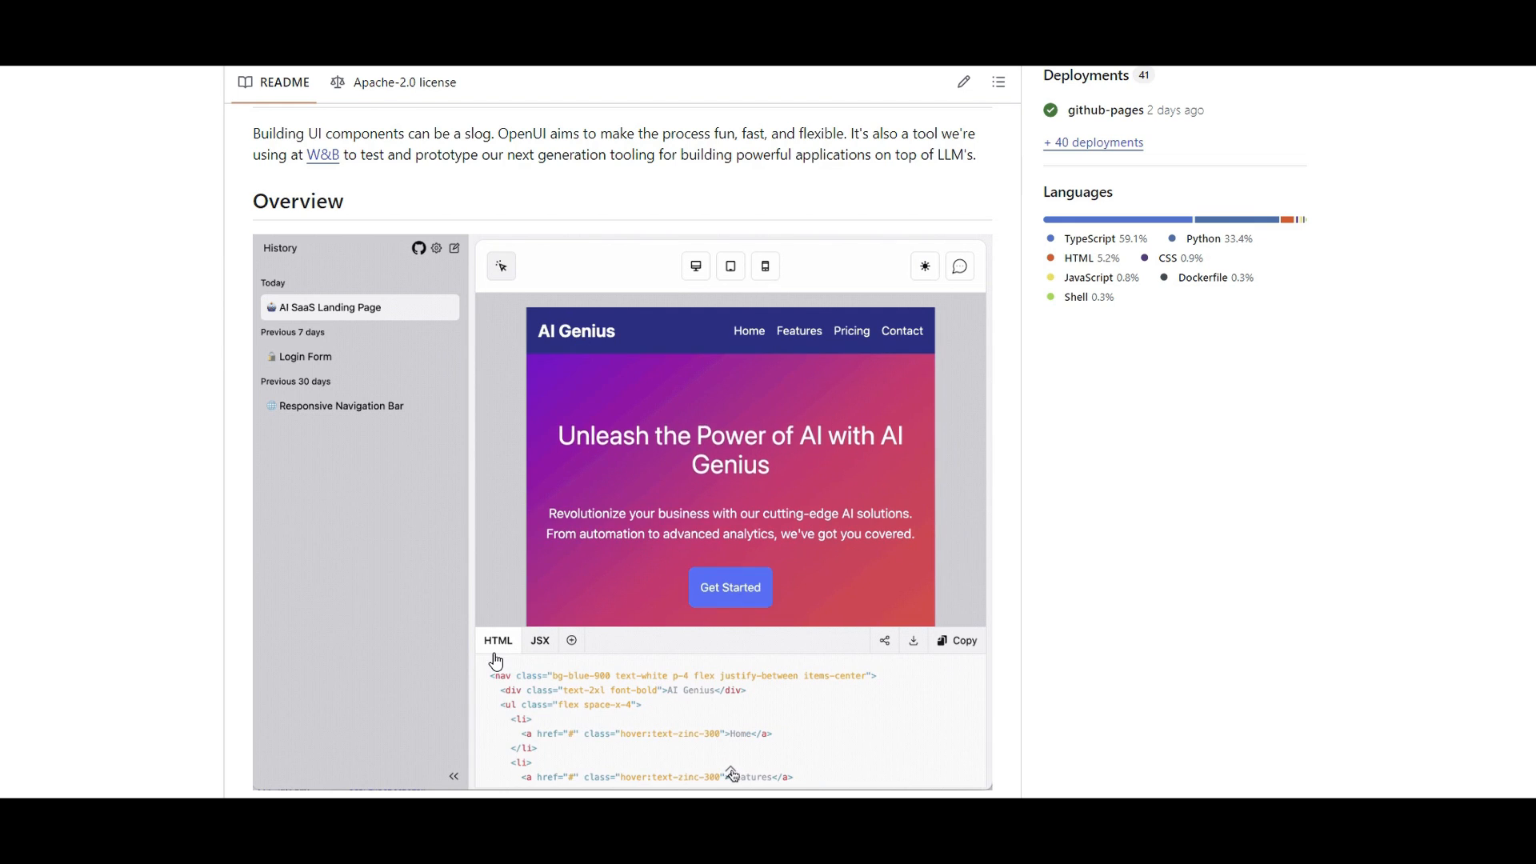
pyautogui.write('Love it, maybe change the color of')
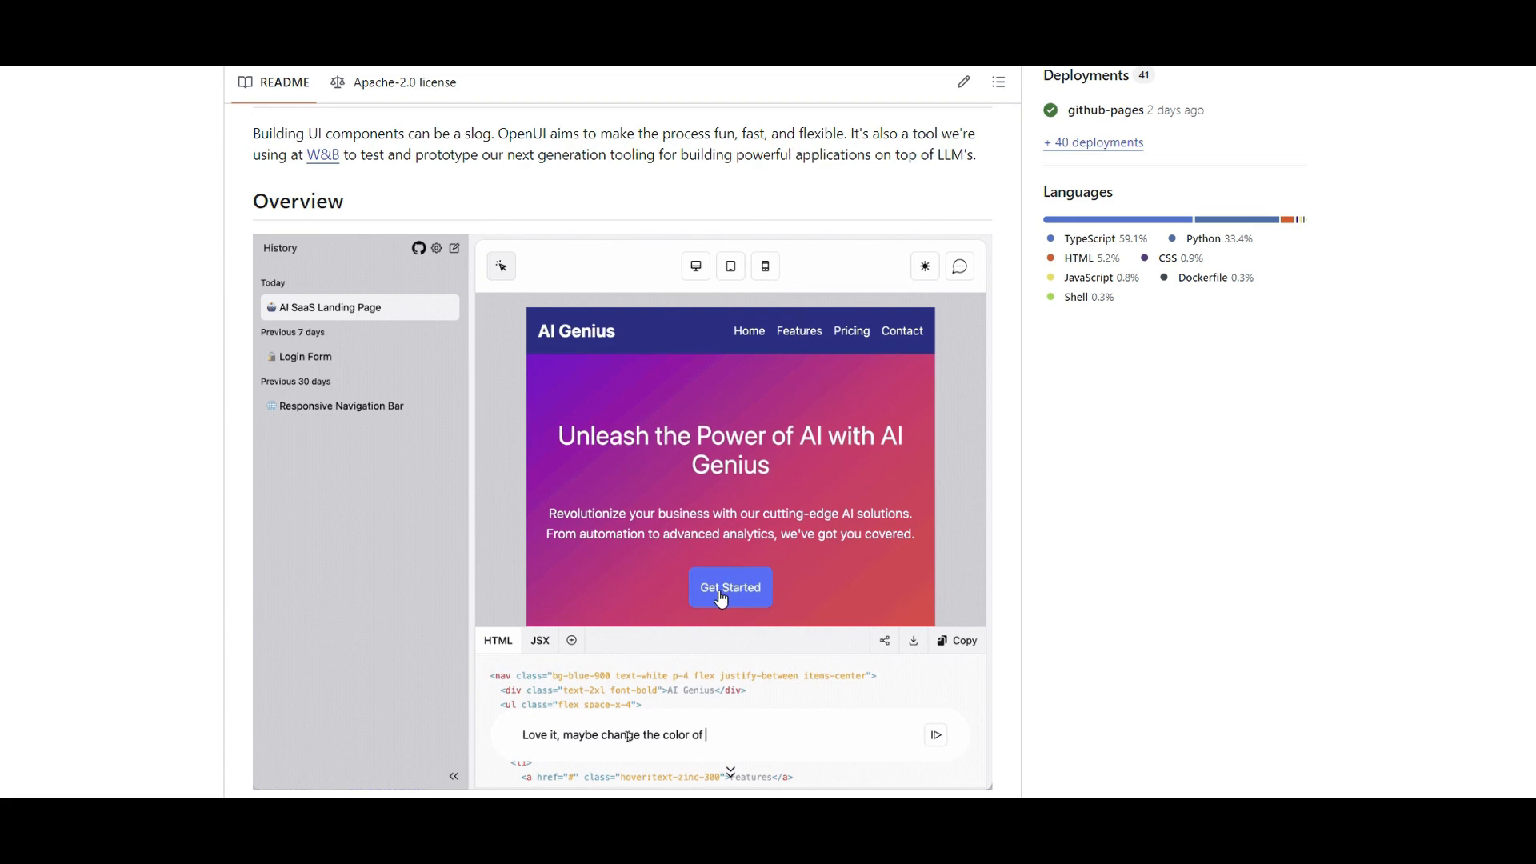
pyautogui.write('the nav bar to something')
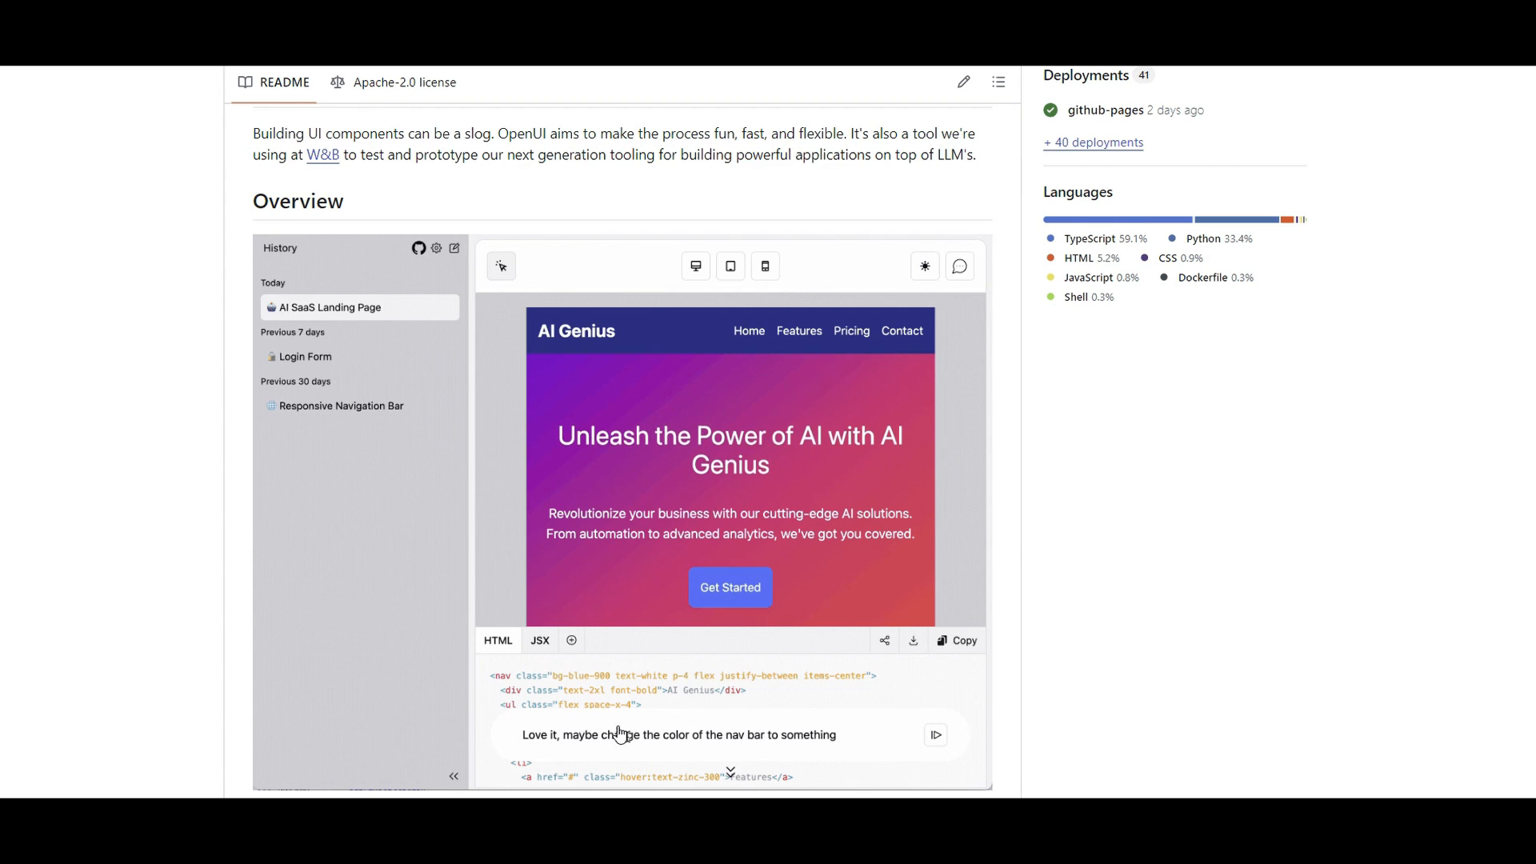
pyautogui.write('more purple?')
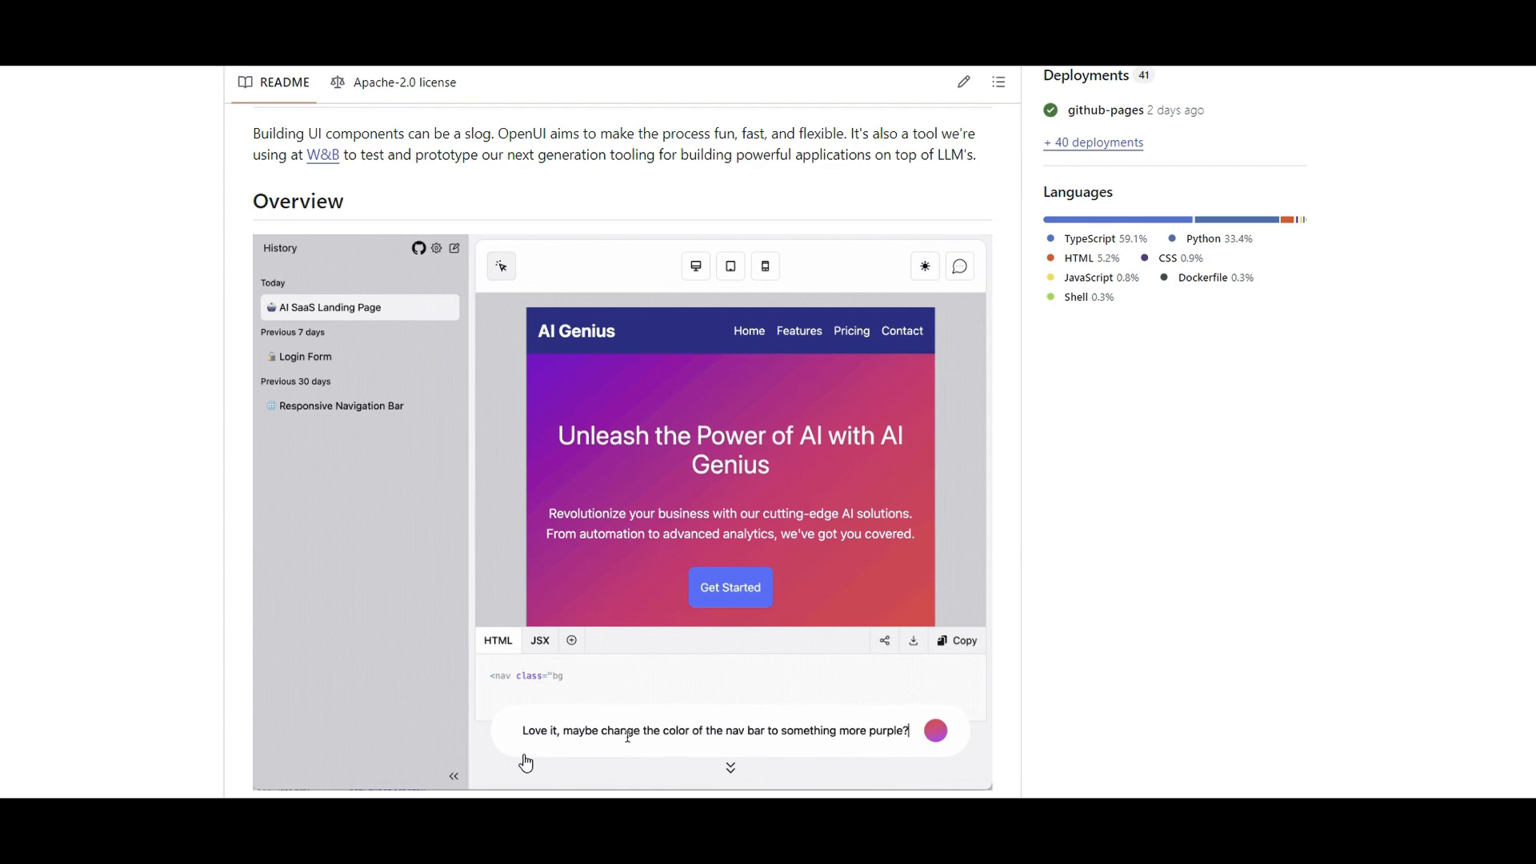
pyautogui.click(934, 733)
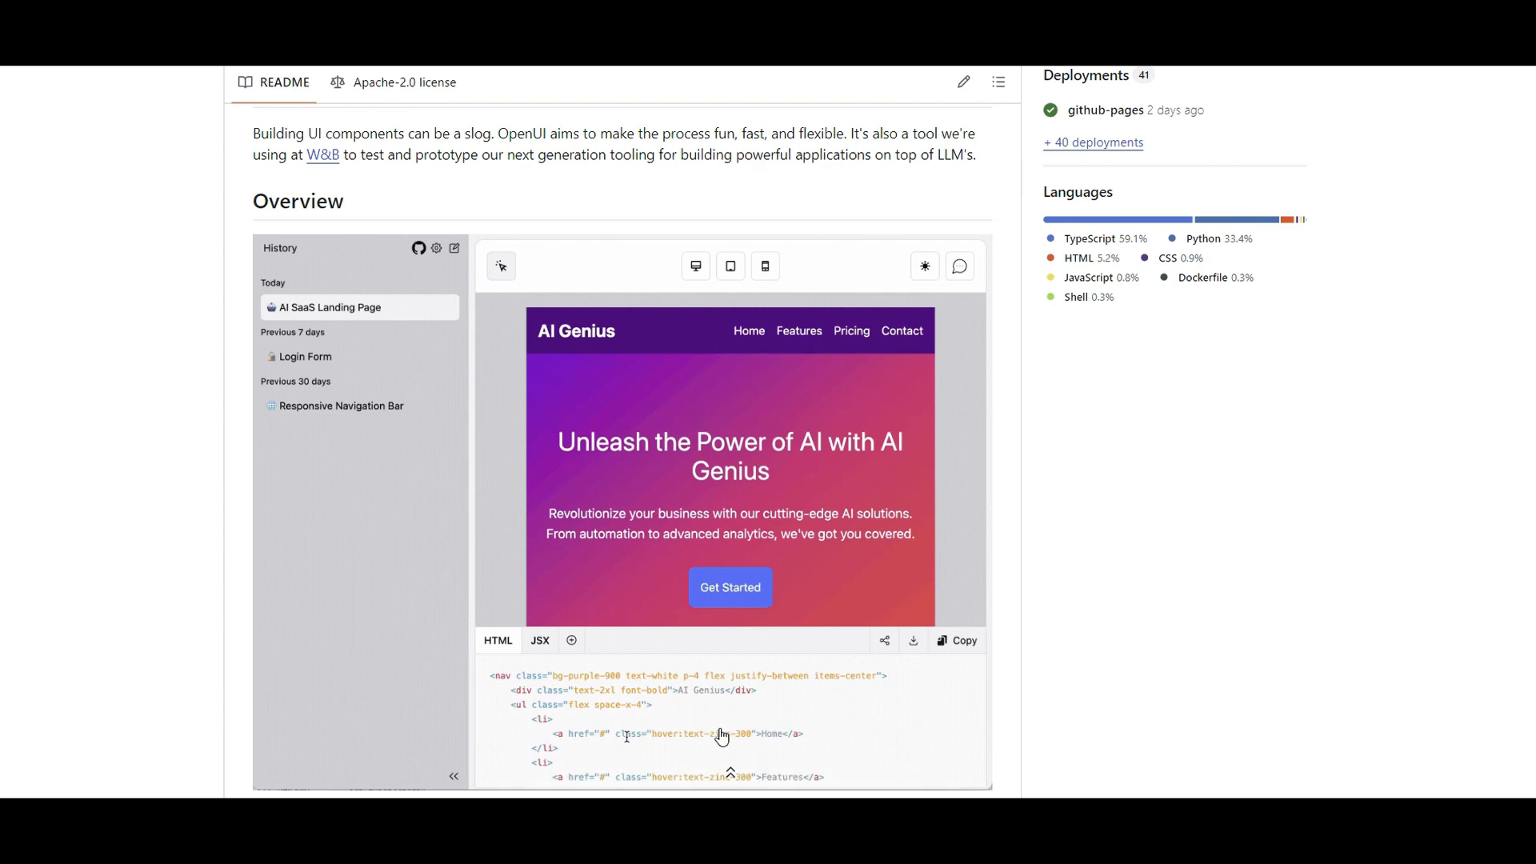
# Enter 'work on mobile' and 'Love it, maybe change the color of the nav bar to'
pyautogui.click(765, 266)
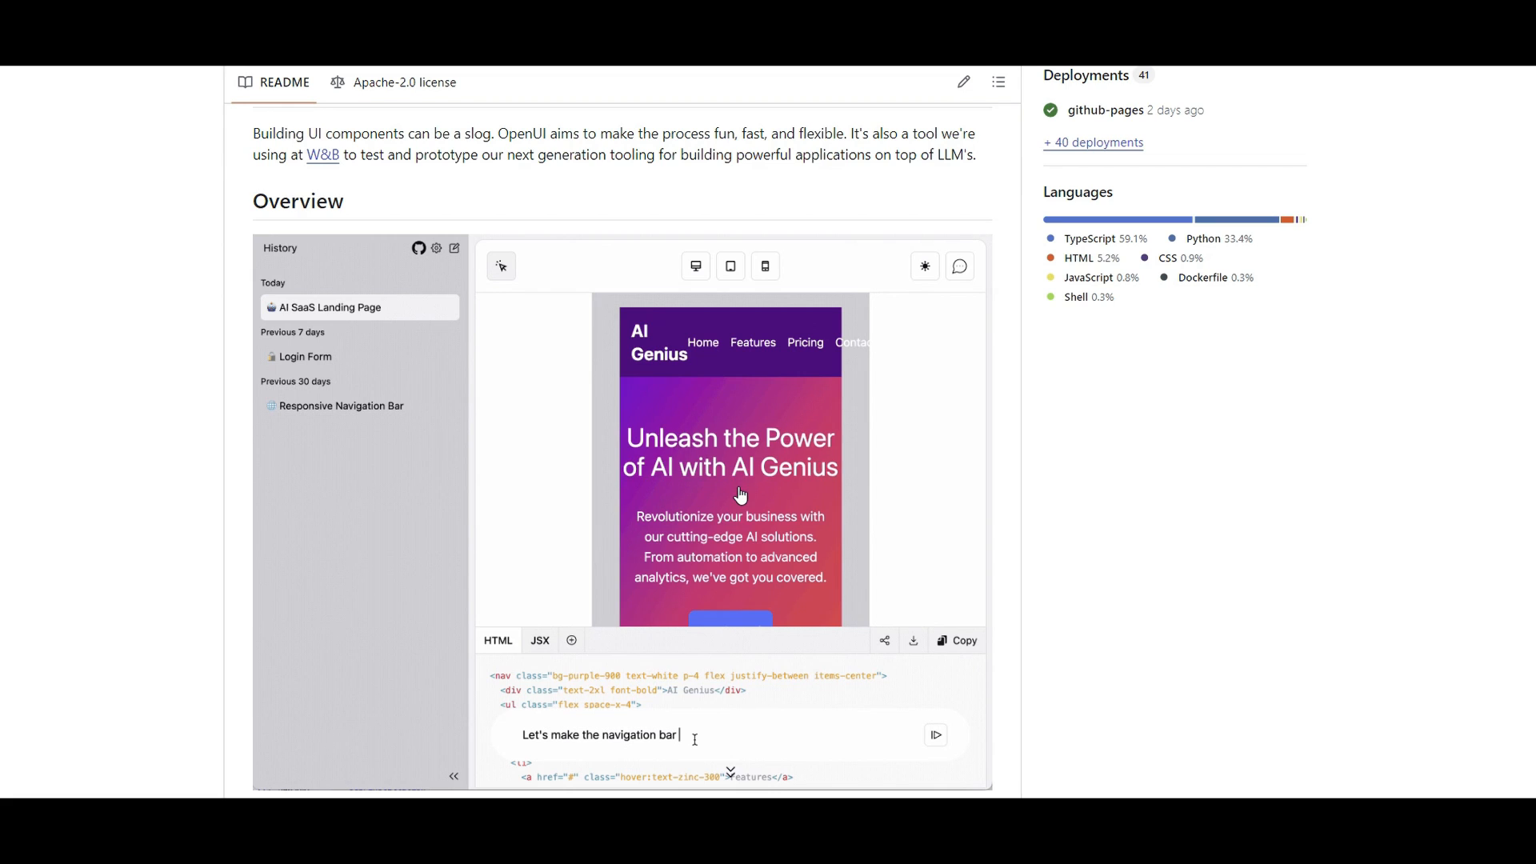
pyautogui.write('work on mobile')
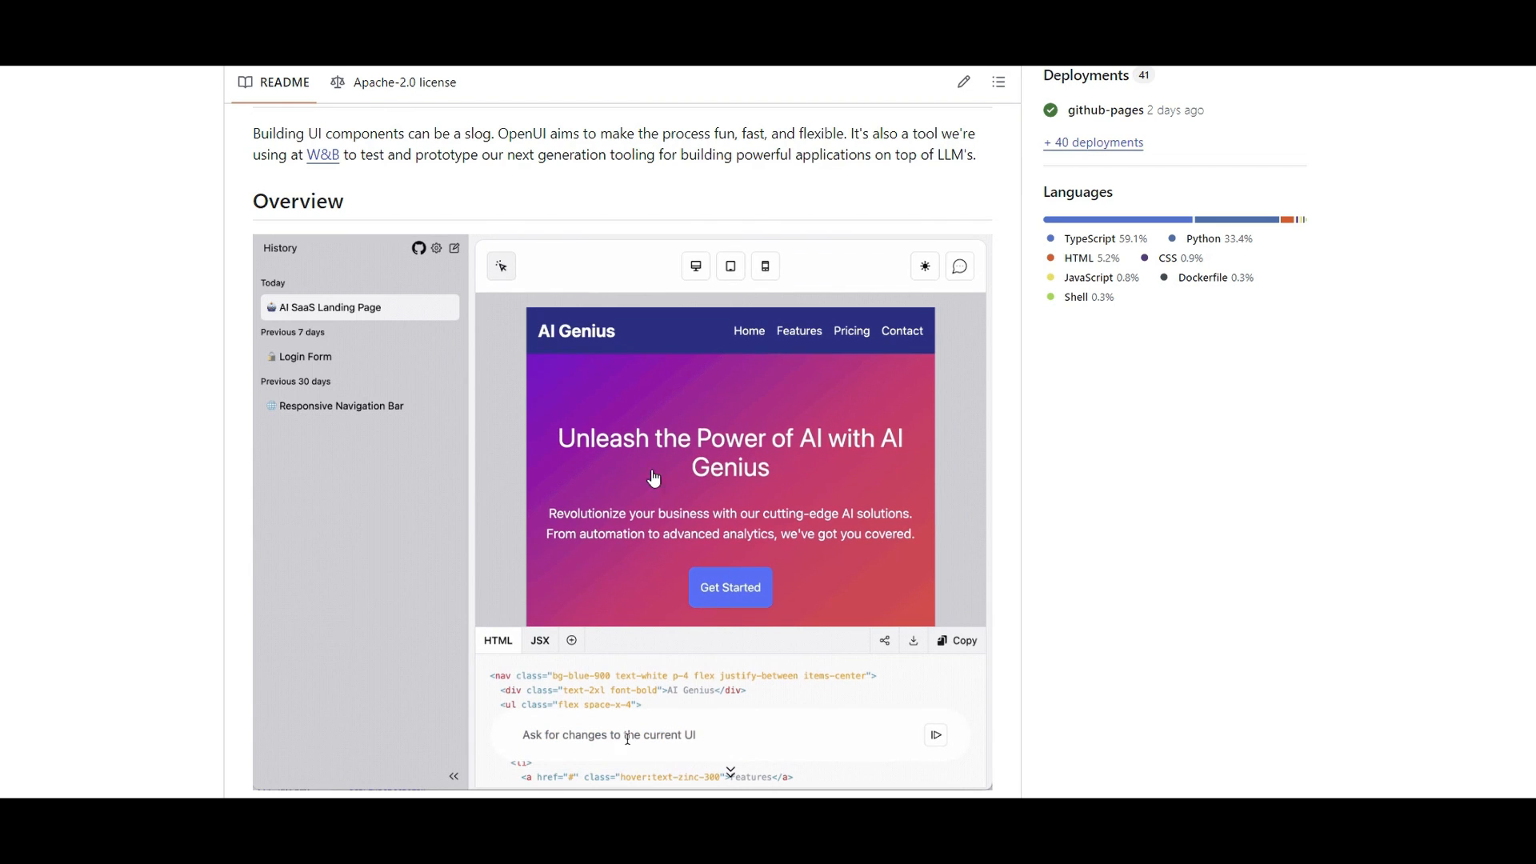
pyautogui.write('Love it, maybe change t')
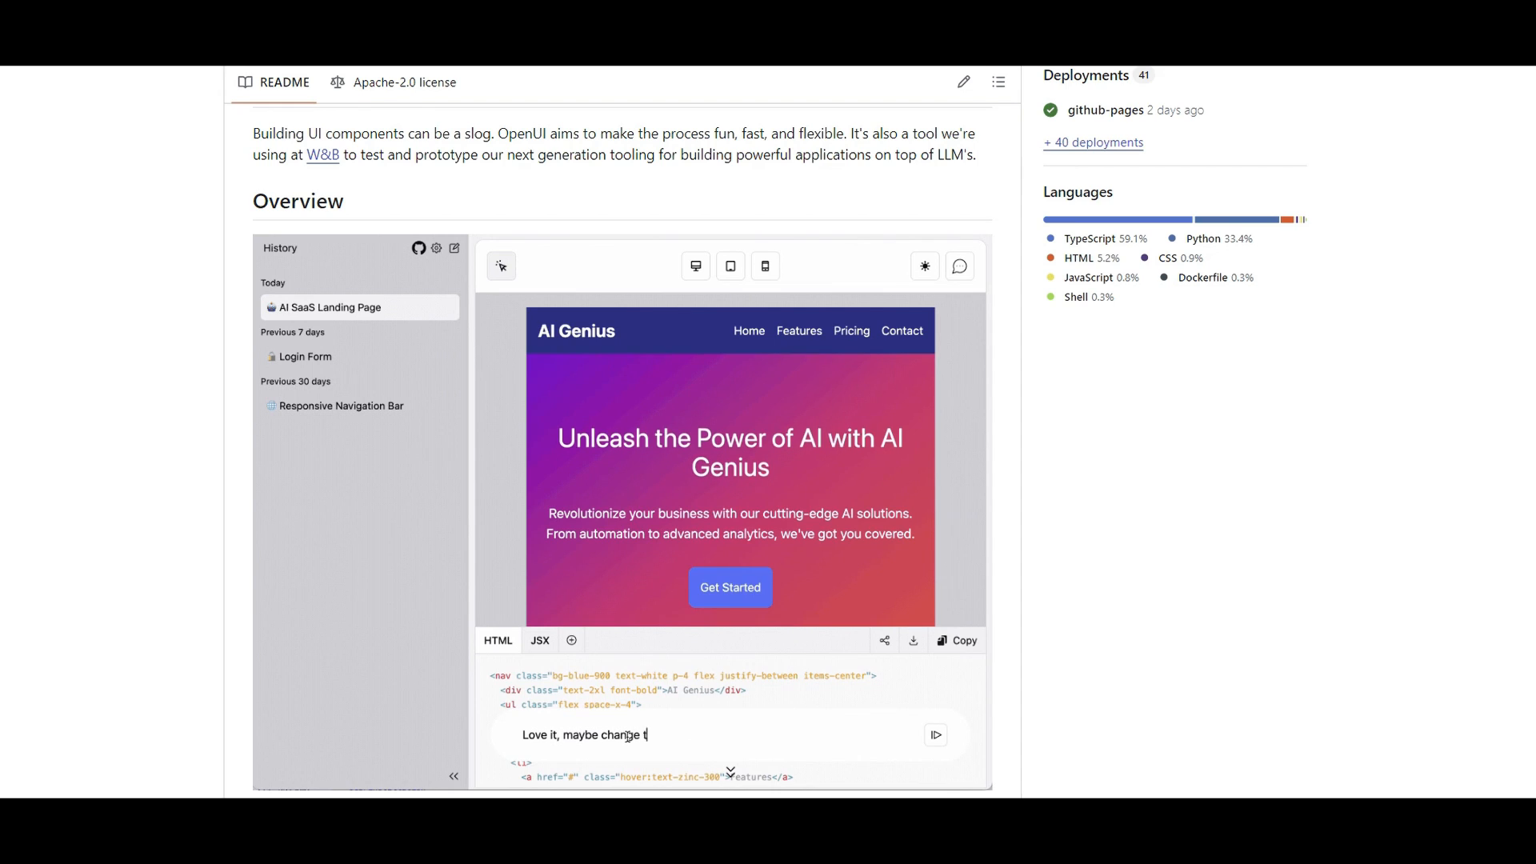
pyautogui.write('he color of the nav bar to')
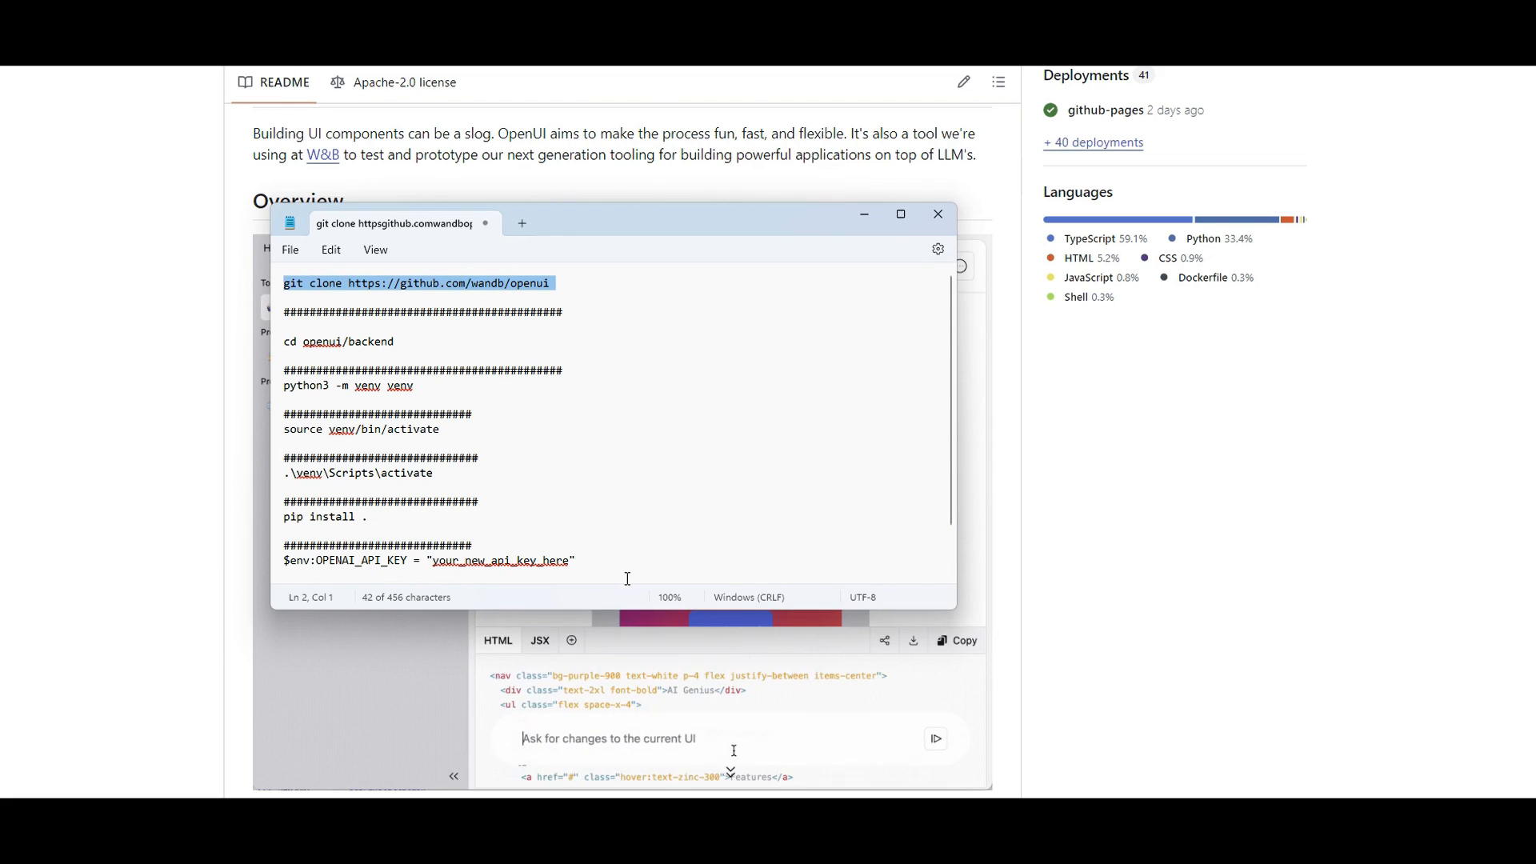
# Enter nav-bar prompts 'Let's make the navig' and 'Love it, maybe change the color of the nav'
pyautogui.write("Let's make the navig")
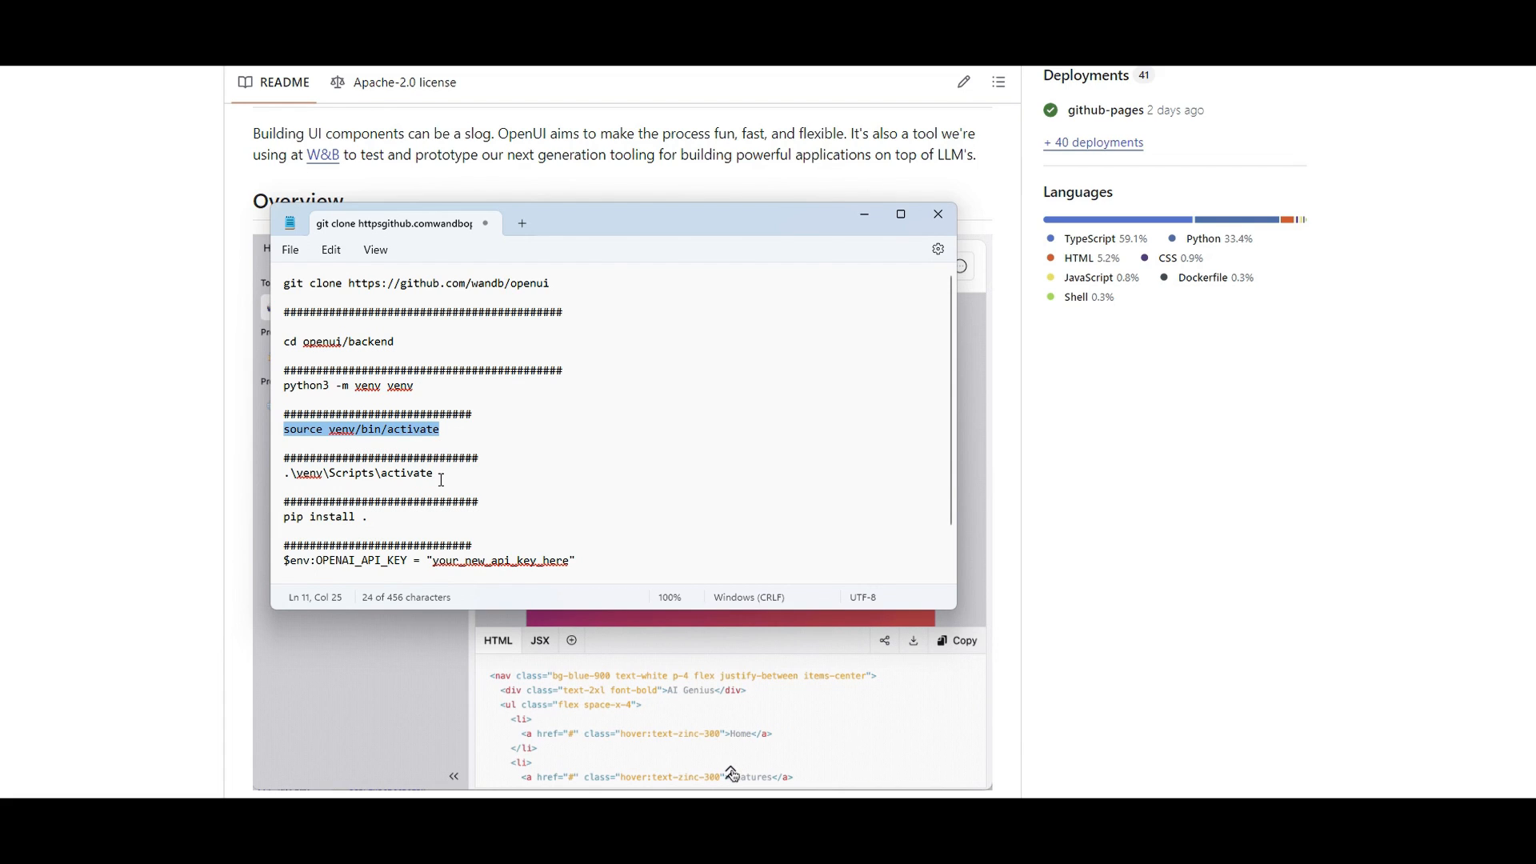
pyautogui.write('Love it, ma')
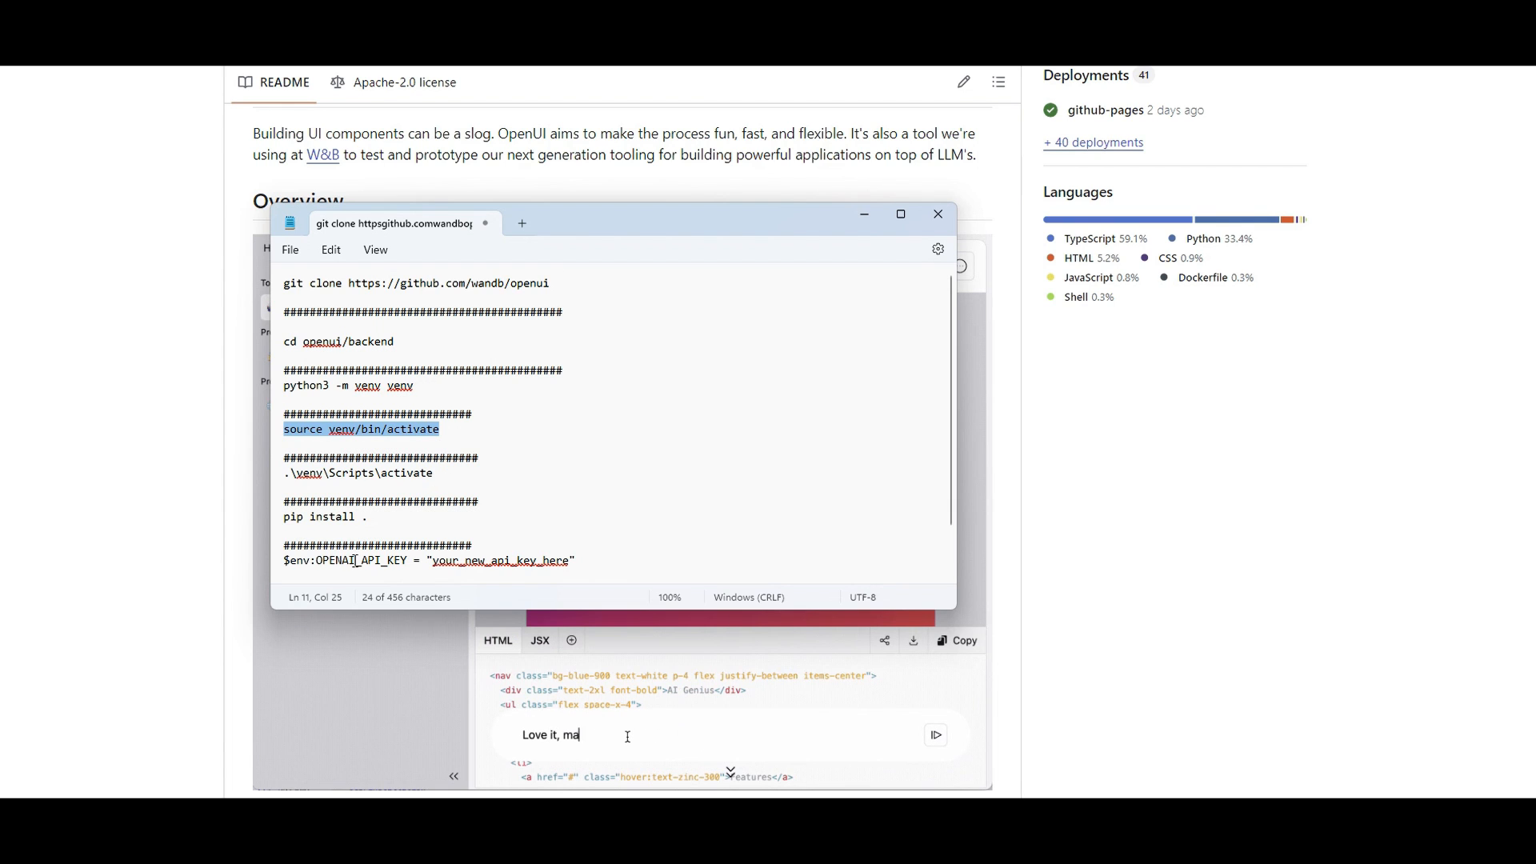
pyautogui.write('ybe change the color of the nav')
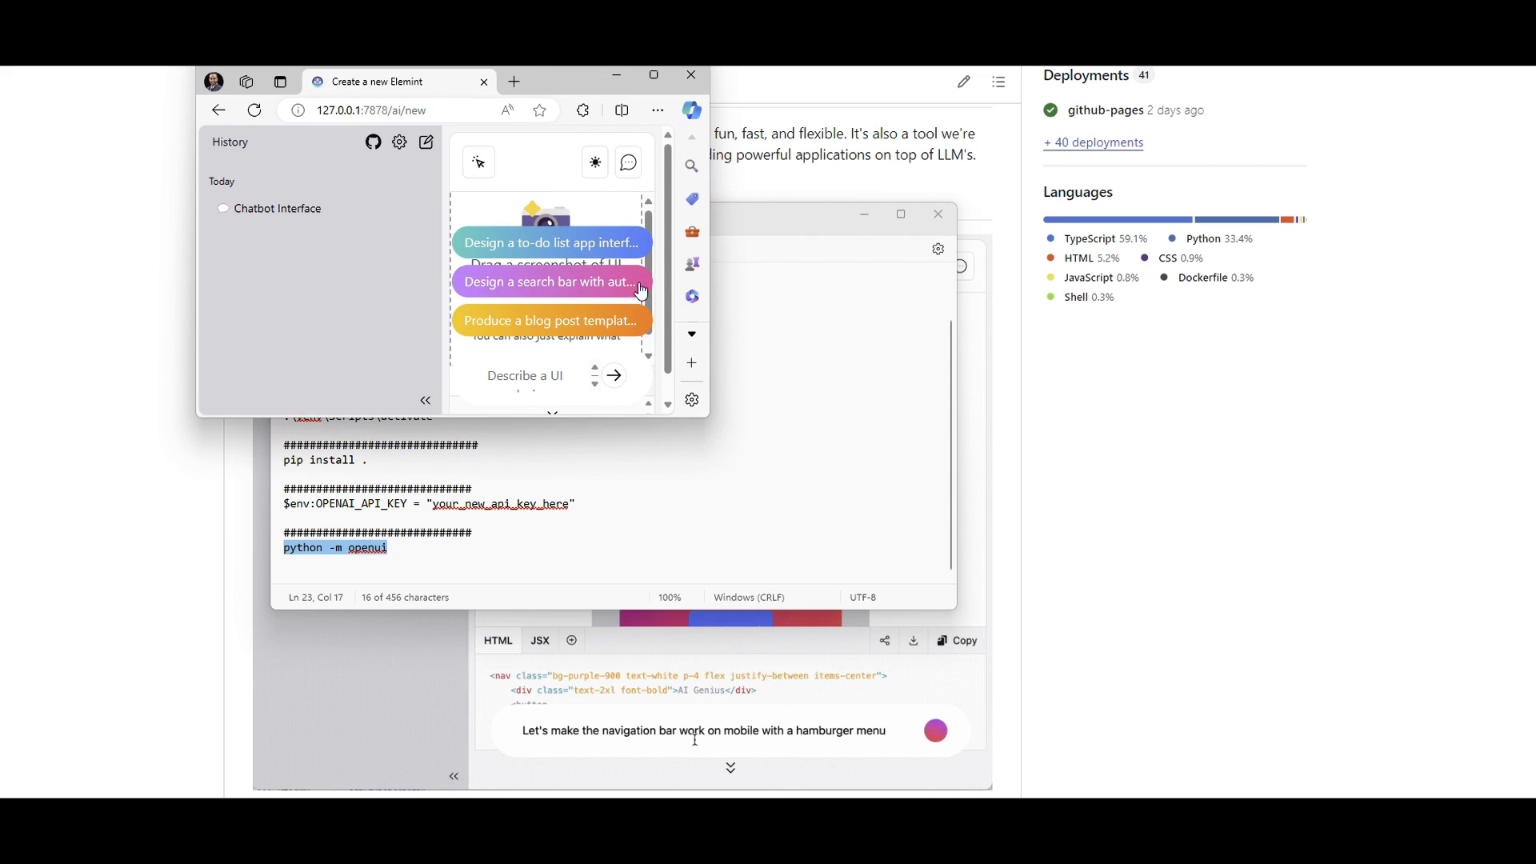
# Generate the To-Do List App from its suggestion, then request a green background
pyautogui.click(653, 74)
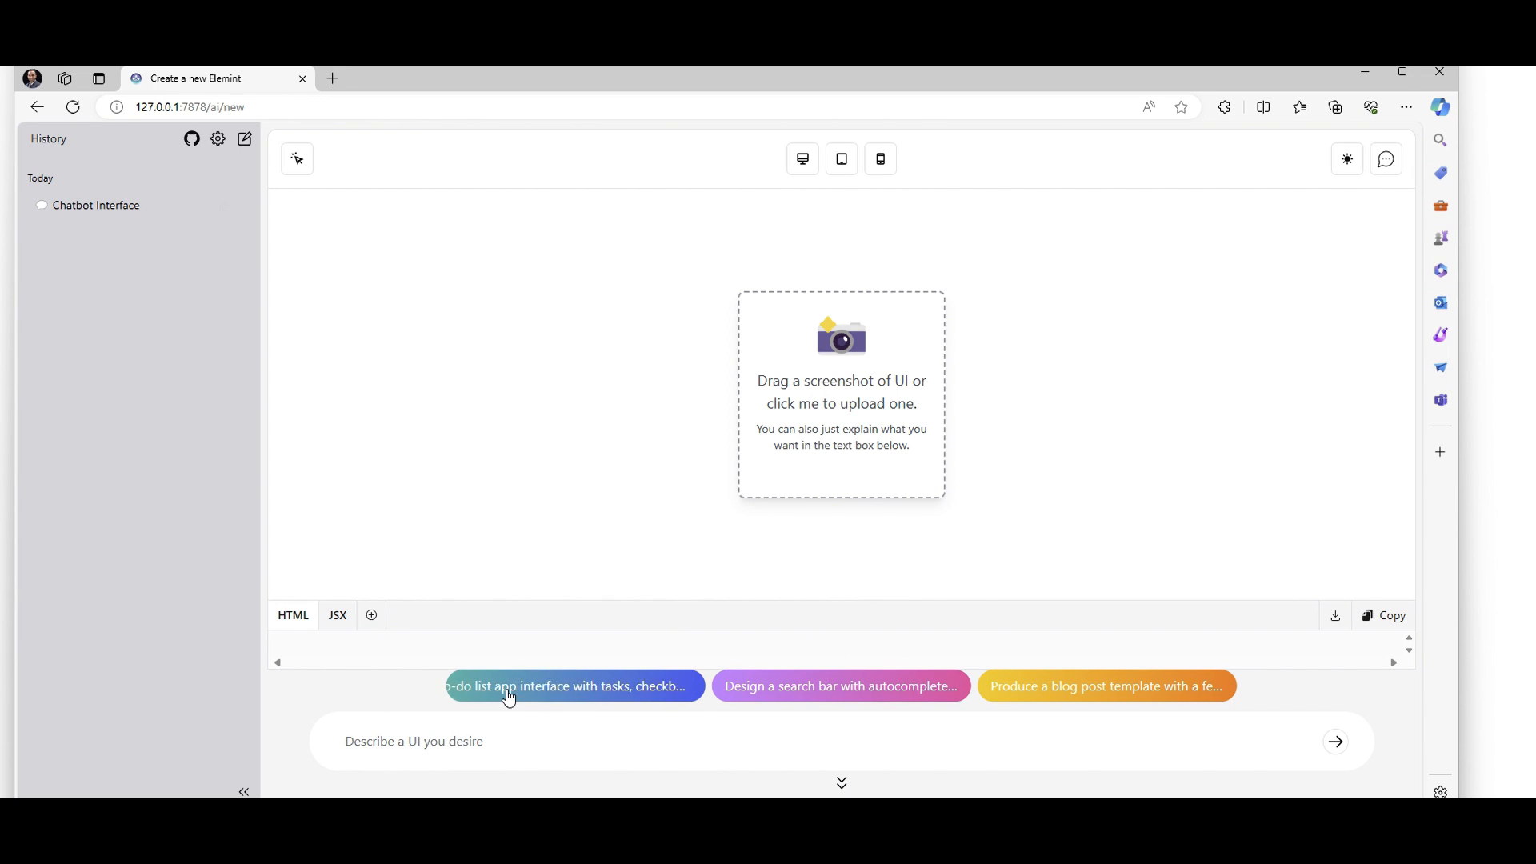
pyautogui.click(574, 685)
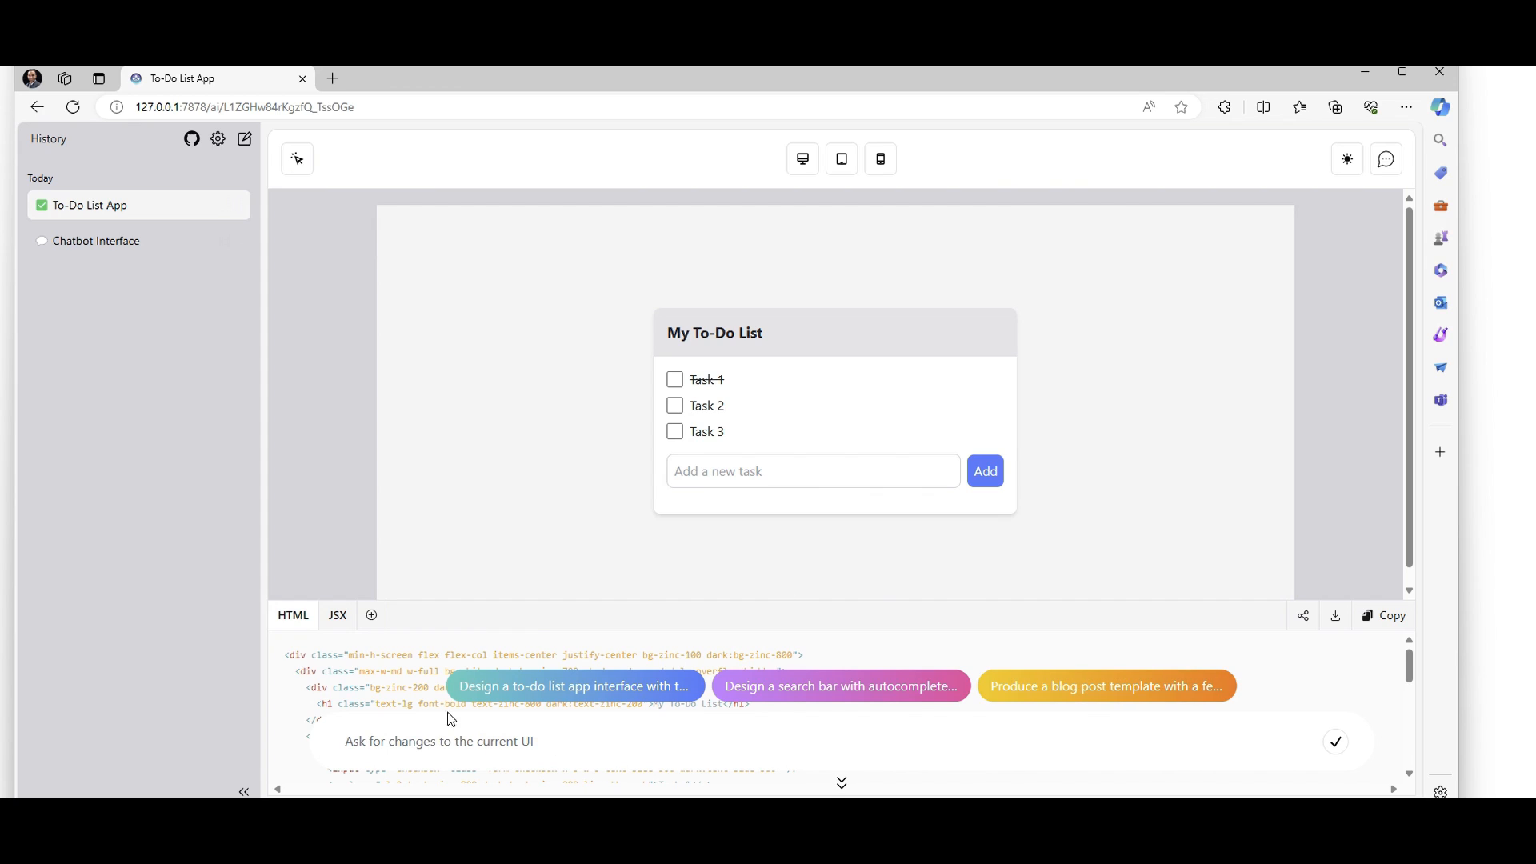
pyautogui.click(440, 742)
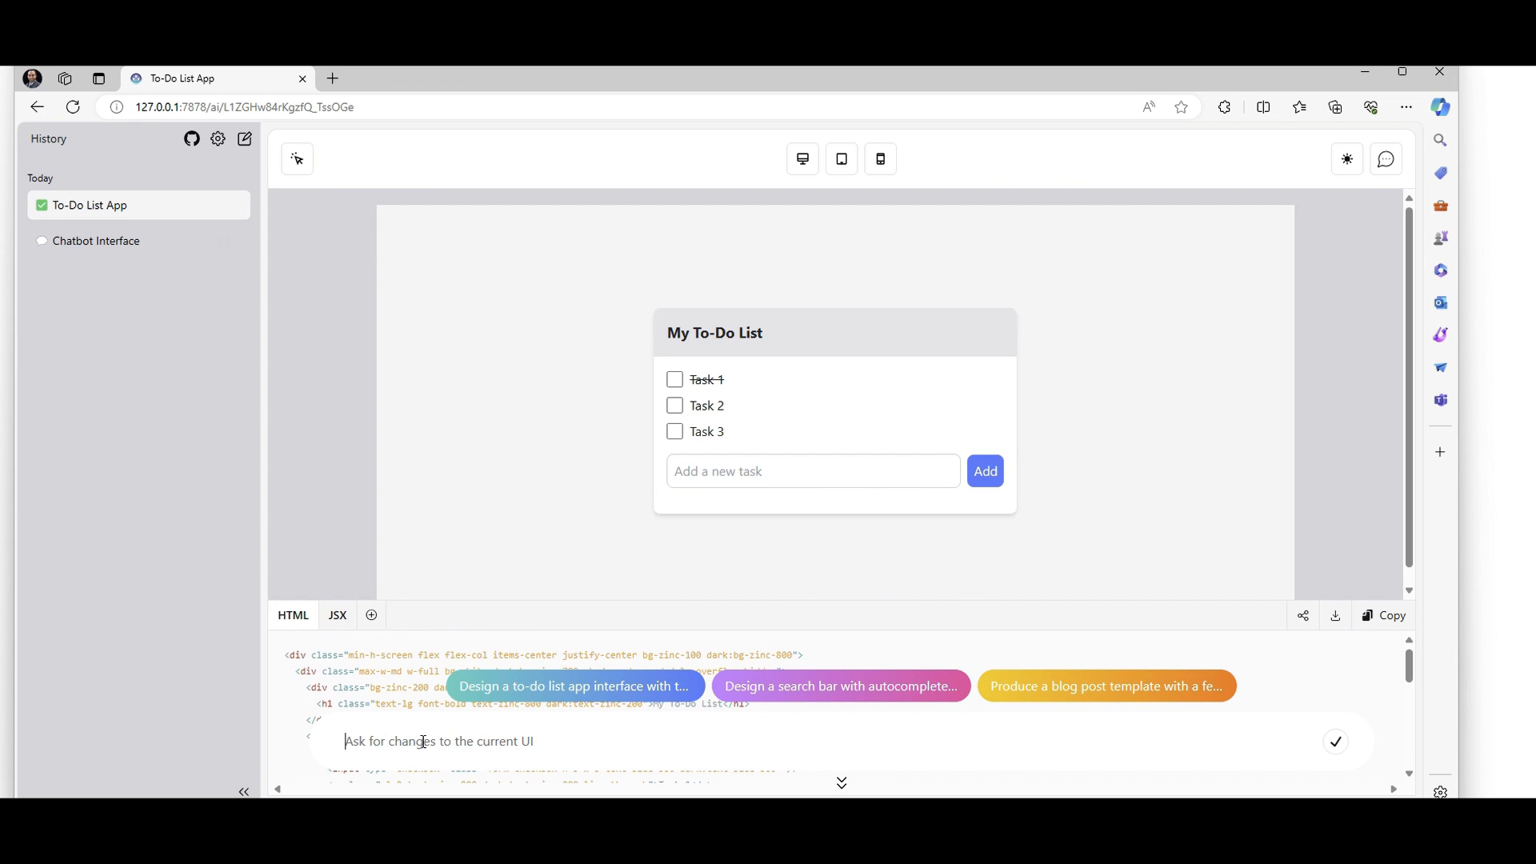
pyautogui.write('change the bav')
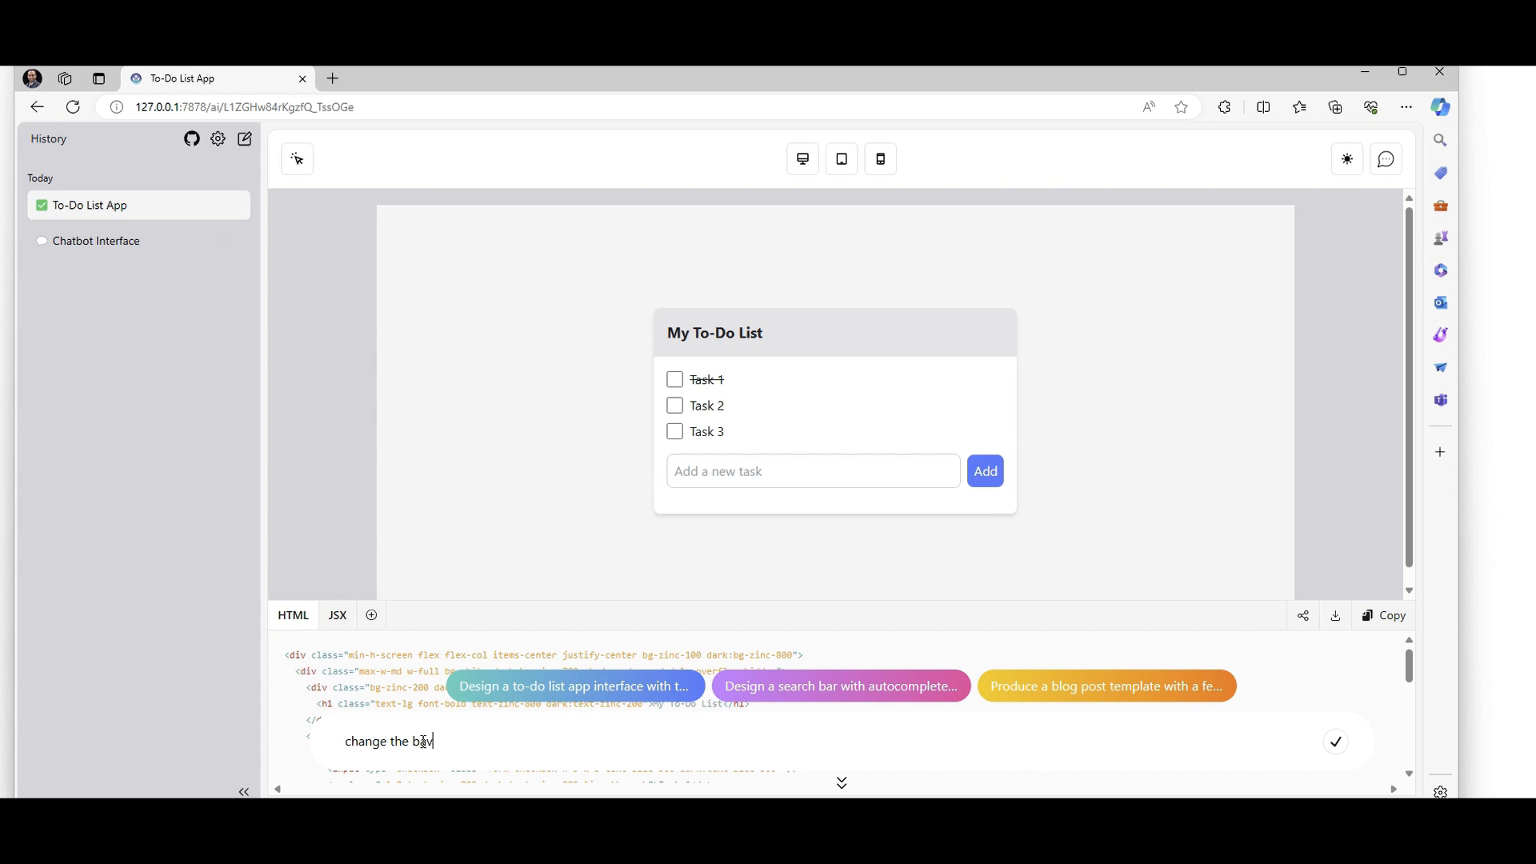
pyautogui.write('kgorund color to gre')
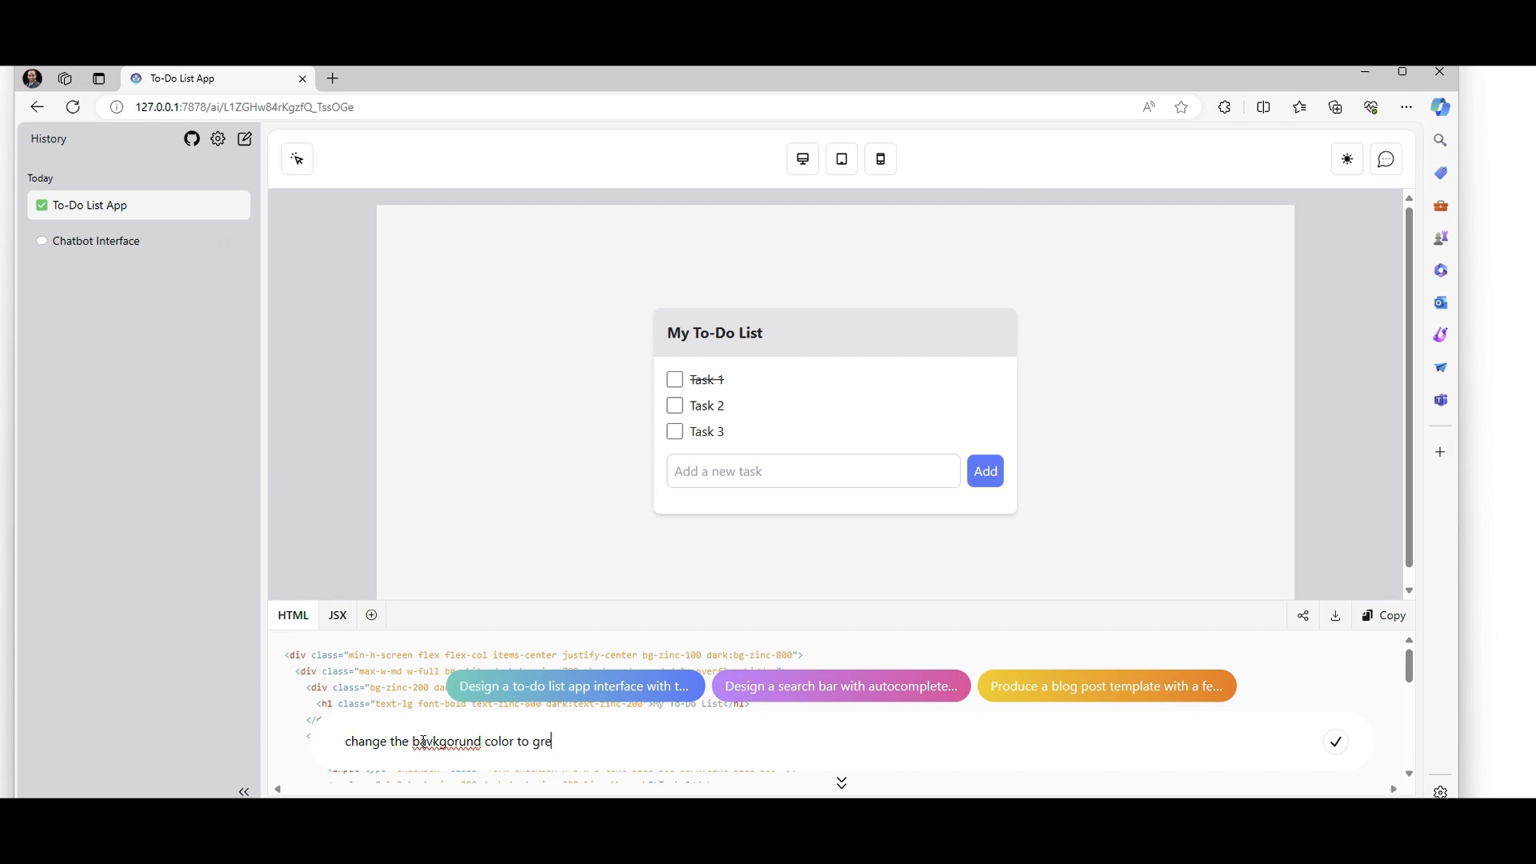
pyautogui.rightClick(436, 742)
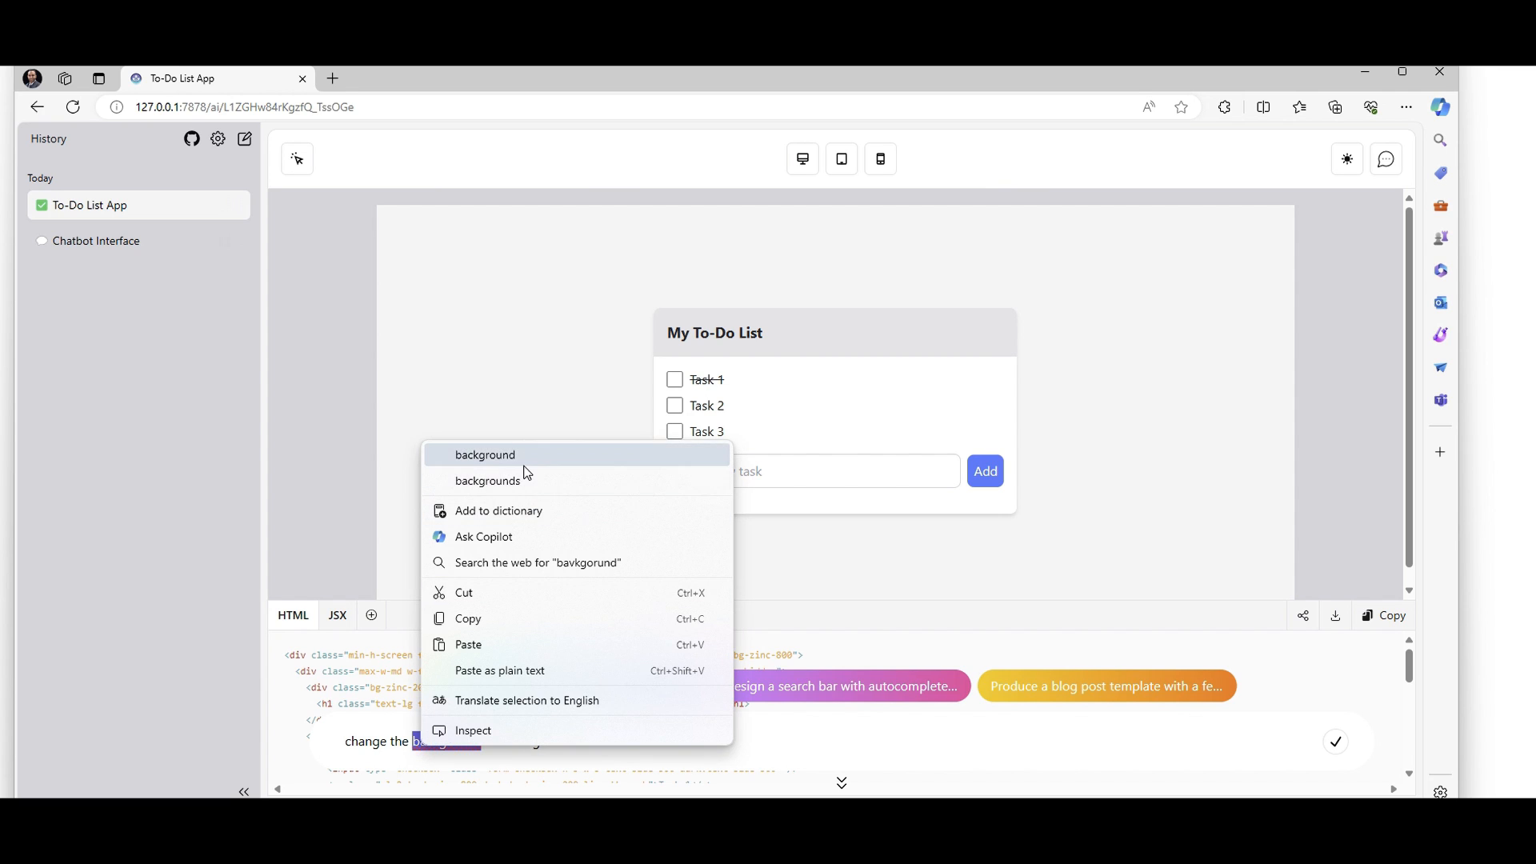
pyautogui.click(484, 455)
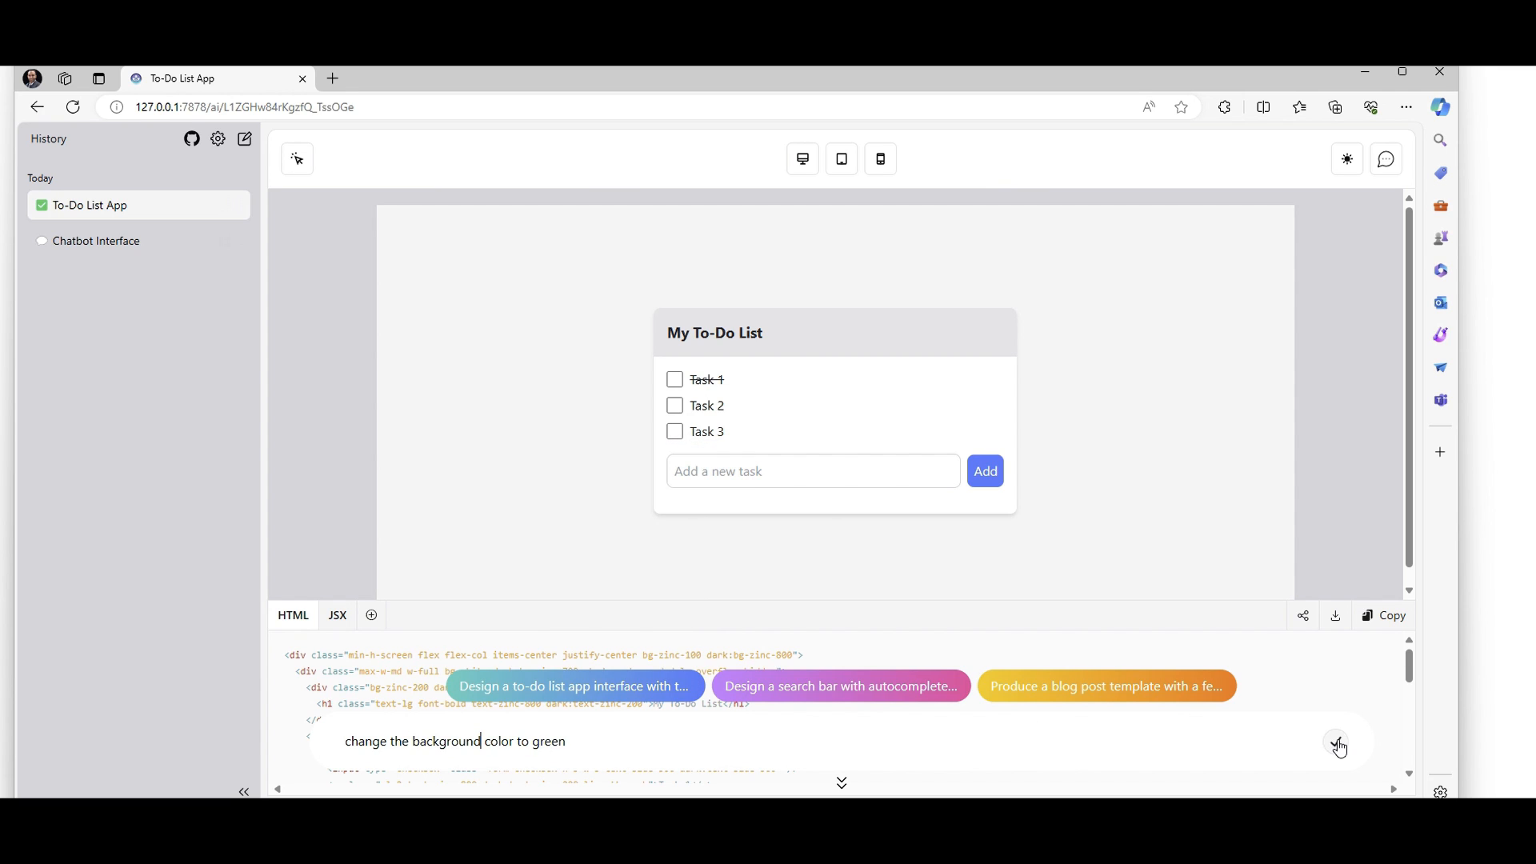
pyautogui.click(1338, 741)
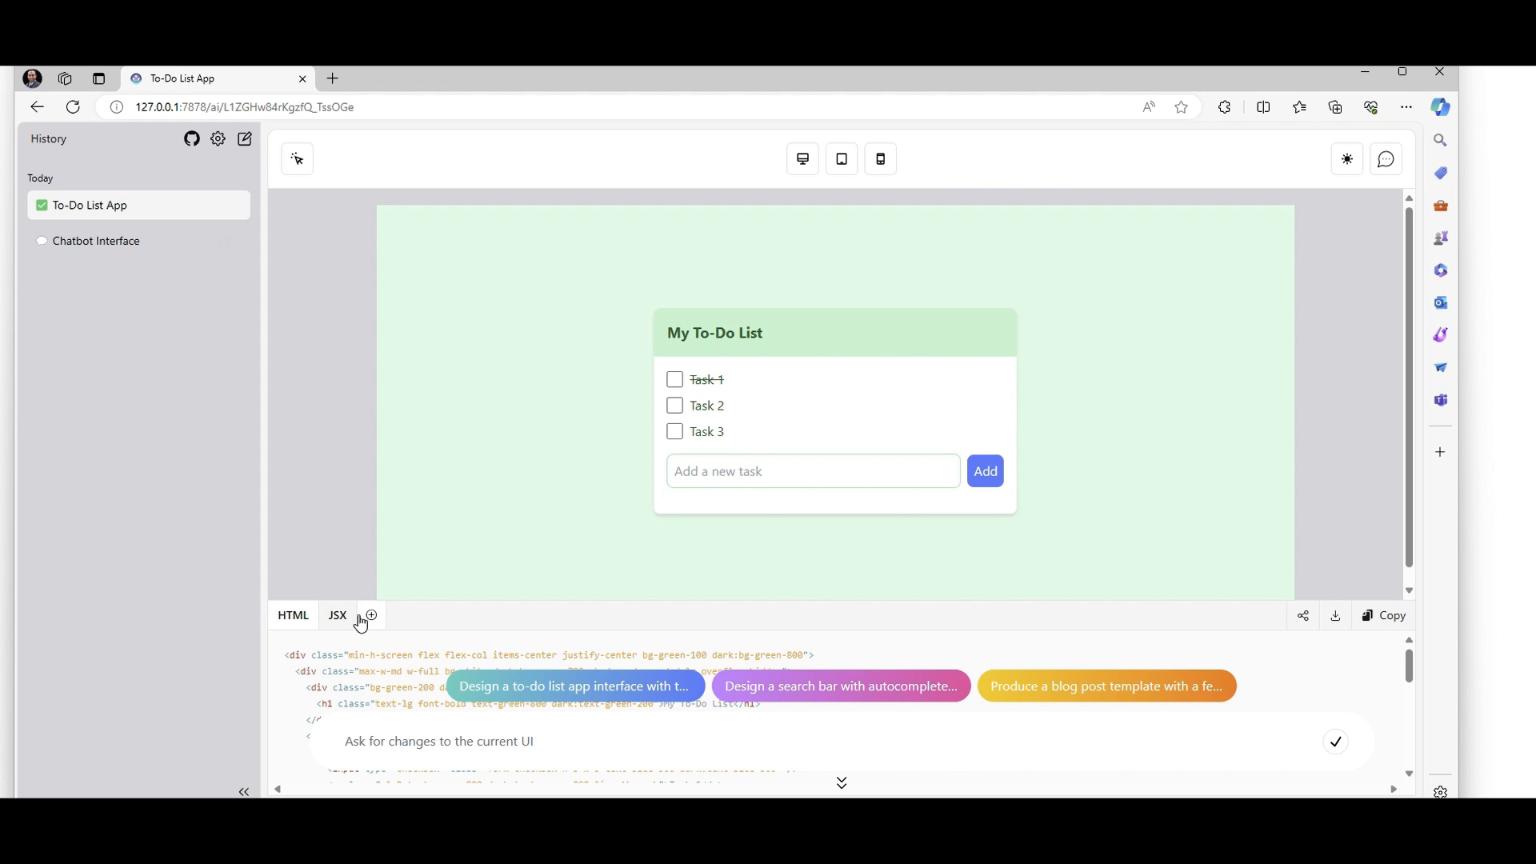
pyautogui.click(372, 619)
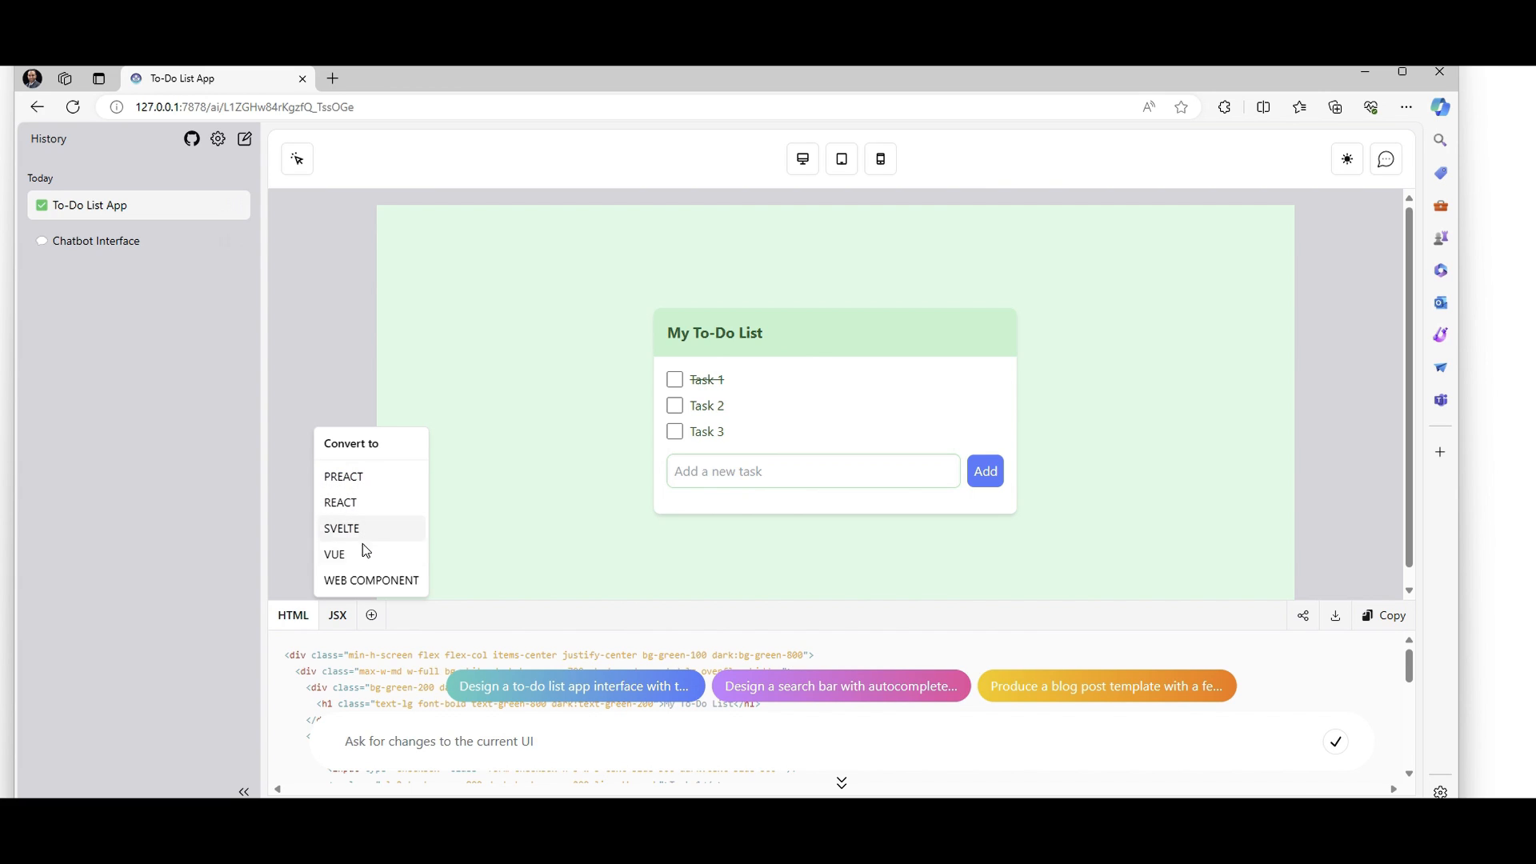
pyautogui.moveTo(370, 581)
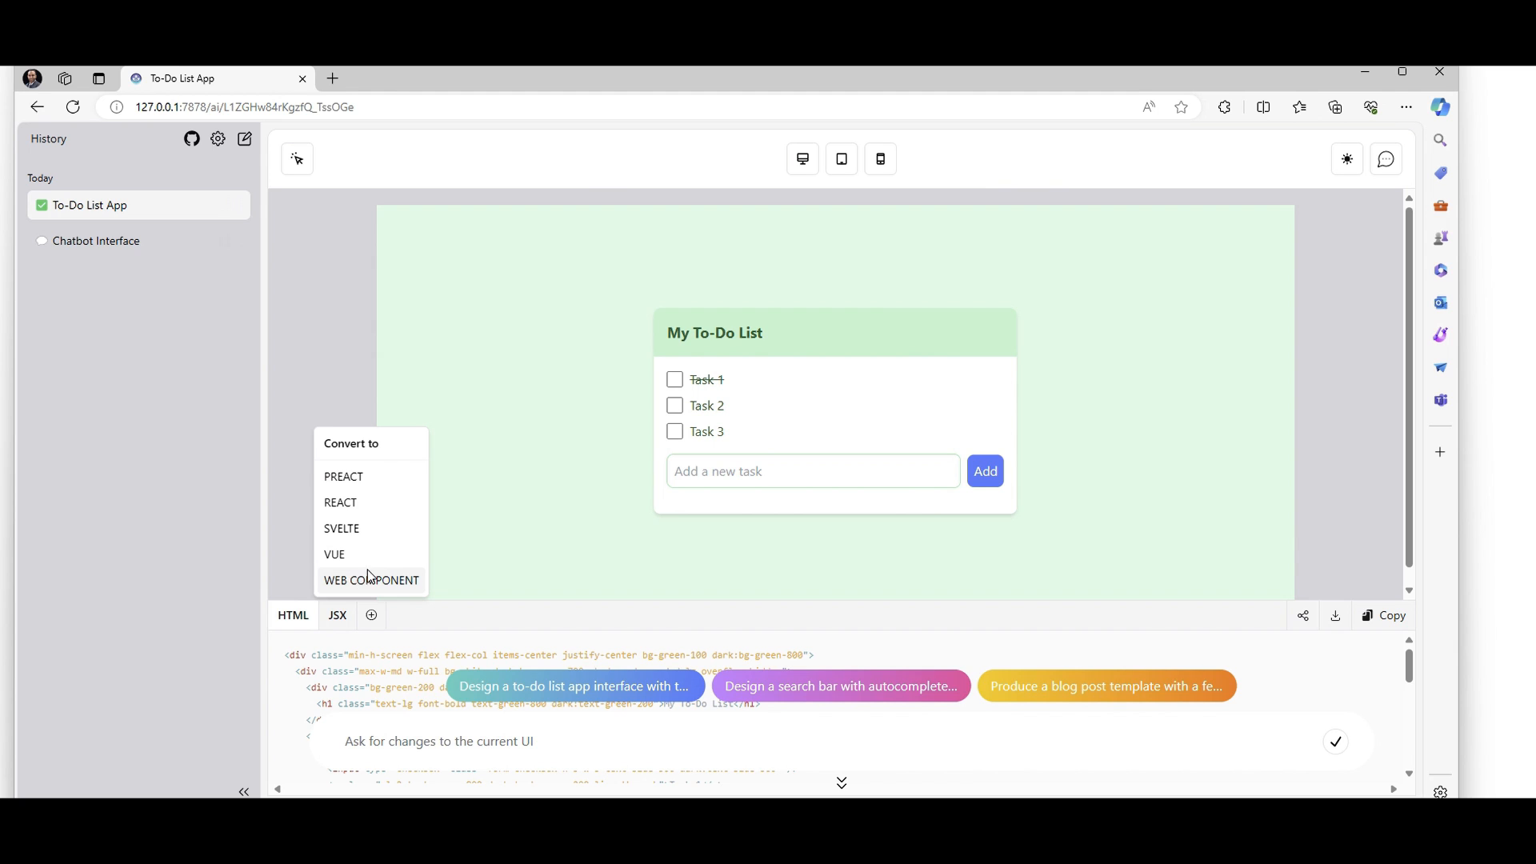
pyautogui.click(296, 366)
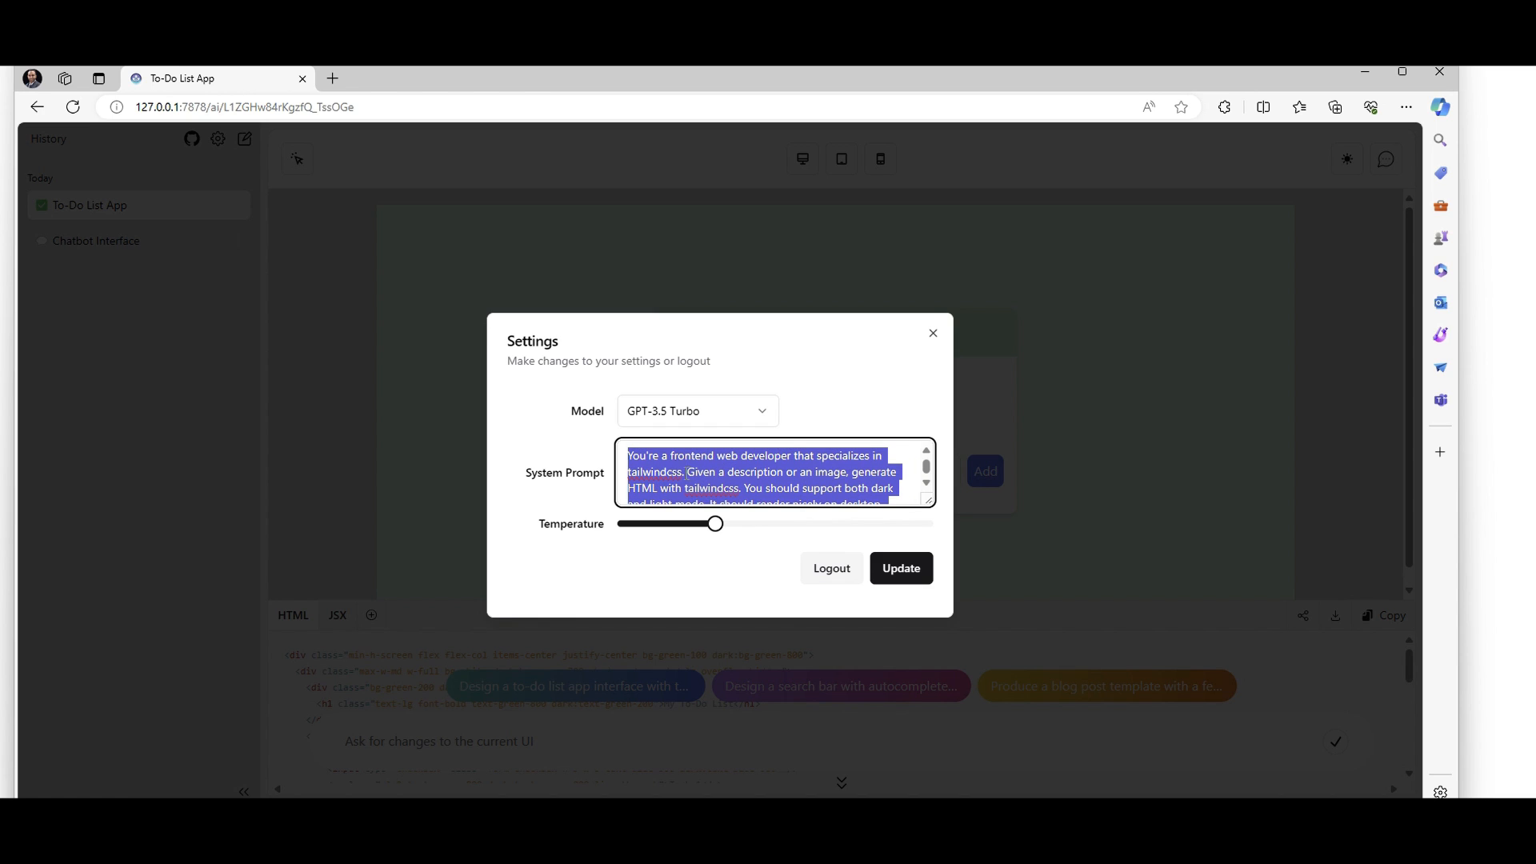
pyautogui.click(931, 333)
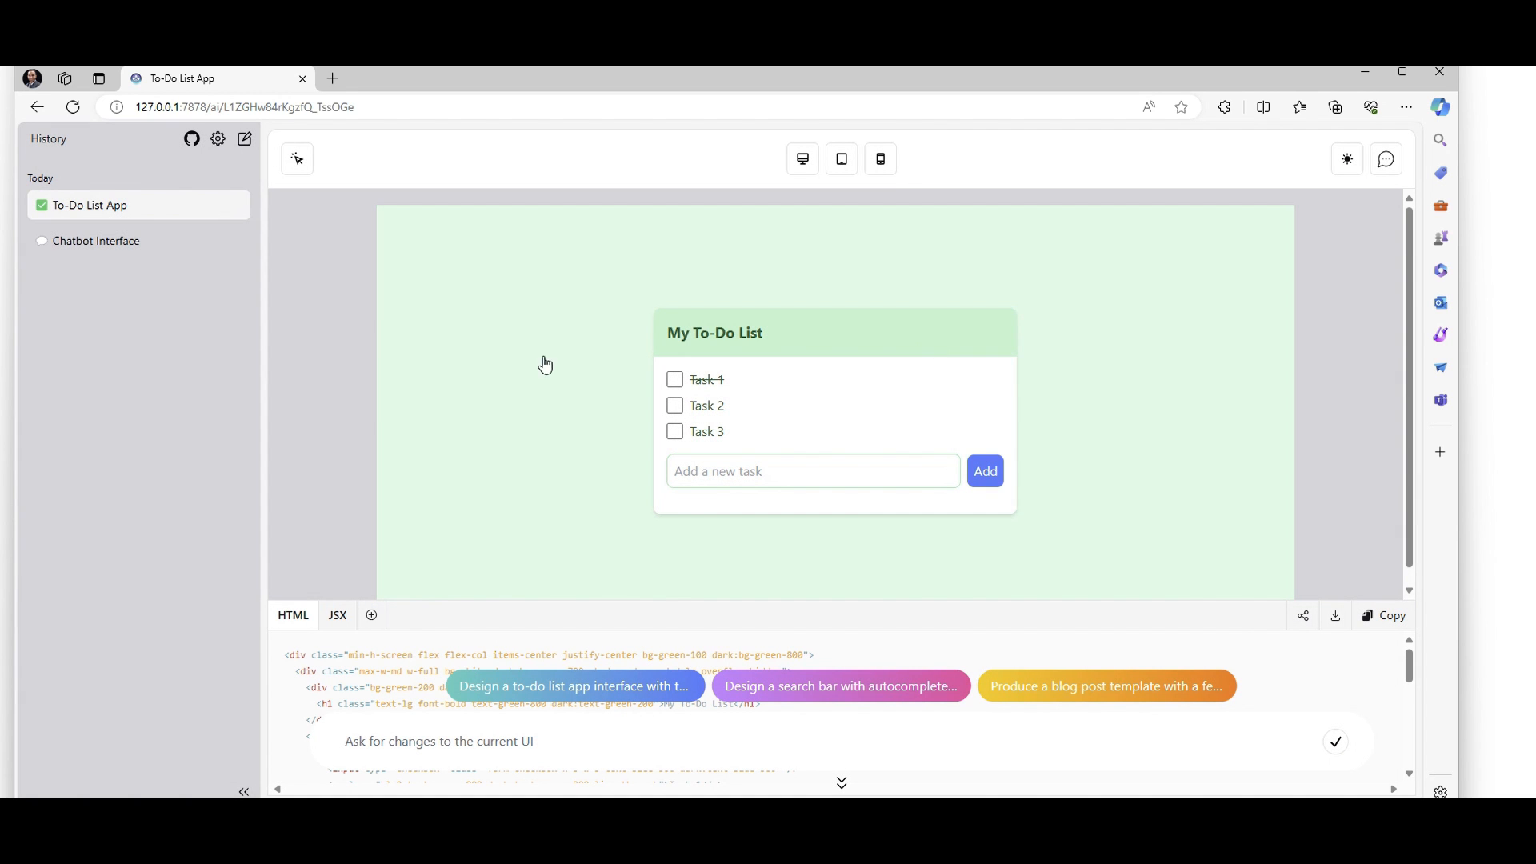
pyautogui.moveTo(773, 349)
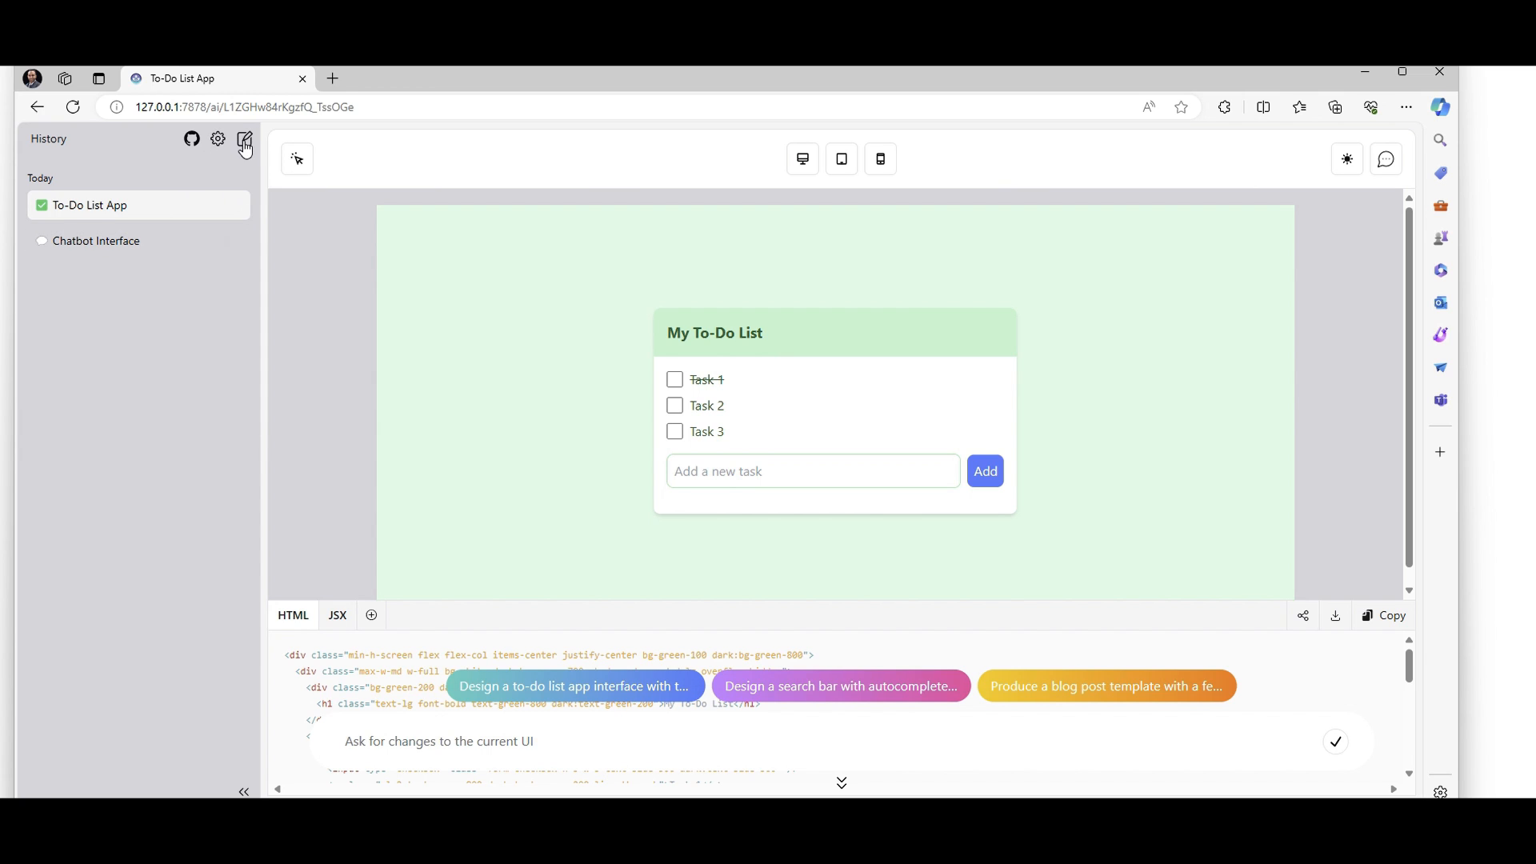
# Start a fresh generation and preview, then close, the Google homepage screenshot
pyautogui.click(244, 140)
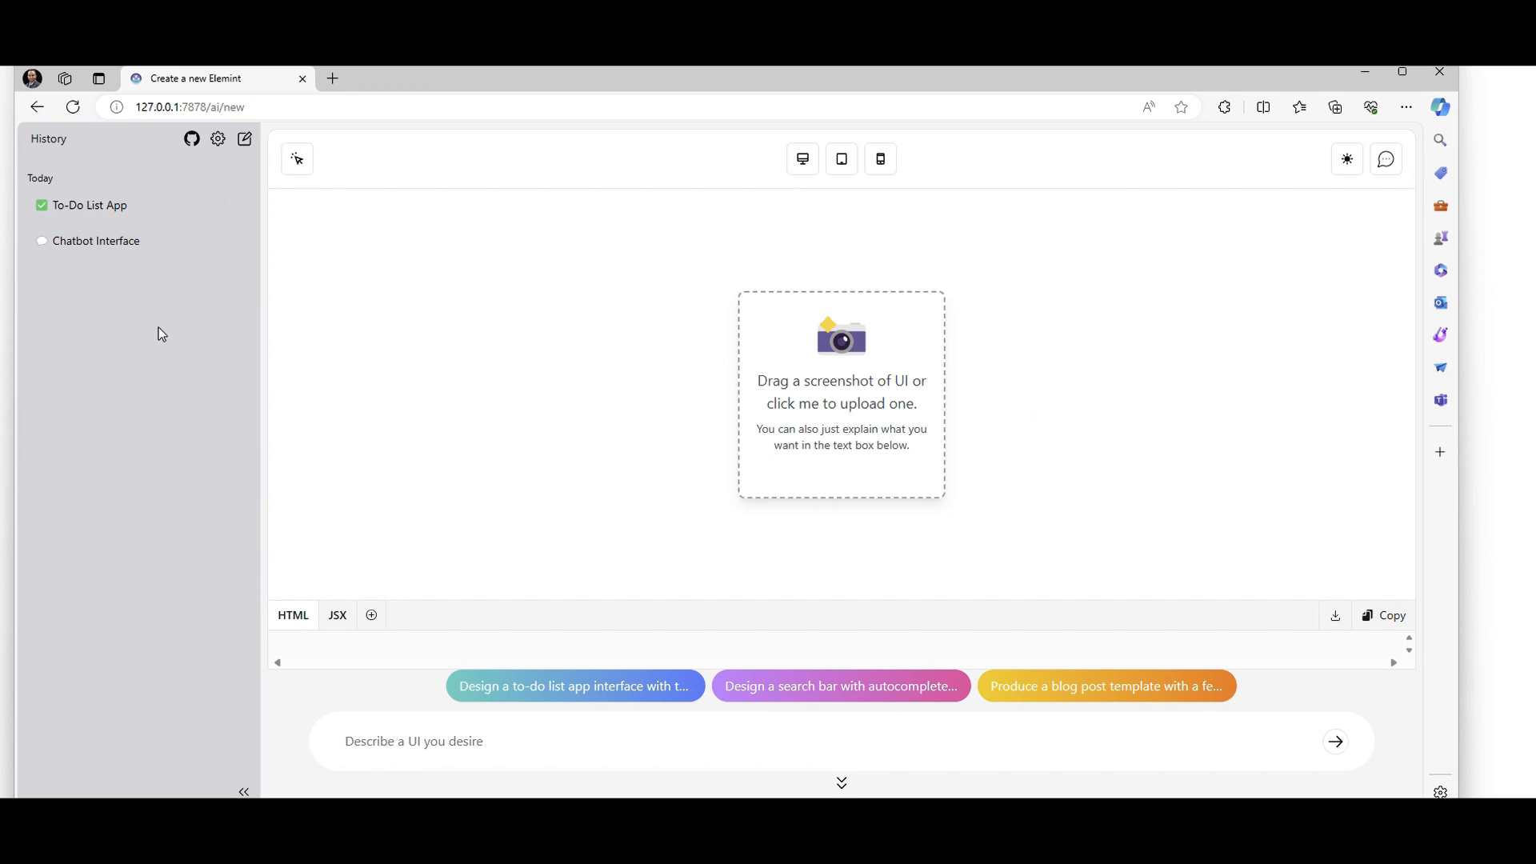
pyautogui.click(412, 741)
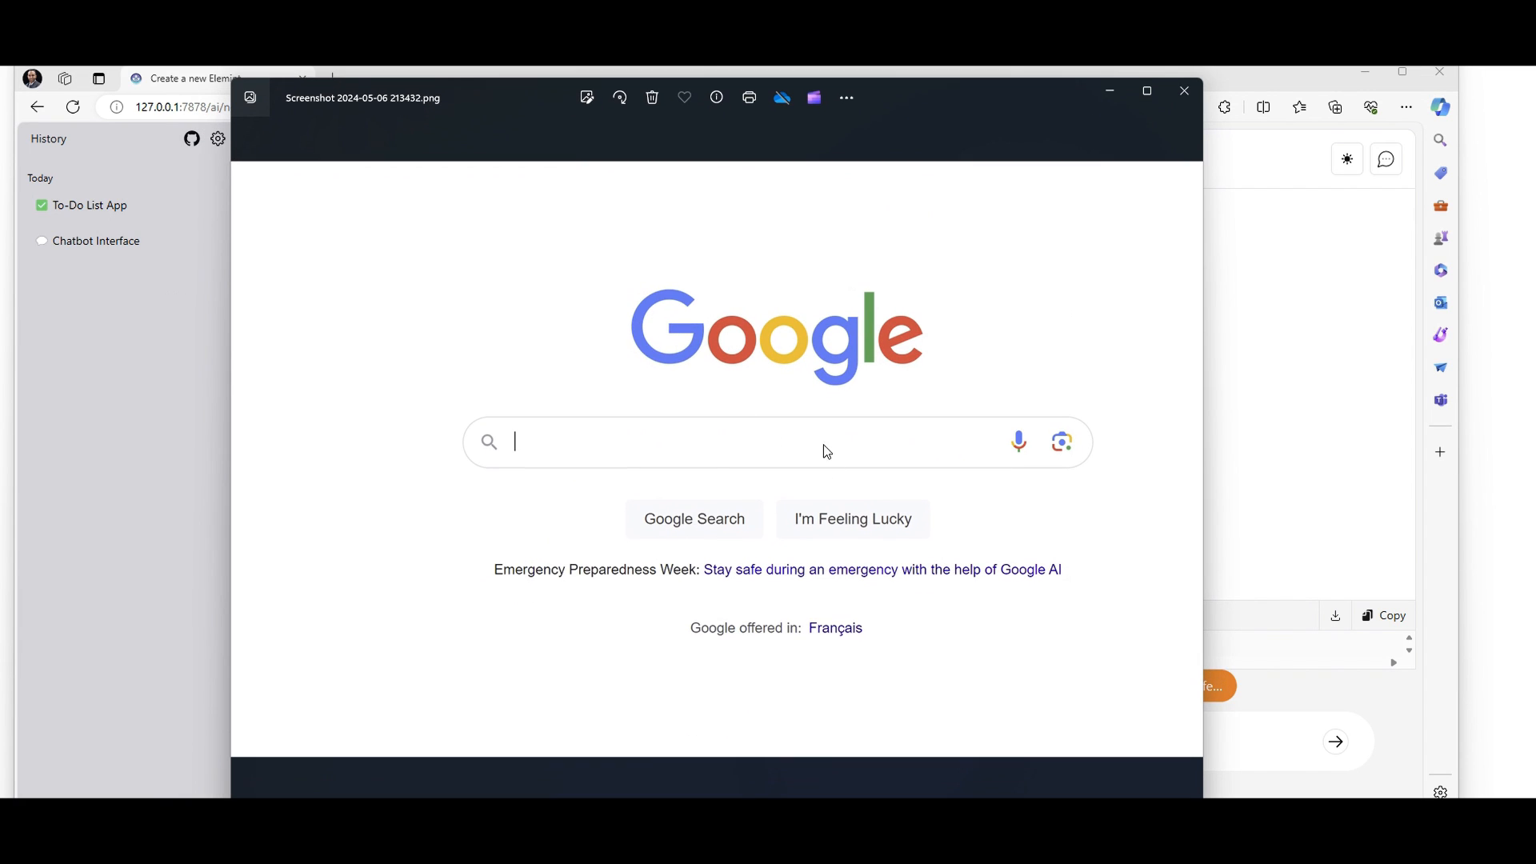
pyautogui.moveTo(887, 108)
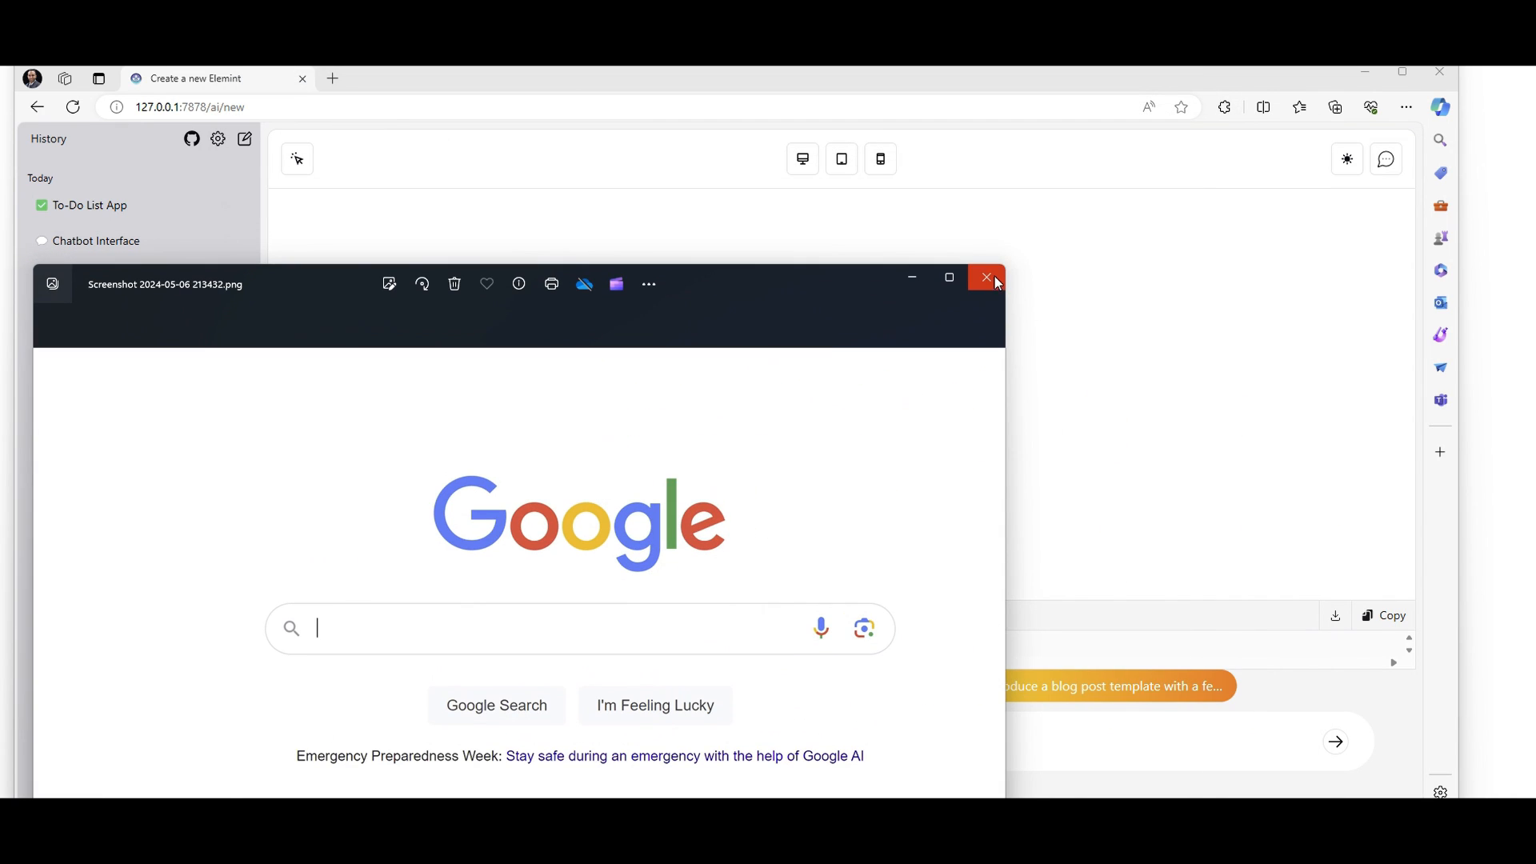
pyautogui.click(986, 280)
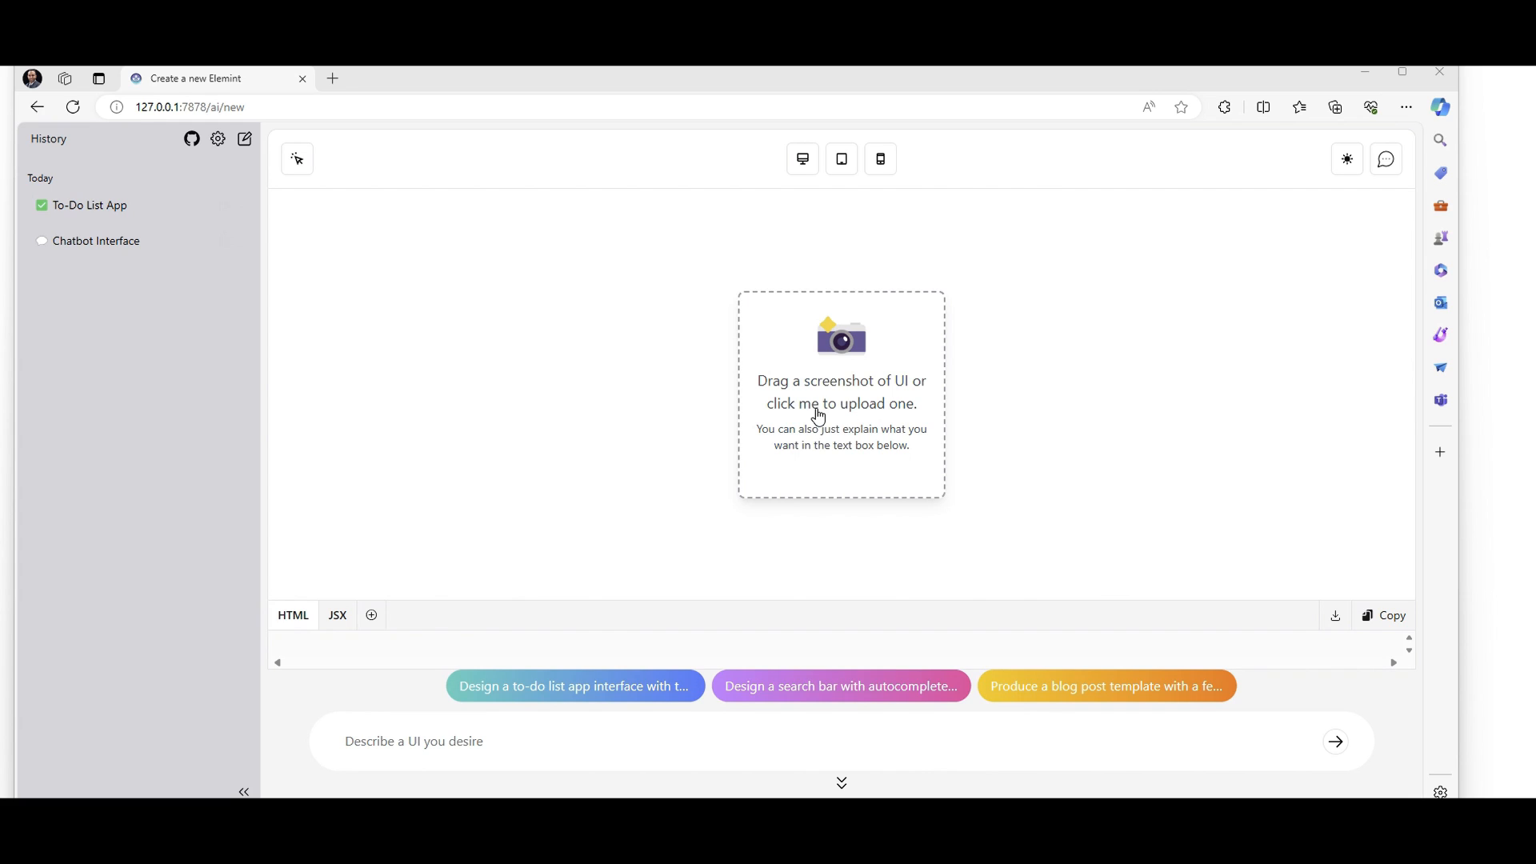
pyautogui.moveTo(818, 416)
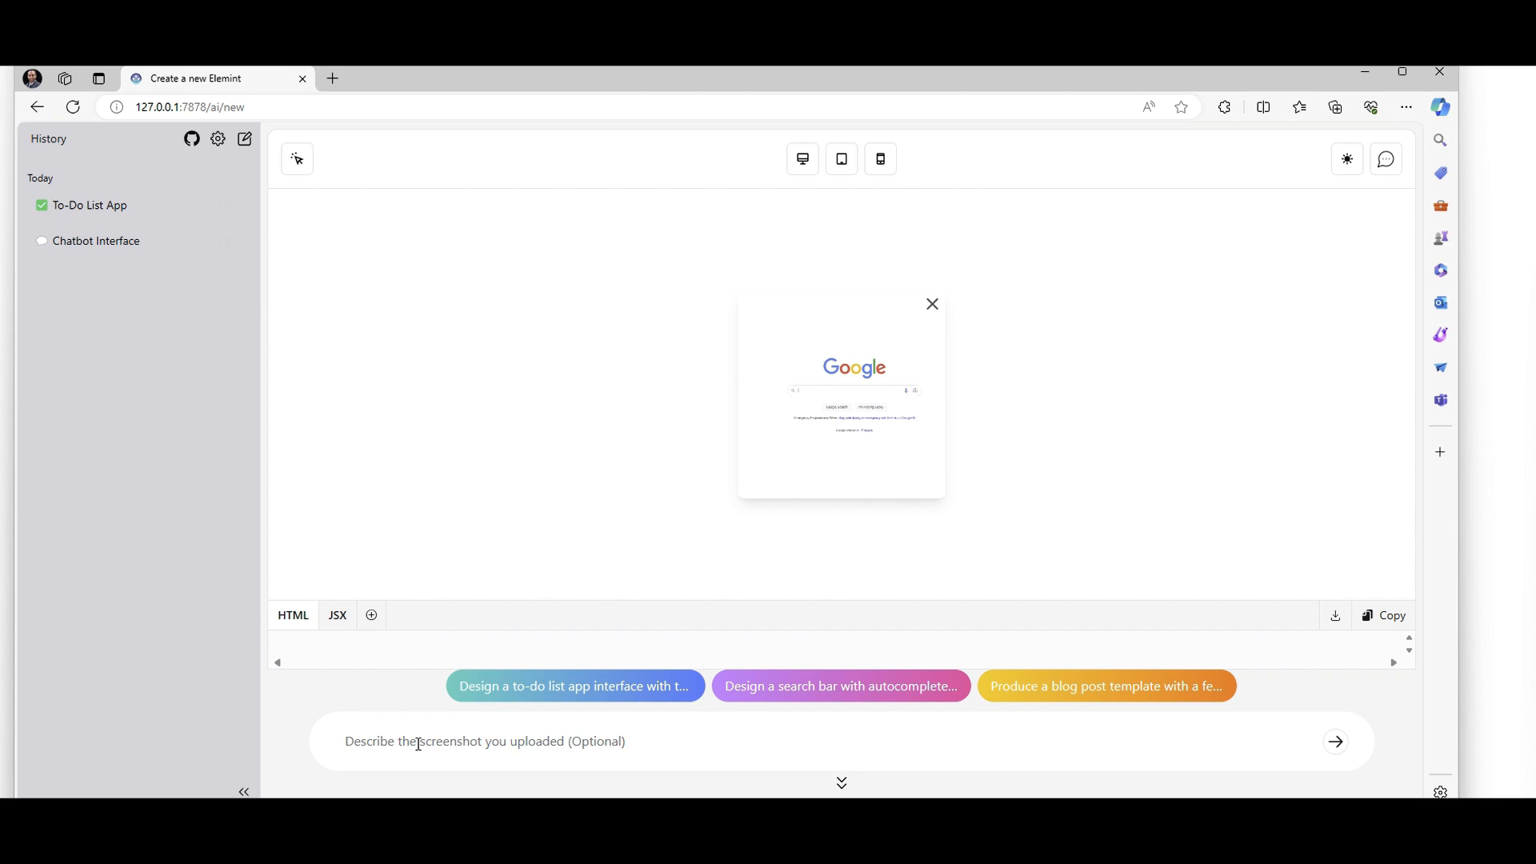
# Submit the Google screenshot with the prompt 'this is a search engine'
pyautogui.write('this')
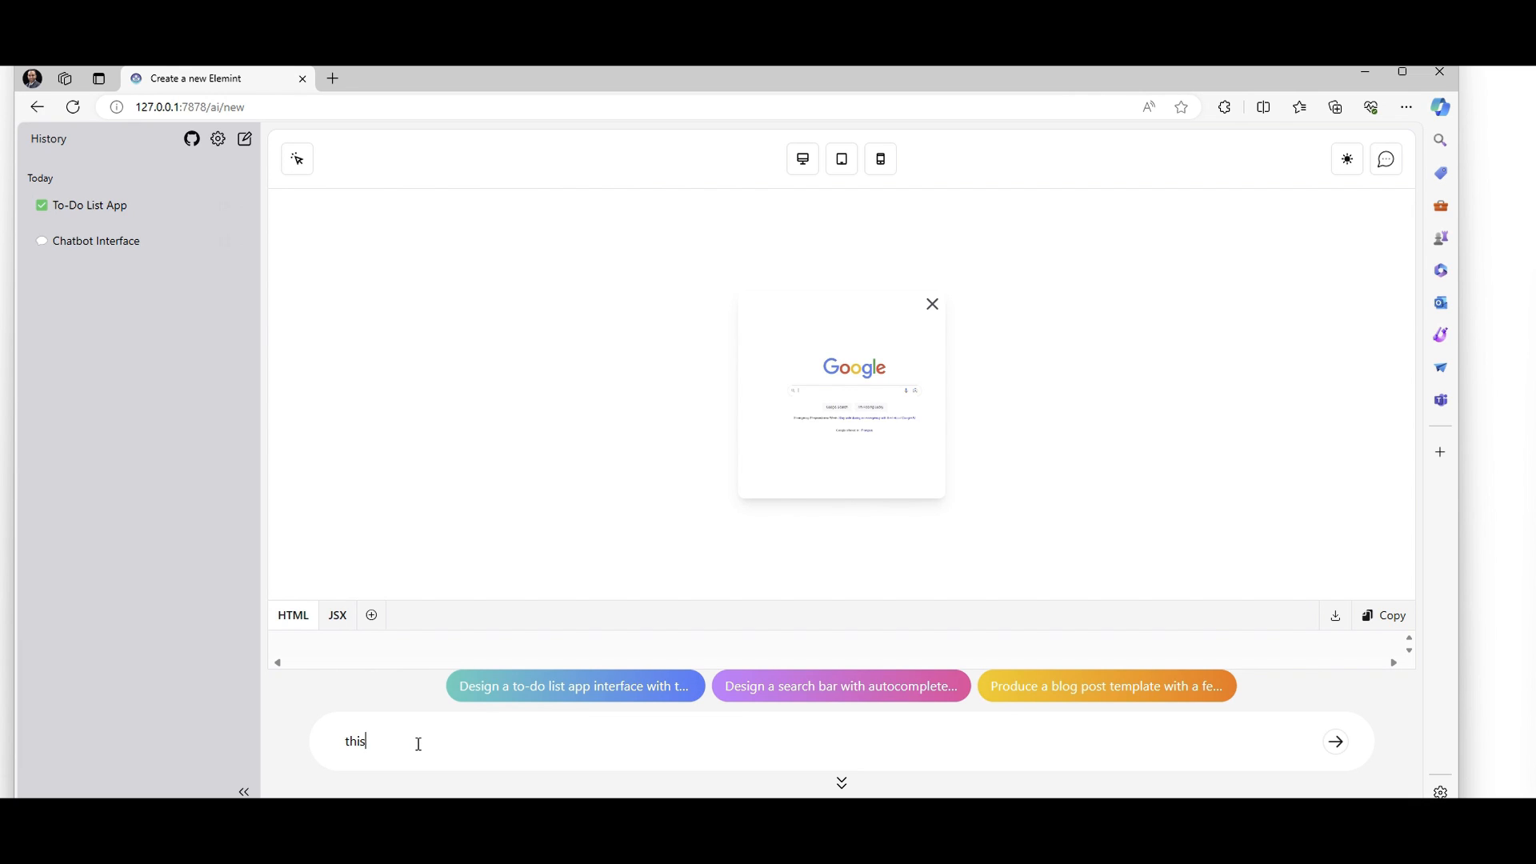
pyautogui.write('is a search engine')
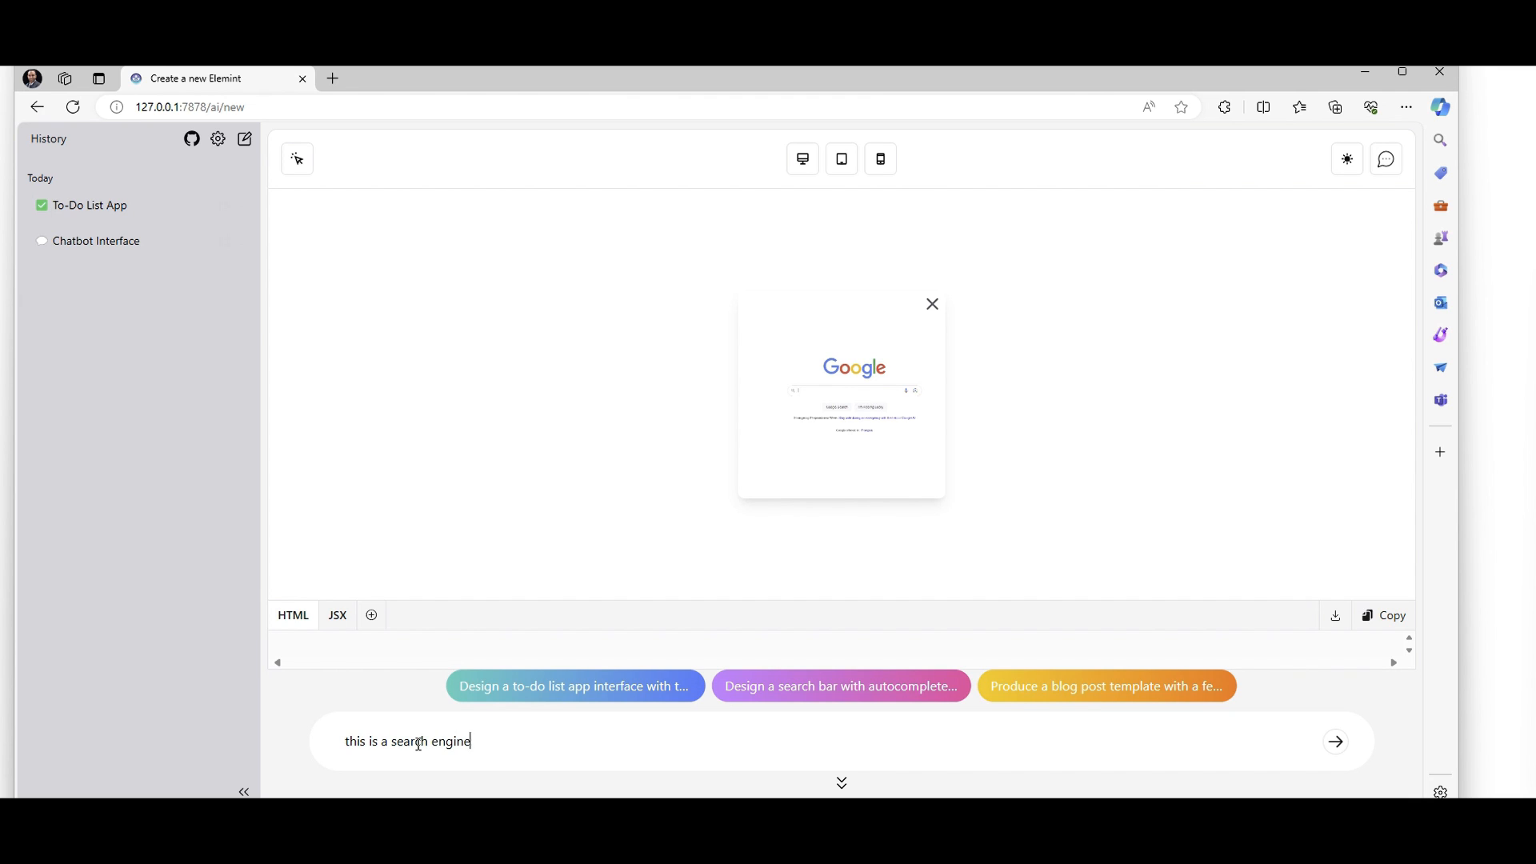
pyautogui.click(1335, 742)
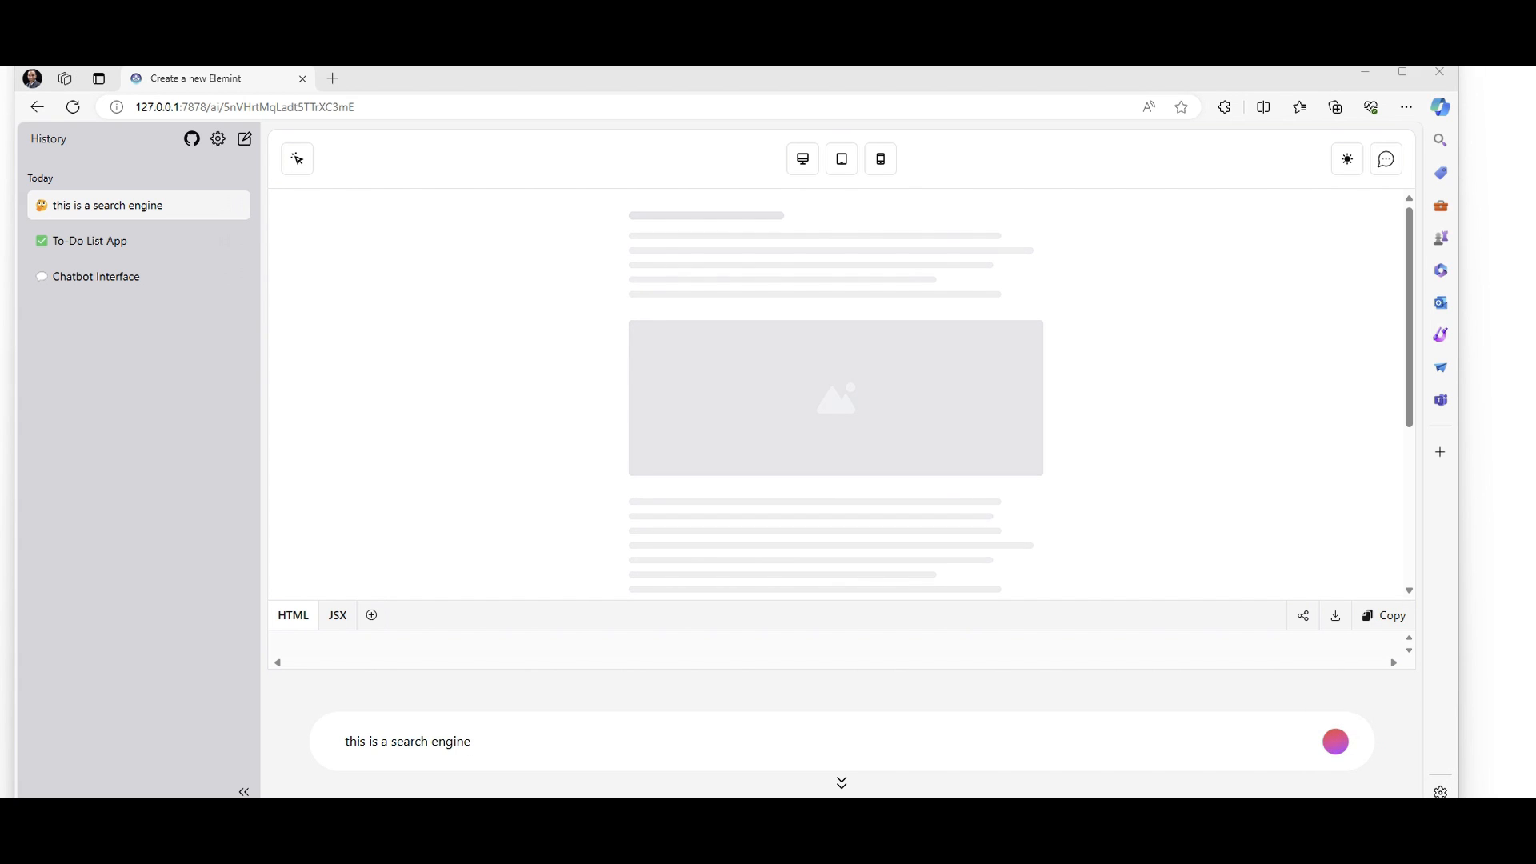
pyautogui.moveTo(564, 682)
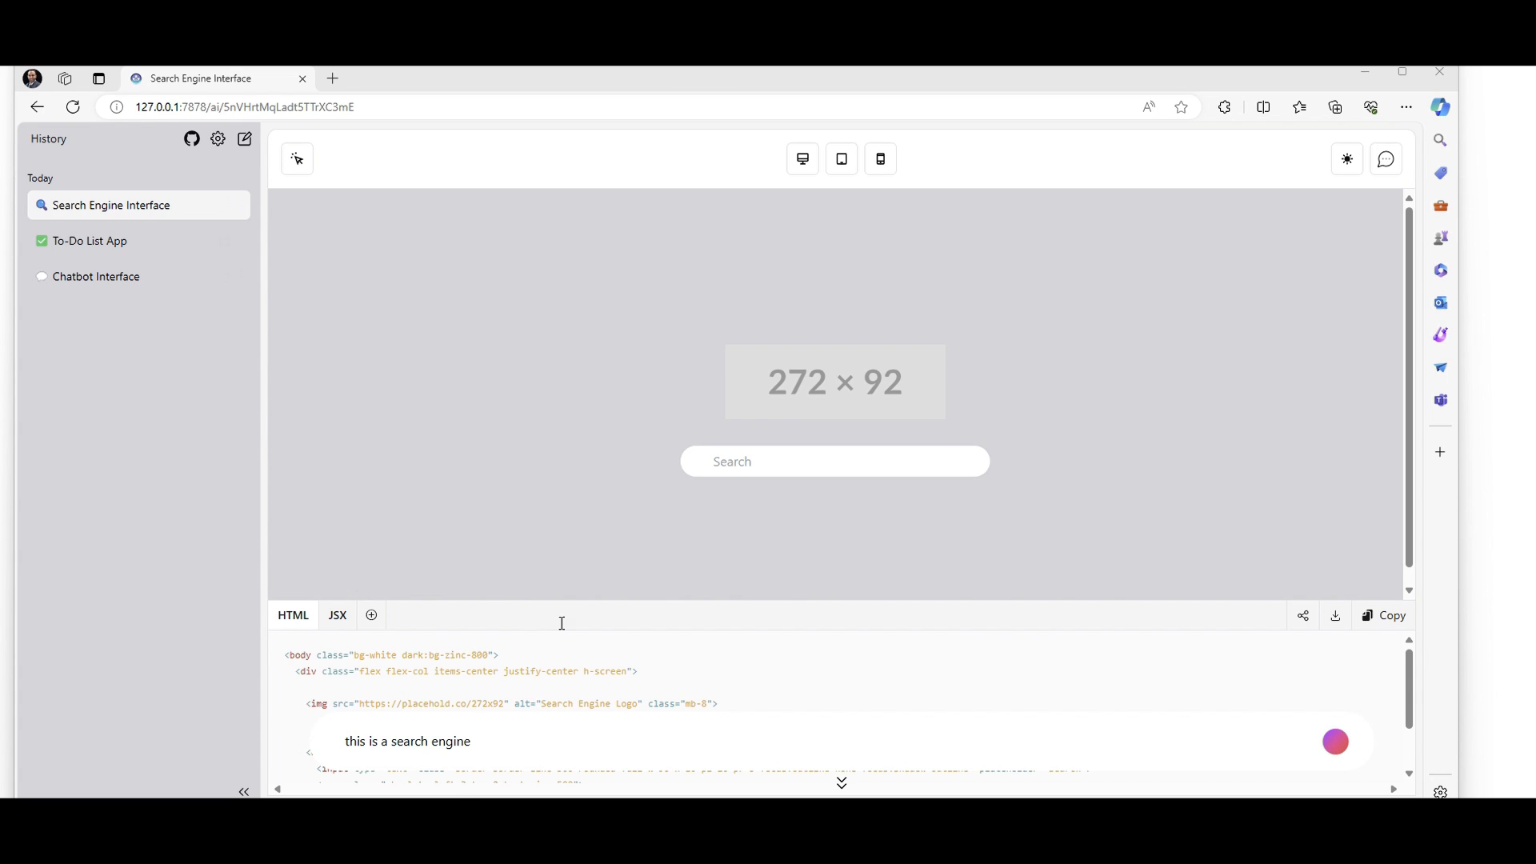
pyautogui.moveTo(598, 711)
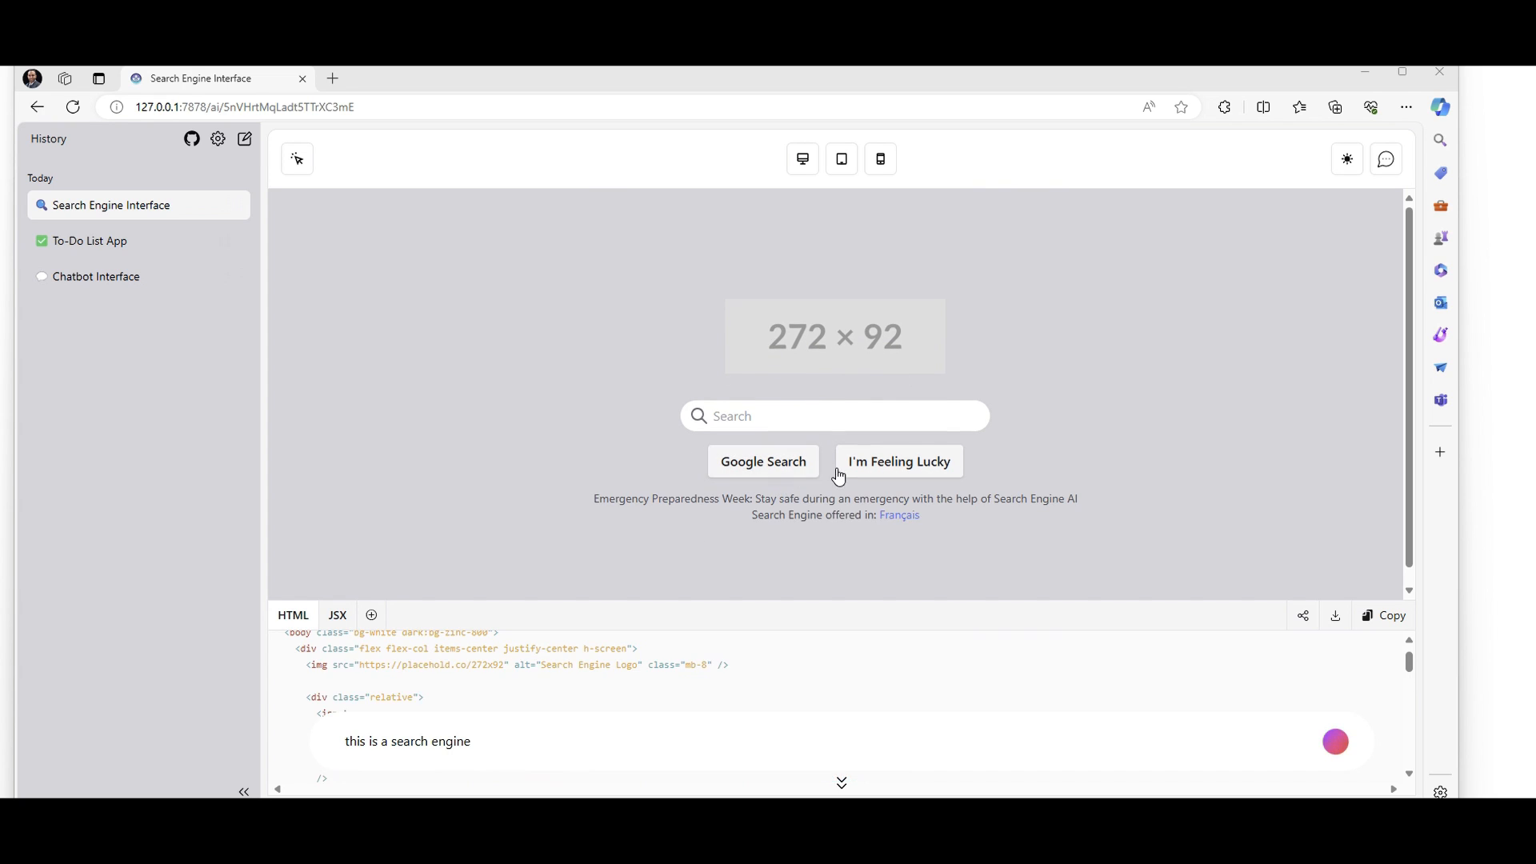
pyautogui.moveTo(733, 453)
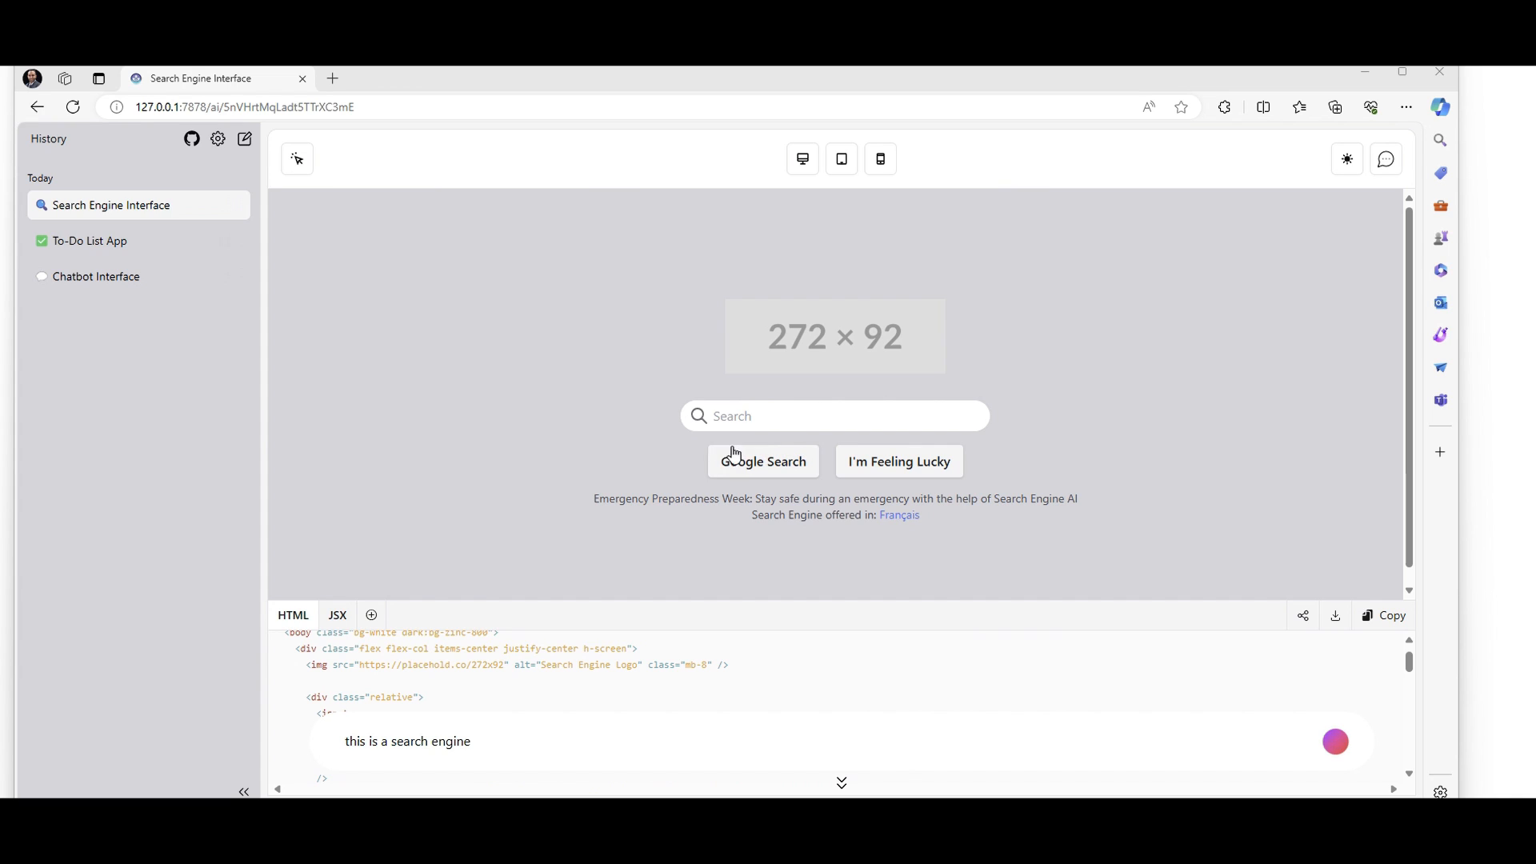
pyautogui.click(1336, 742)
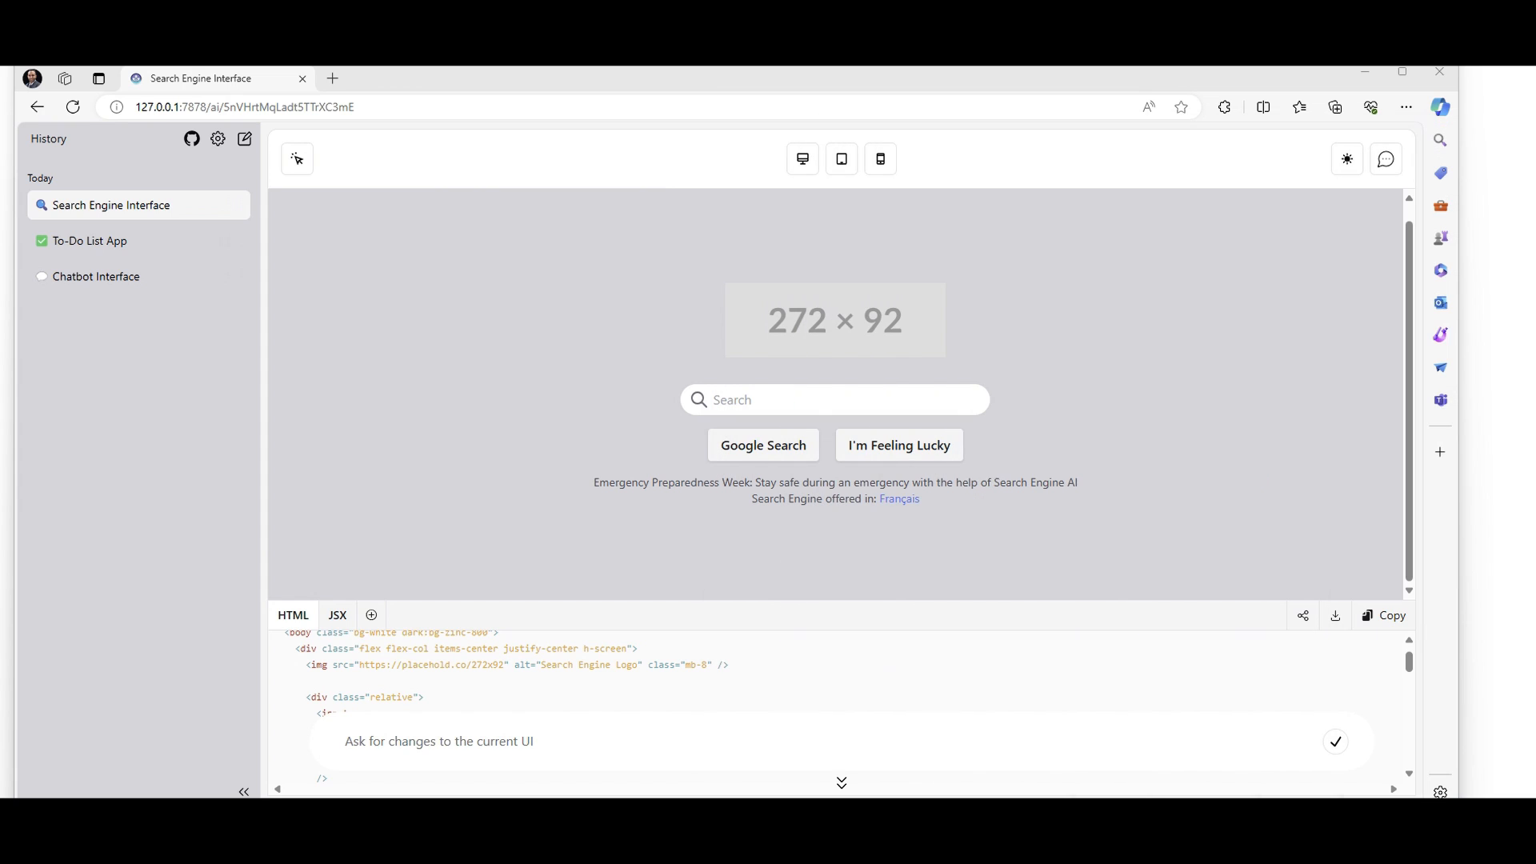
pyautogui.moveTo(408, 769)
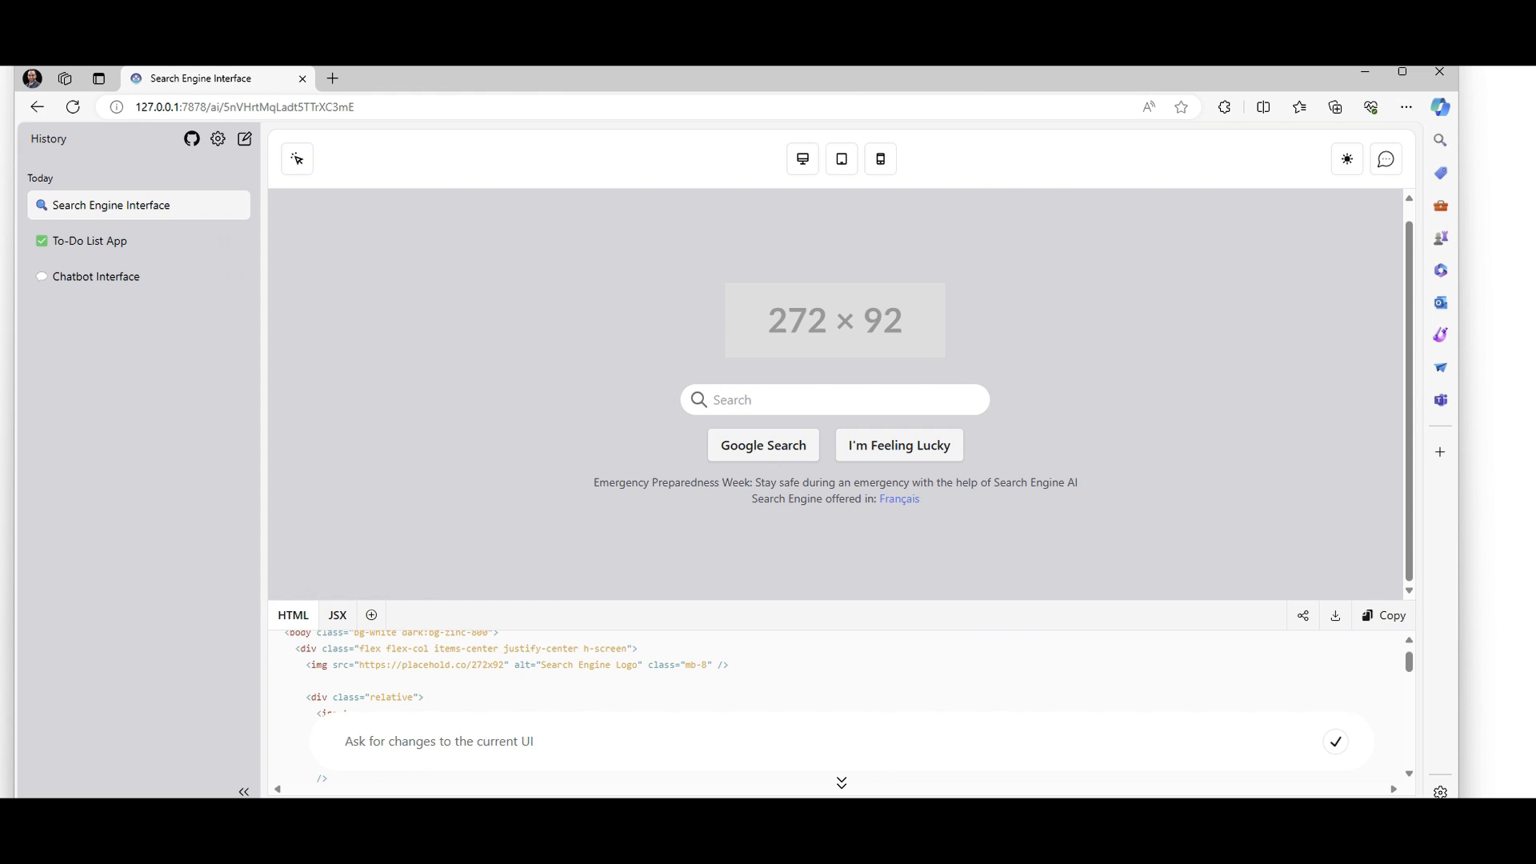
pyautogui.click(440, 741)
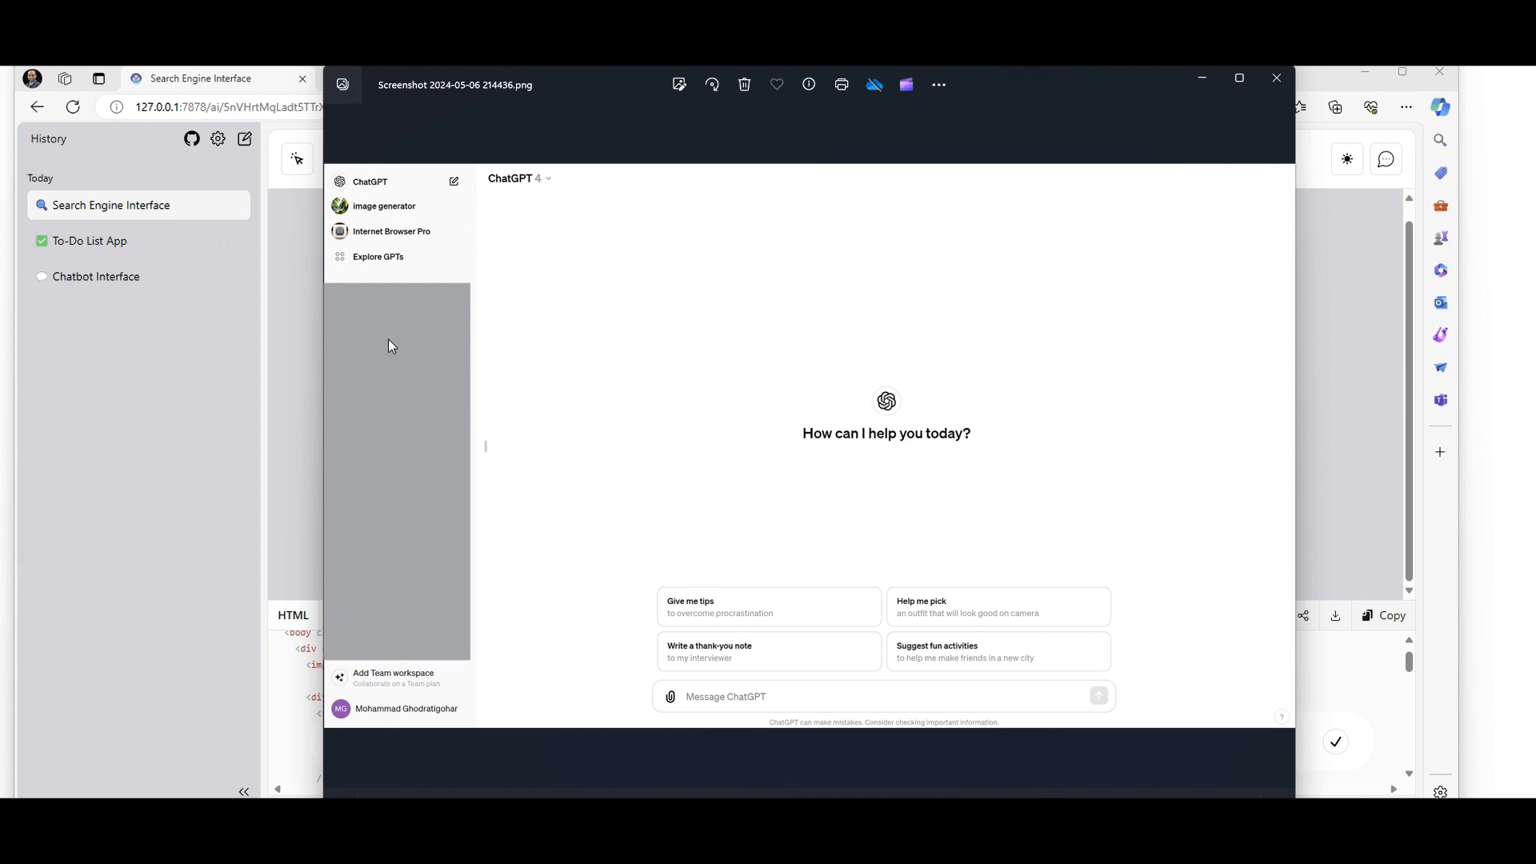
pyautogui.moveTo(380, 559)
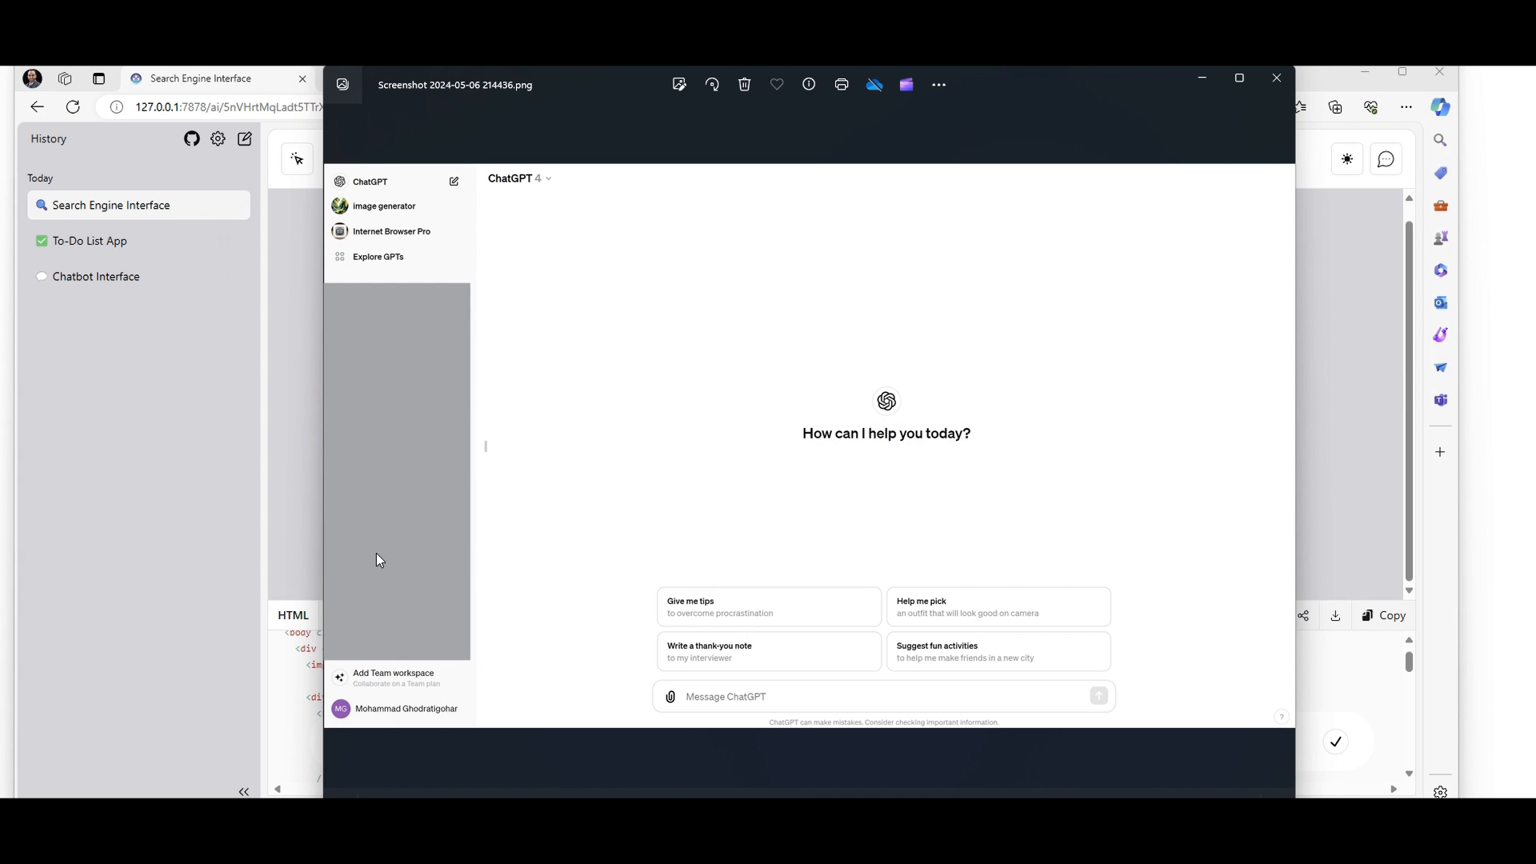
pyautogui.moveTo(219, 427)
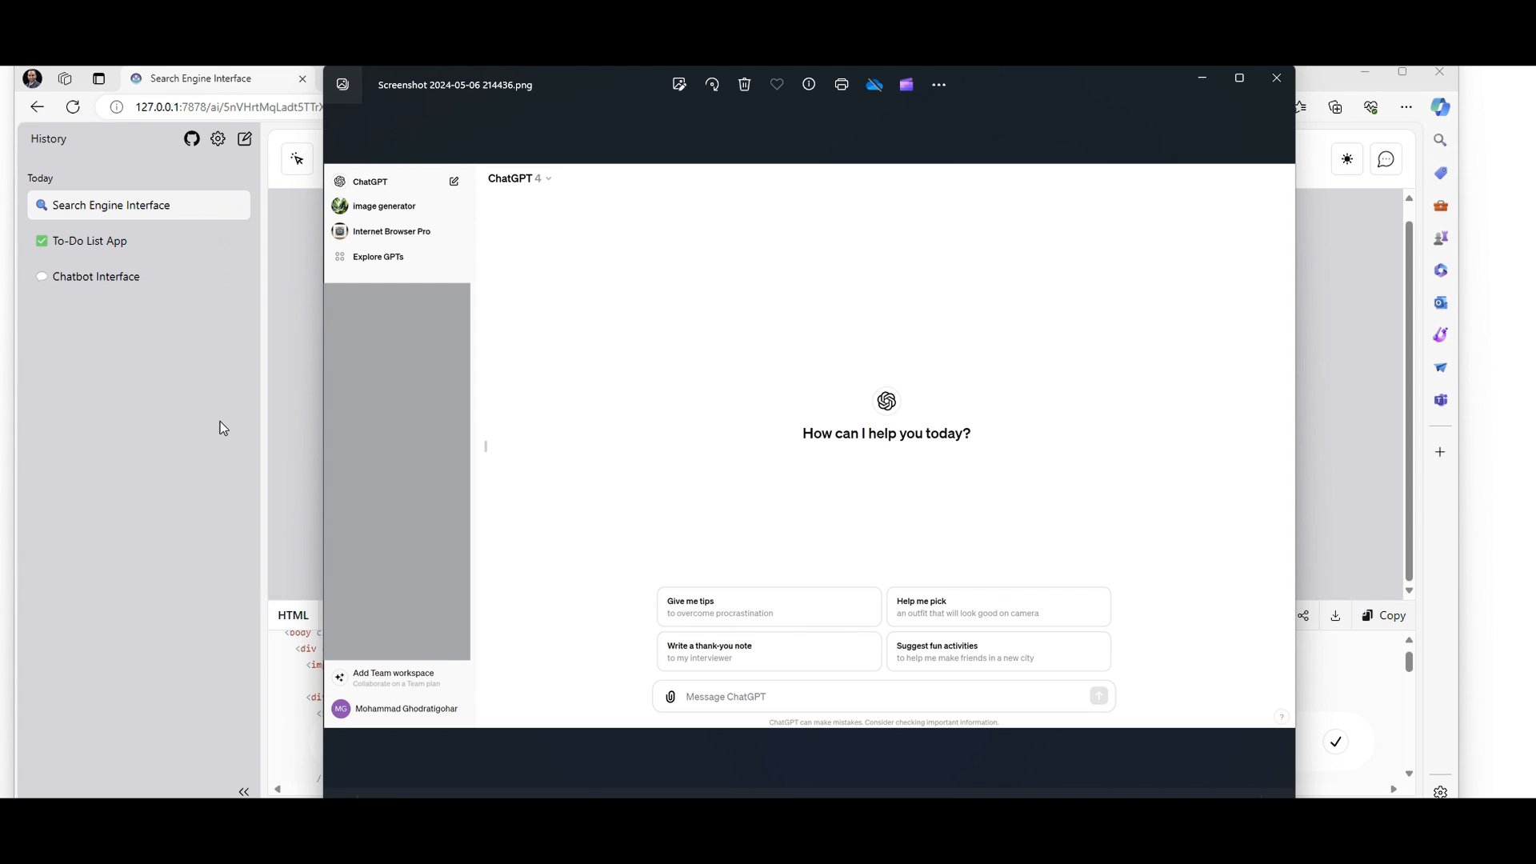
pyautogui.moveTo(856, 411)
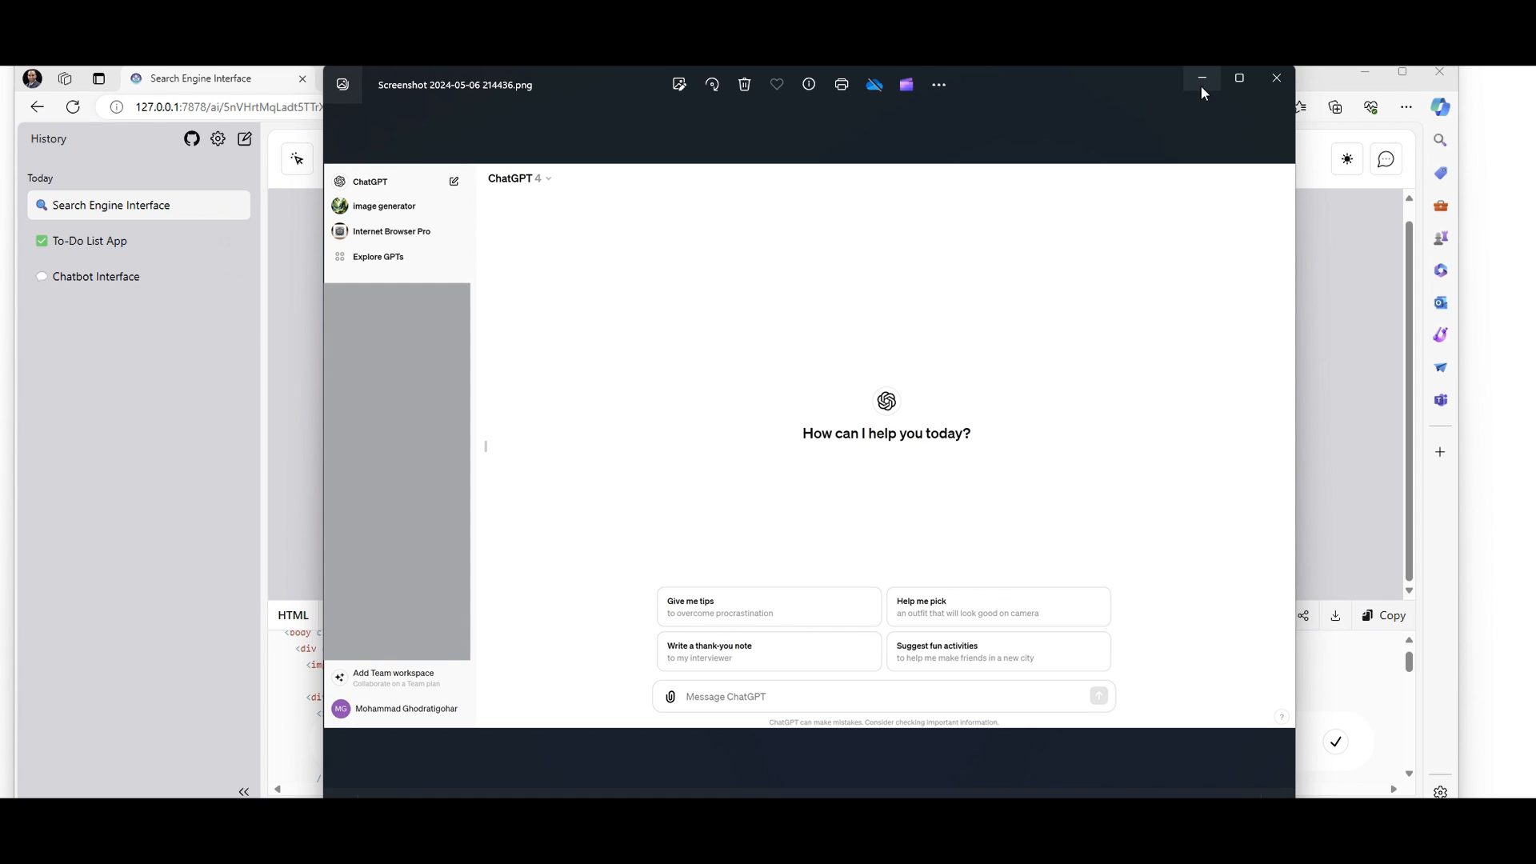
pyautogui.moveTo(1214, 88)
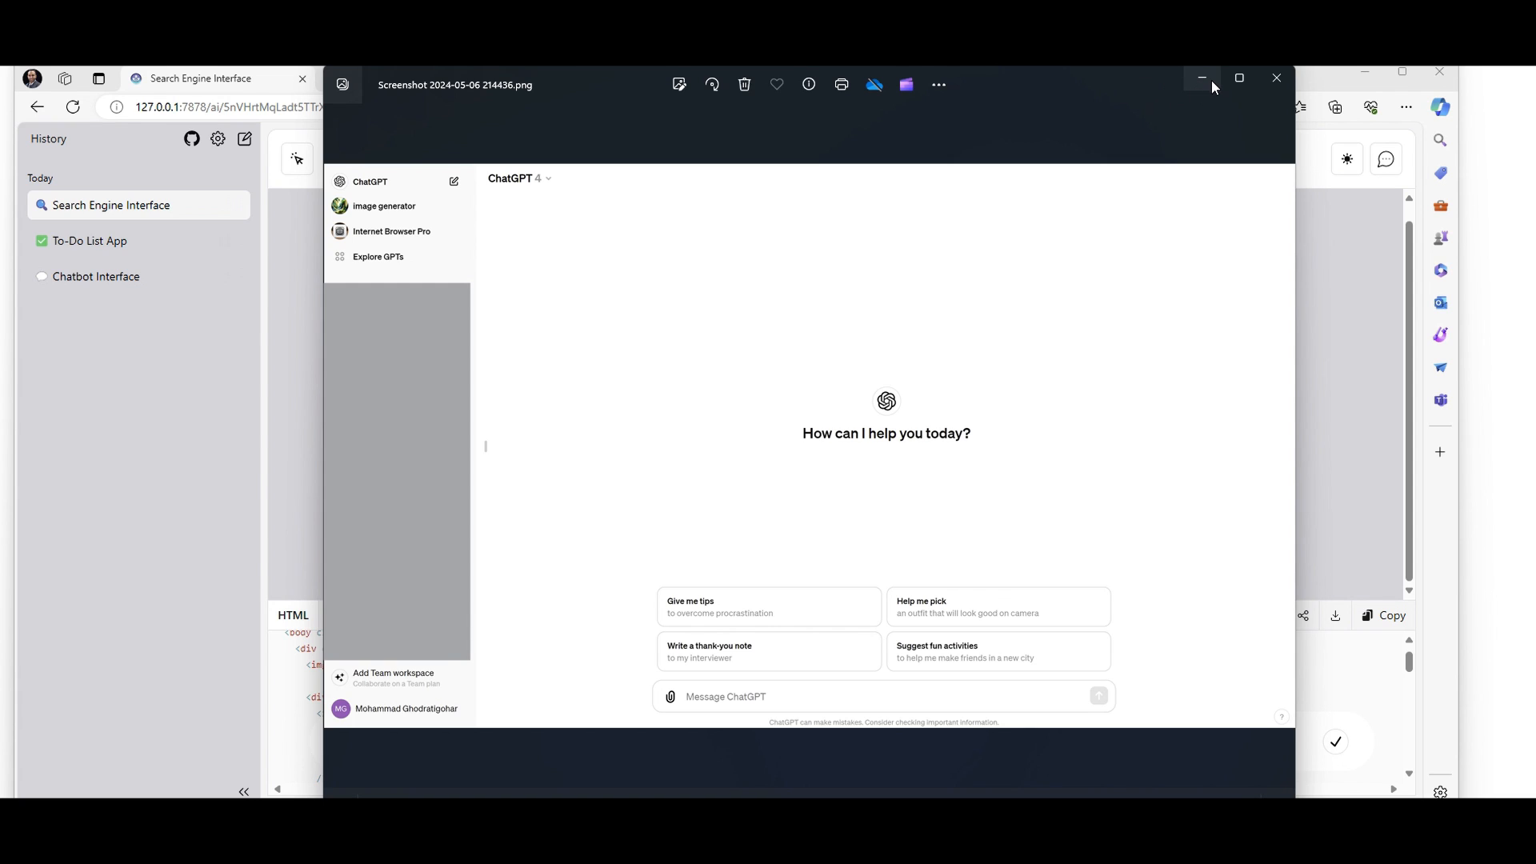
pyautogui.click(1277, 77)
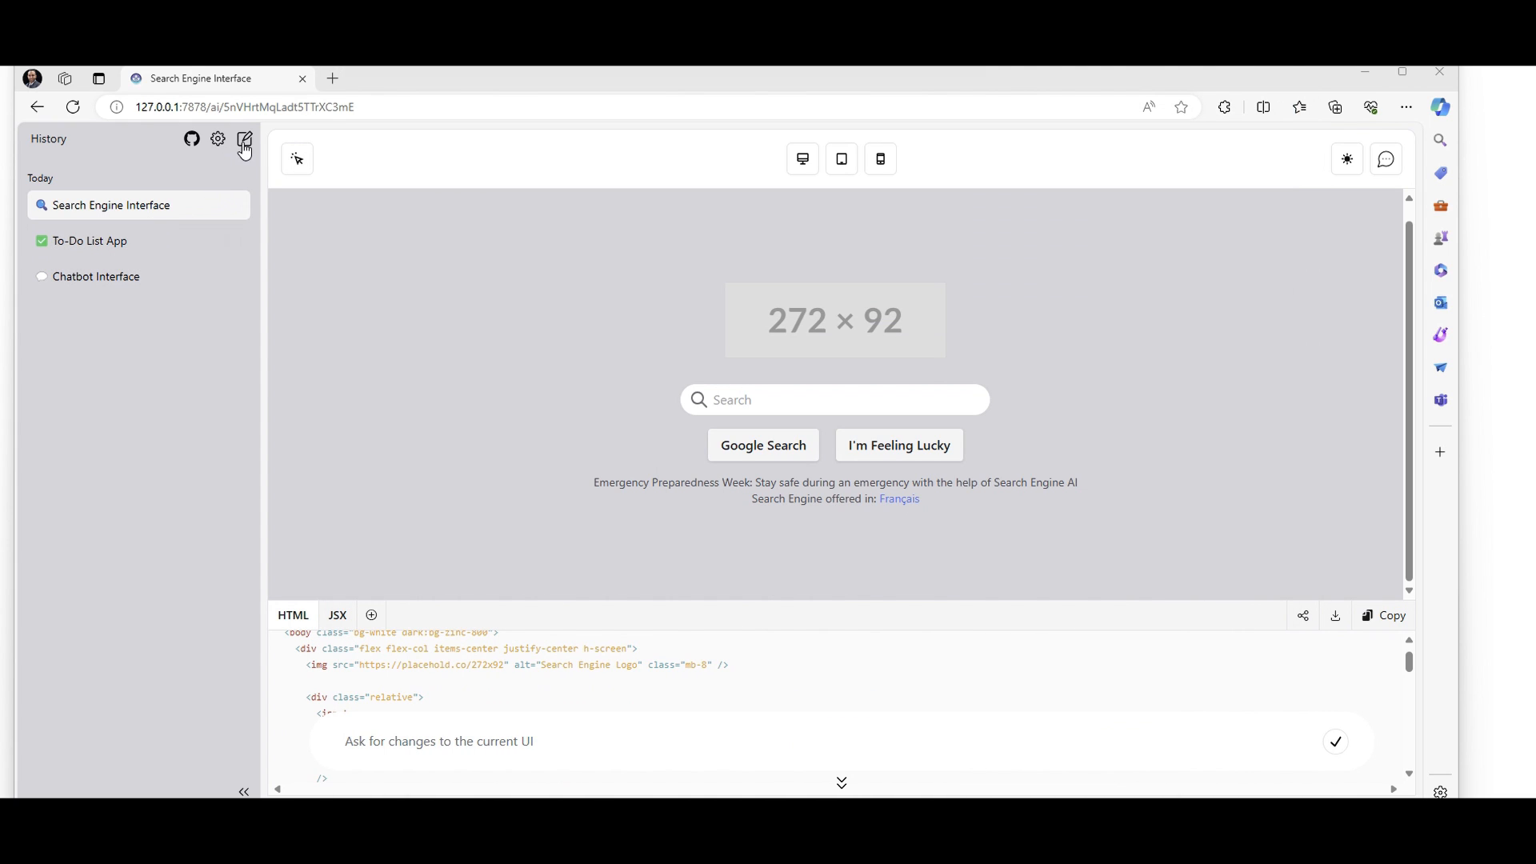
# Start a new generation with the ChatGPT interface screenshot attached
pyautogui.click(244, 140)
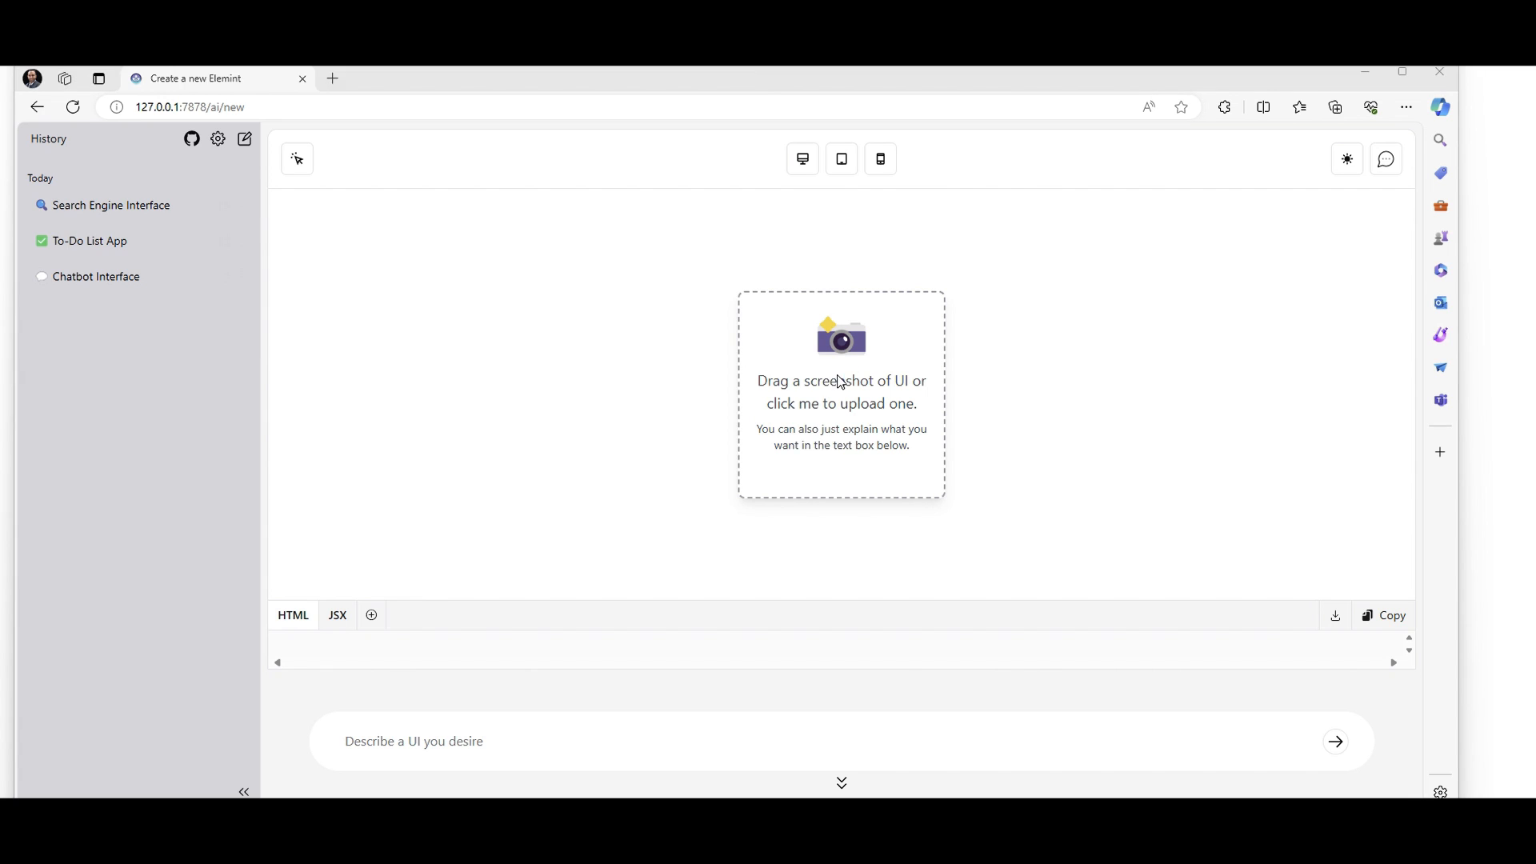
pyautogui.click(839, 394)
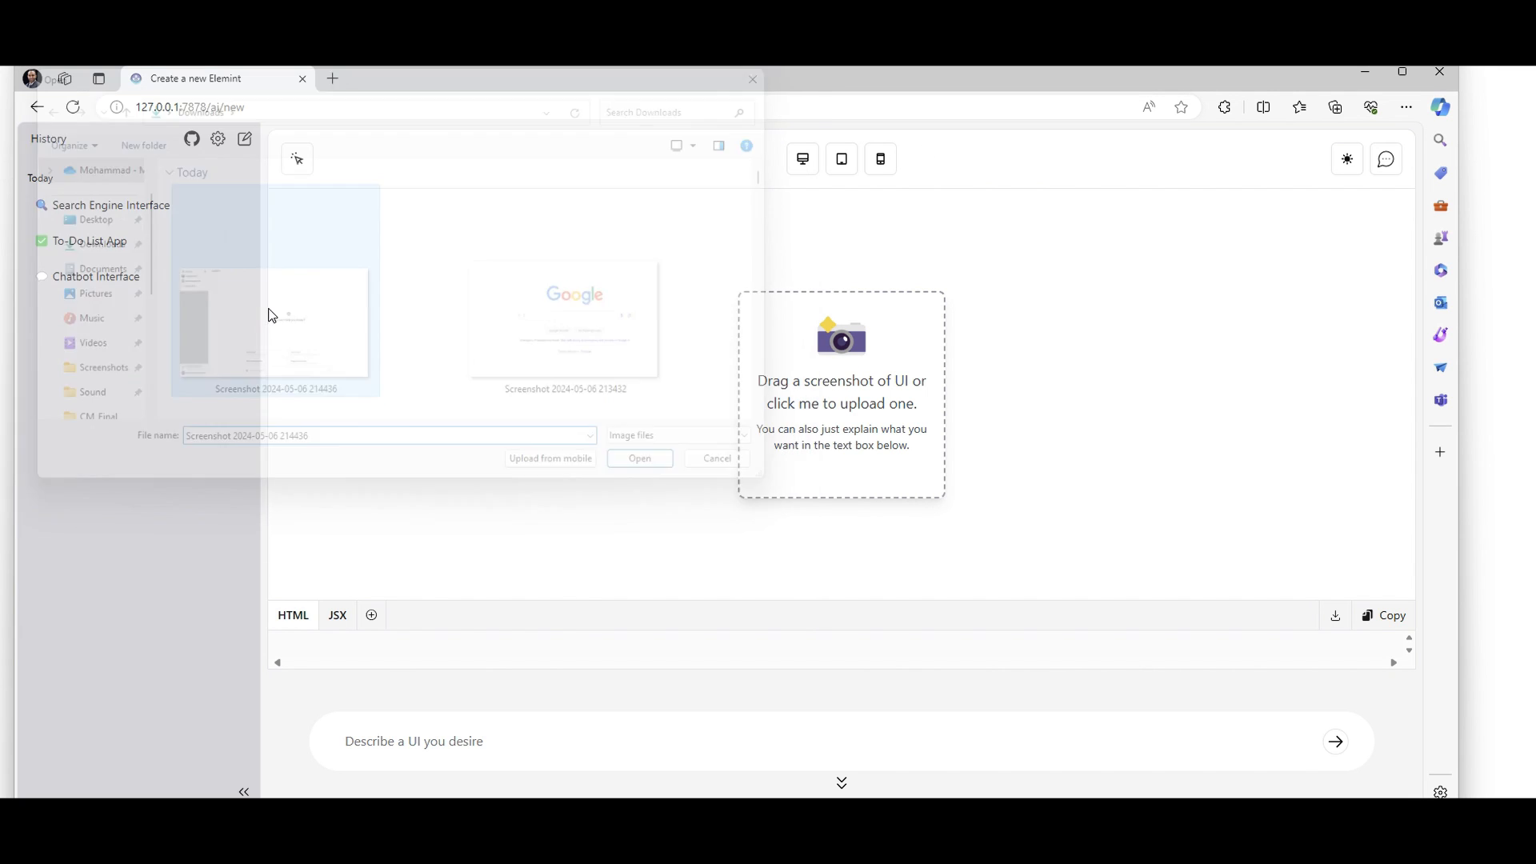
pyautogui.click(639, 458)
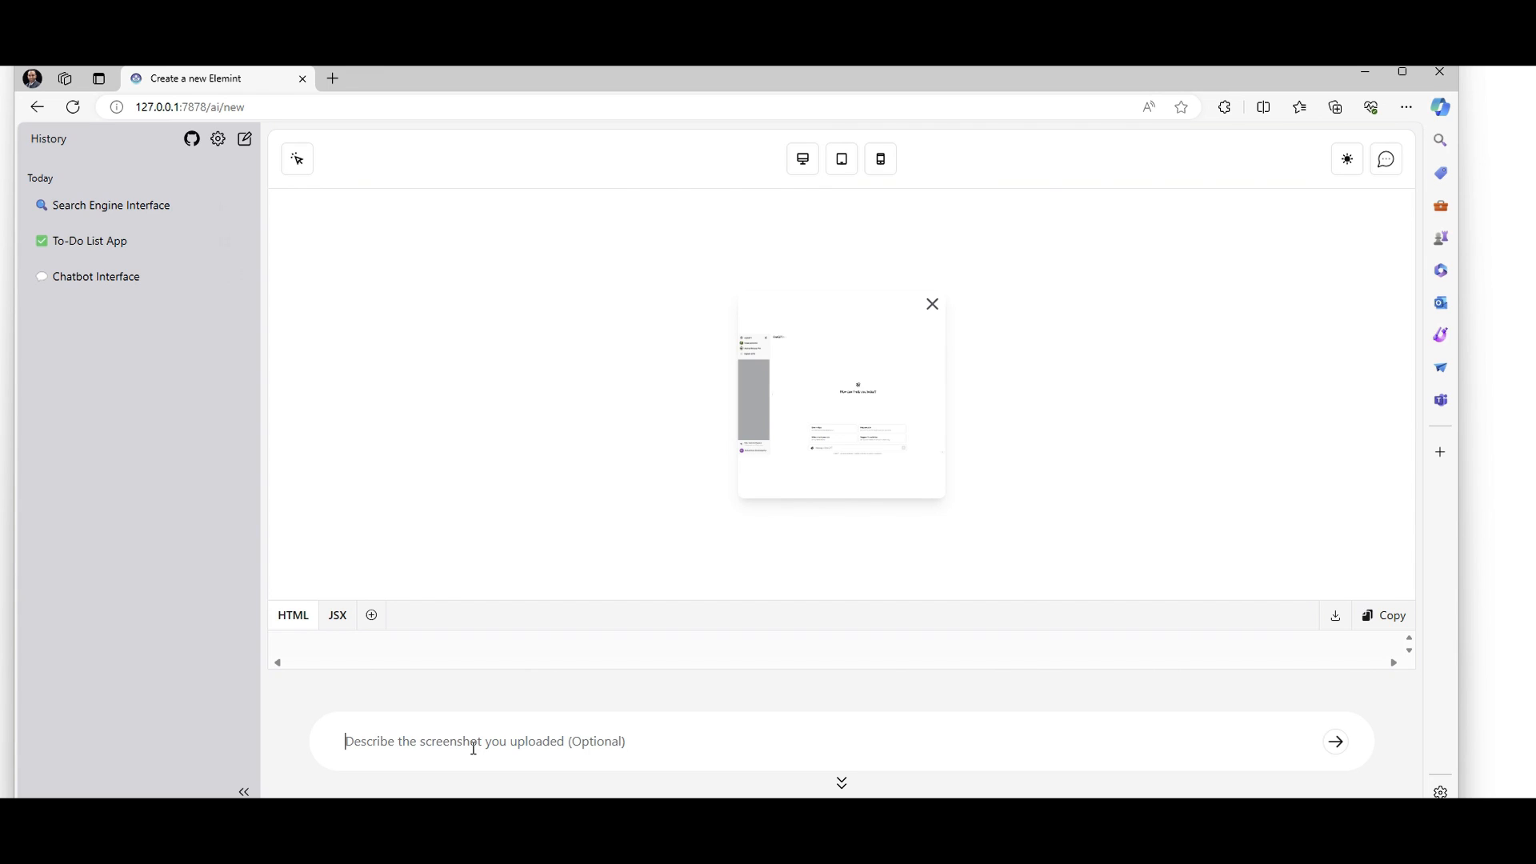
# Submit the prompt 'this is a chatbot interface' for generation
pyautogui.write('this is a')
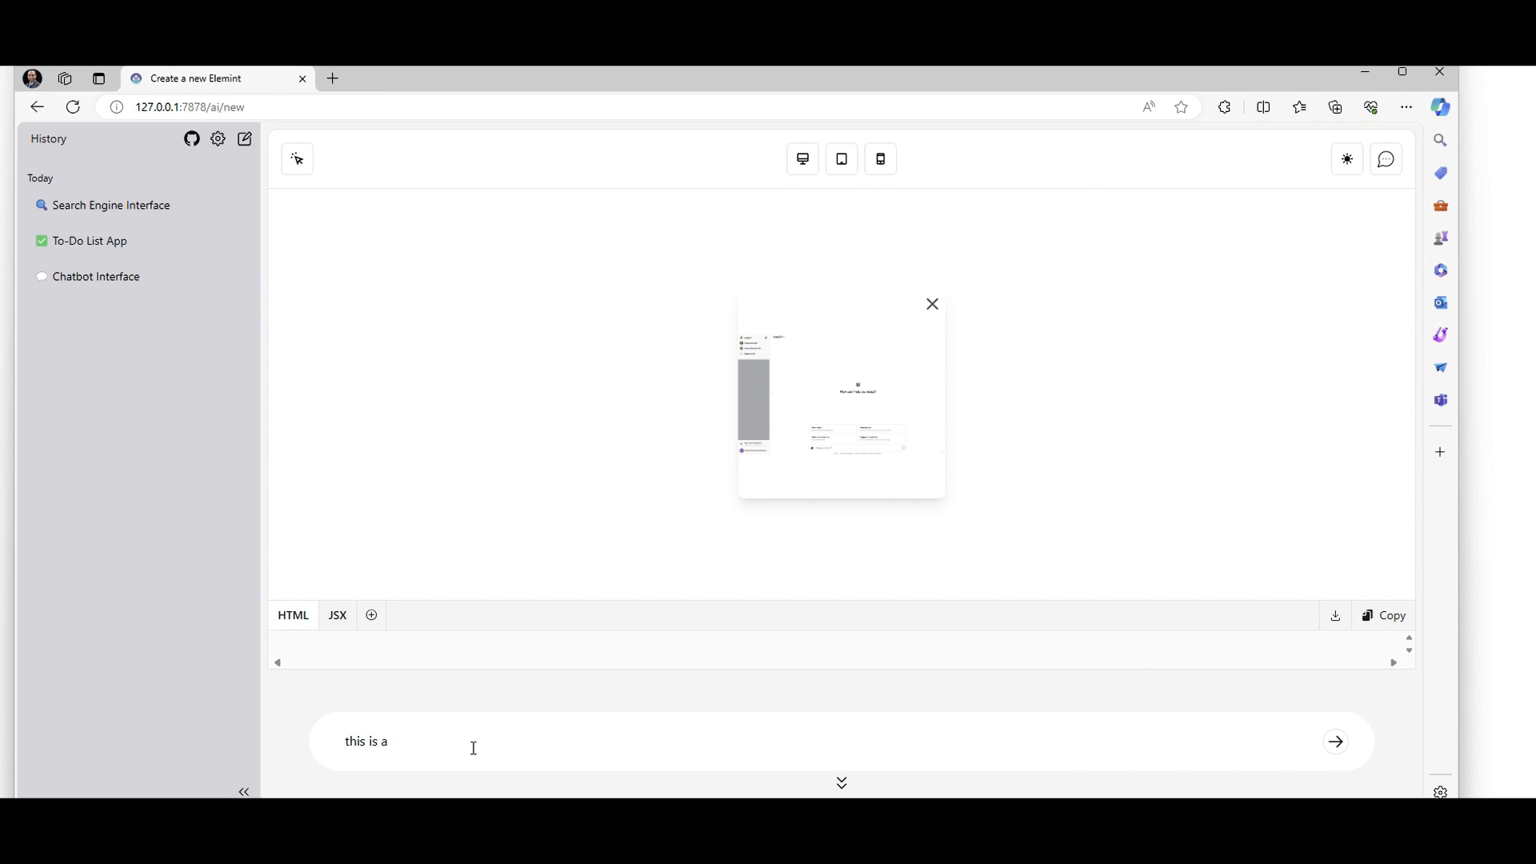
pyautogui.write('chatbot')
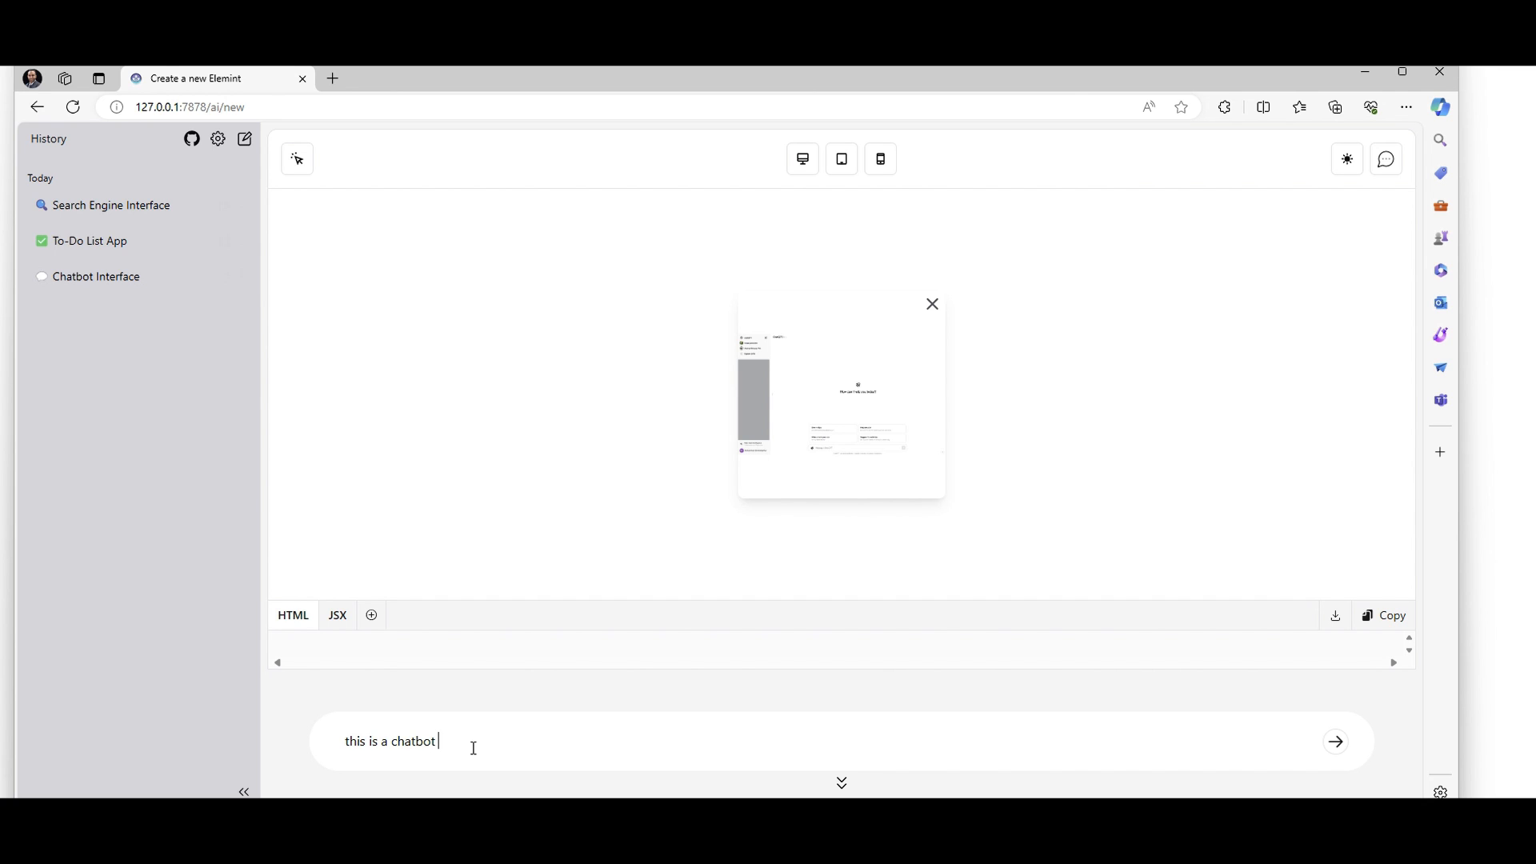
pyautogui.write('interface')
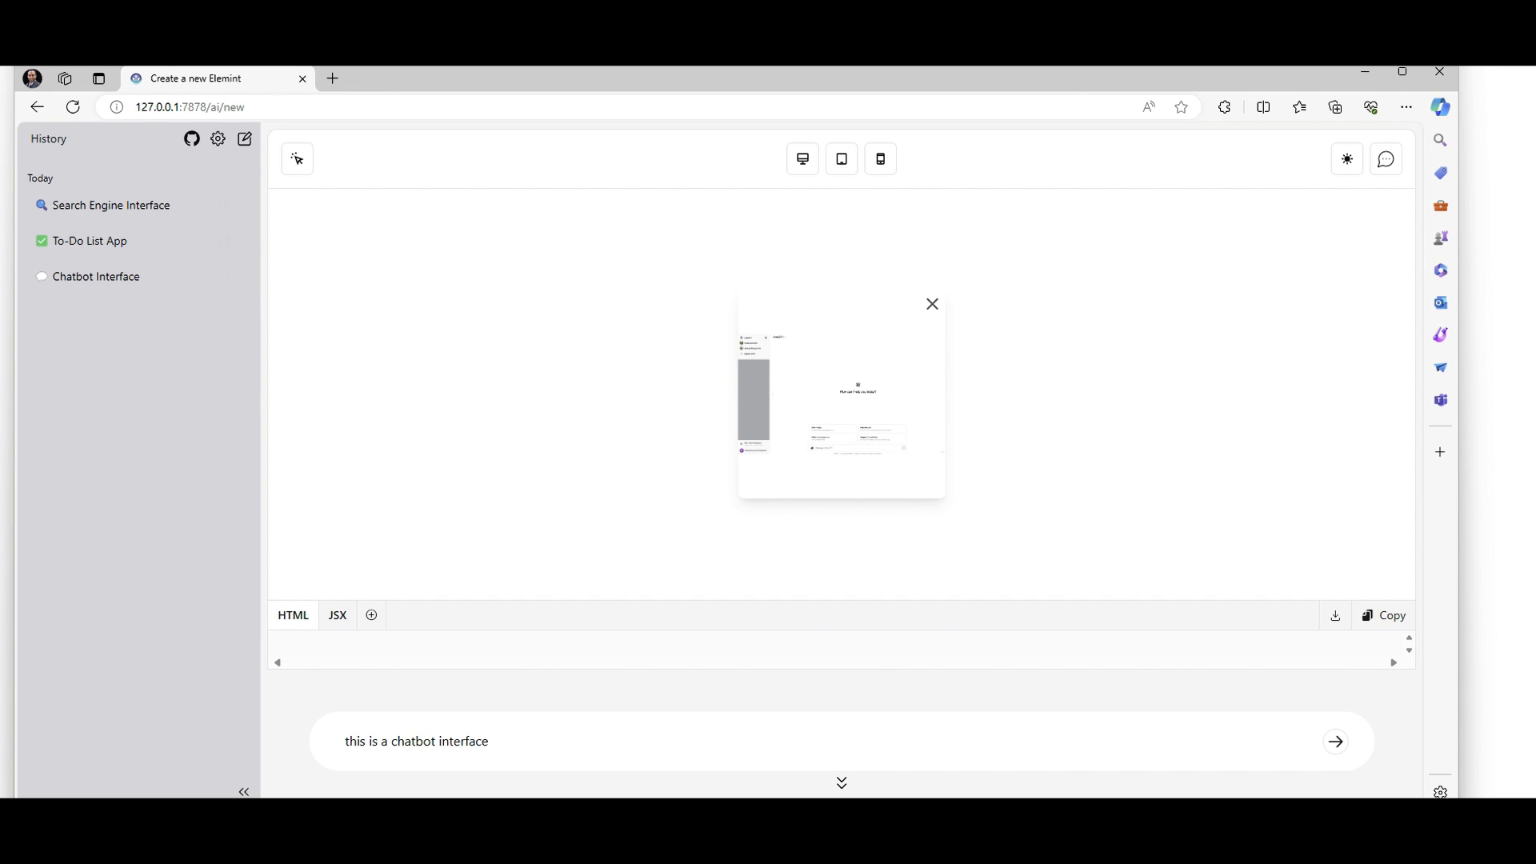
pyautogui.click(1335, 741)
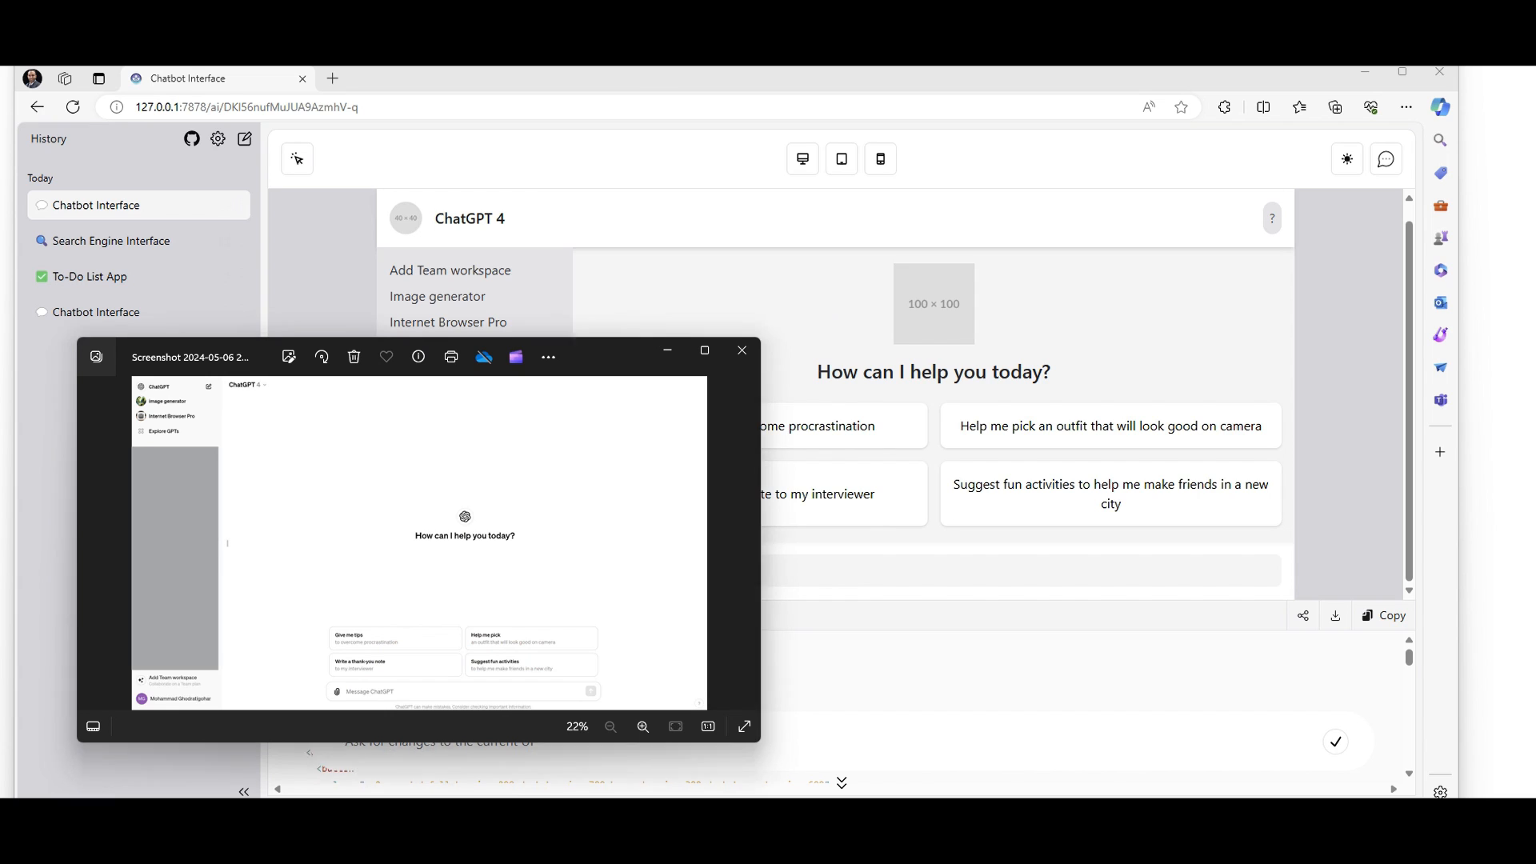
# Drag the Photos window with the ChatGPT screenshot beside the generated chatbot page
pyautogui.moveTo(191, 356); pyautogui.dragTo(137, 367)
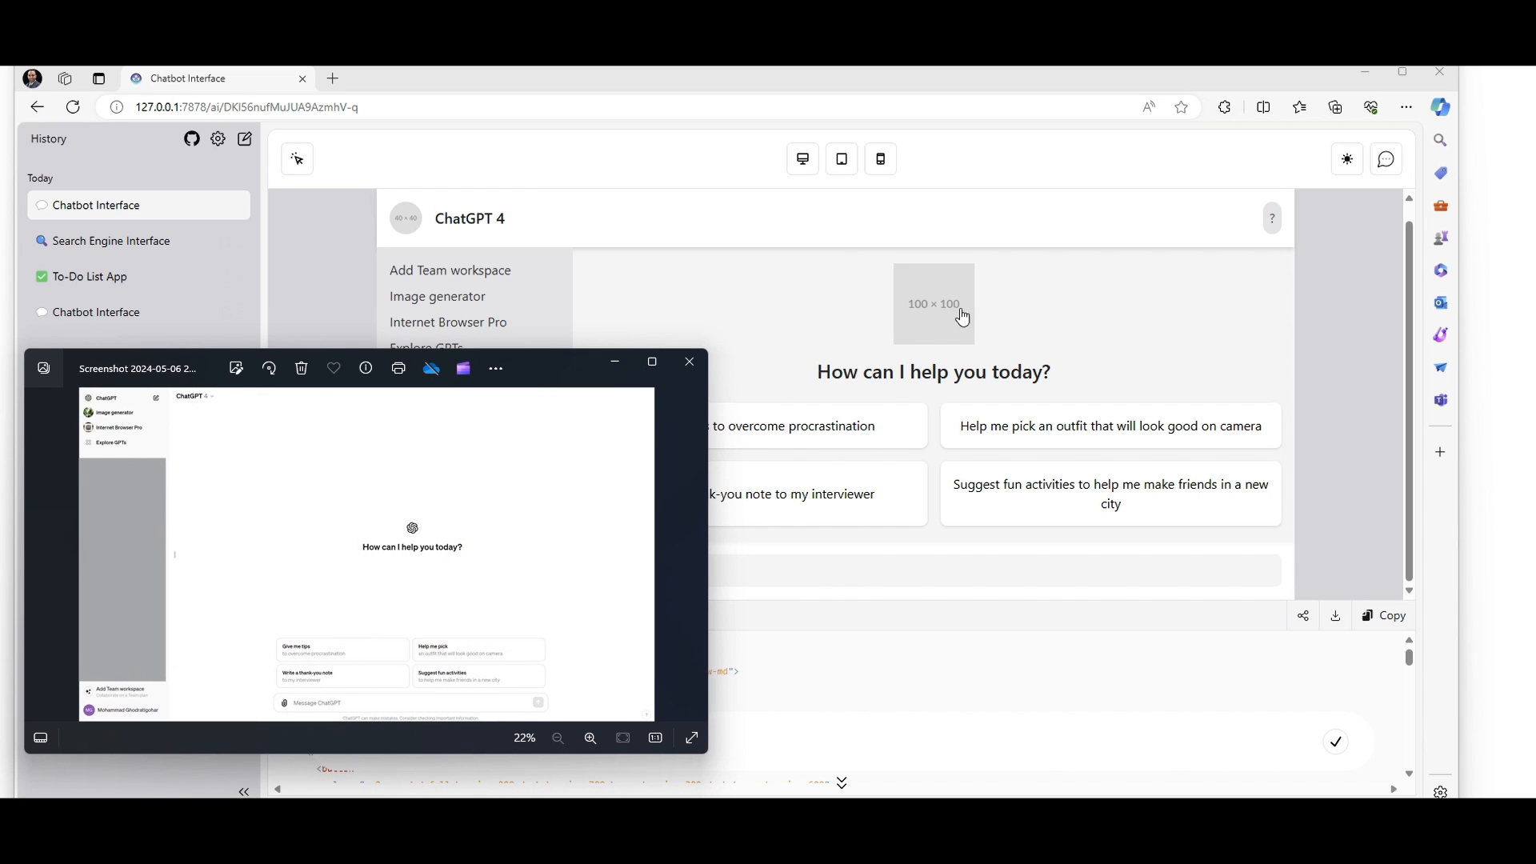
pyautogui.moveTo(410, 712)
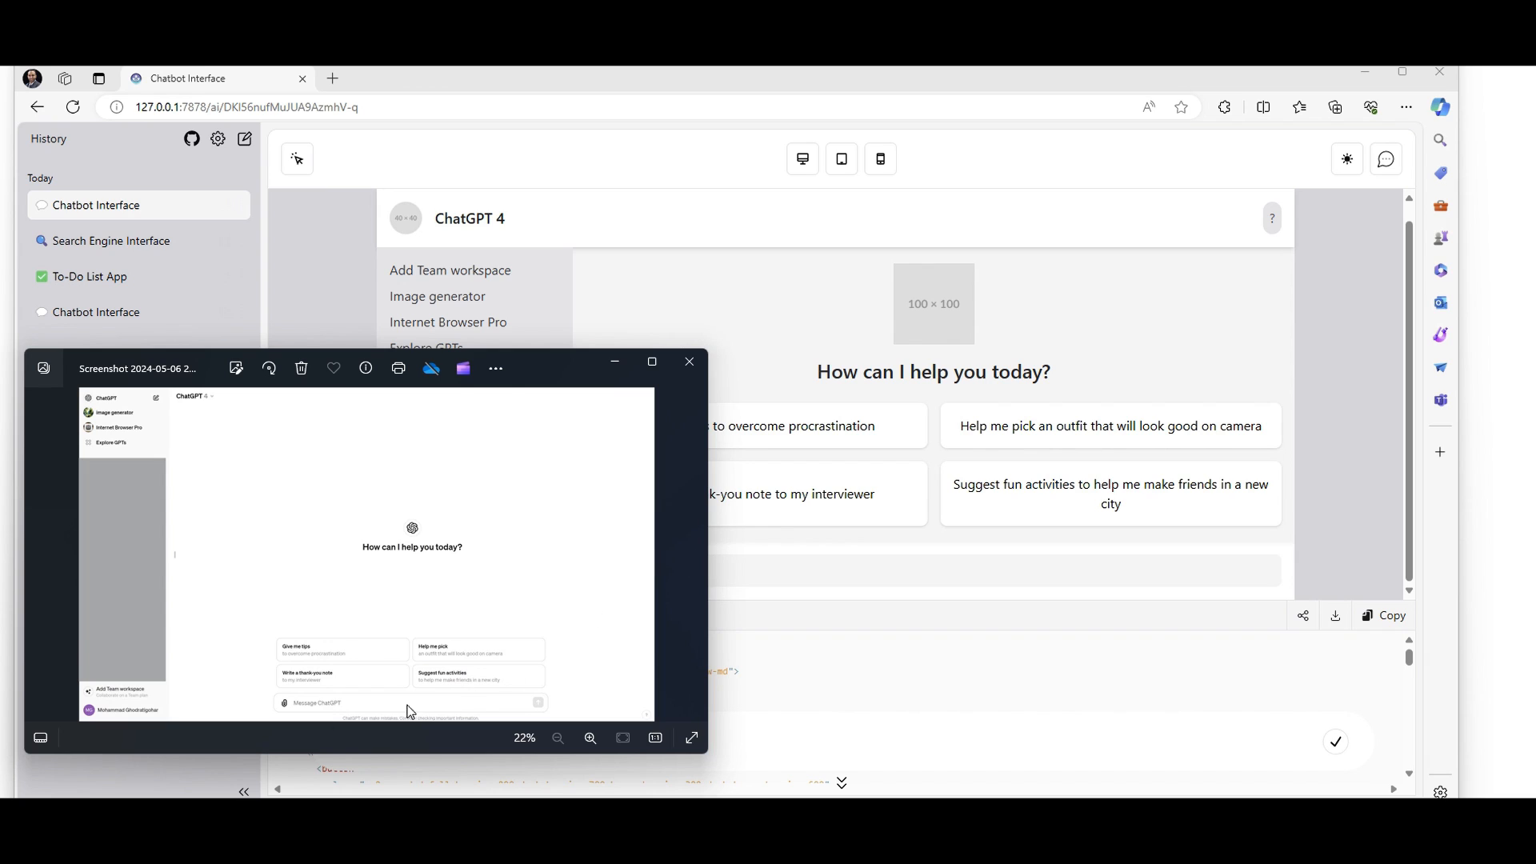
pyautogui.moveTo(344, 677)
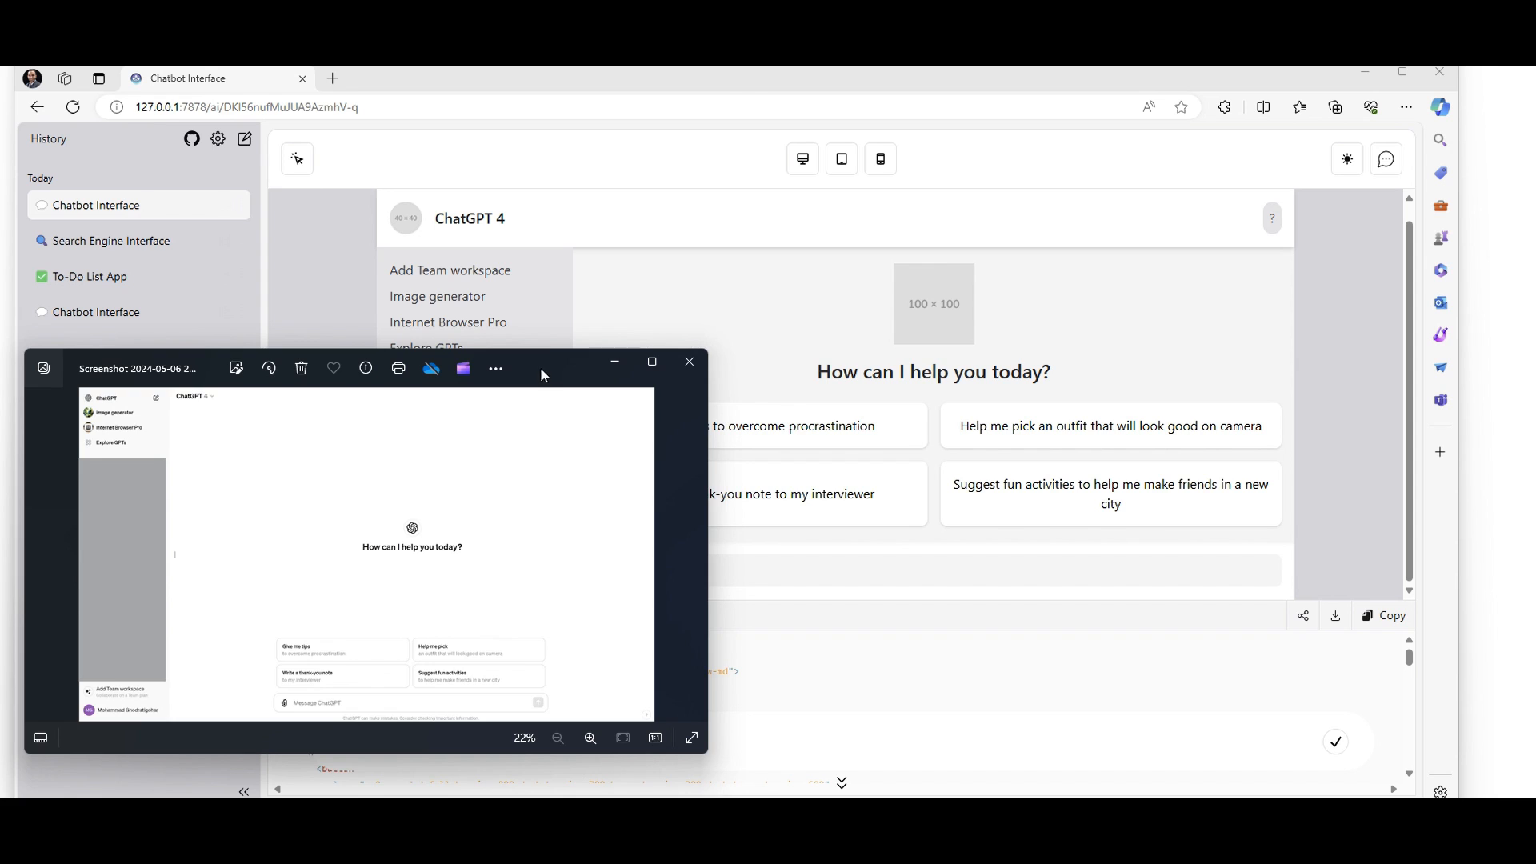
pyautogui.moveTo(541, 360); pyautogui.dragTo(377, 324)
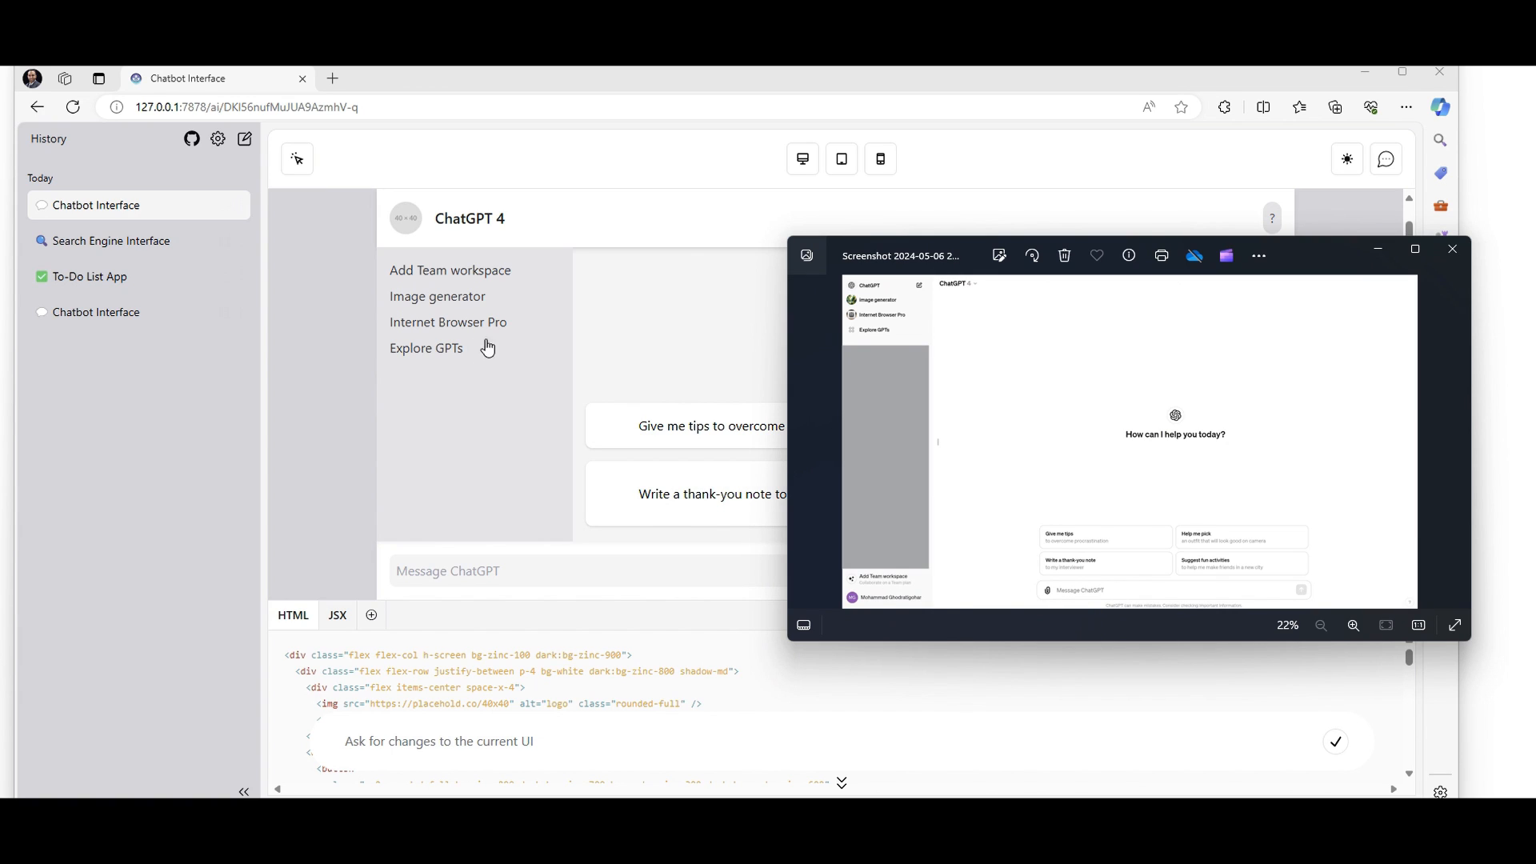
pyautogui.moveTo(494, 433)
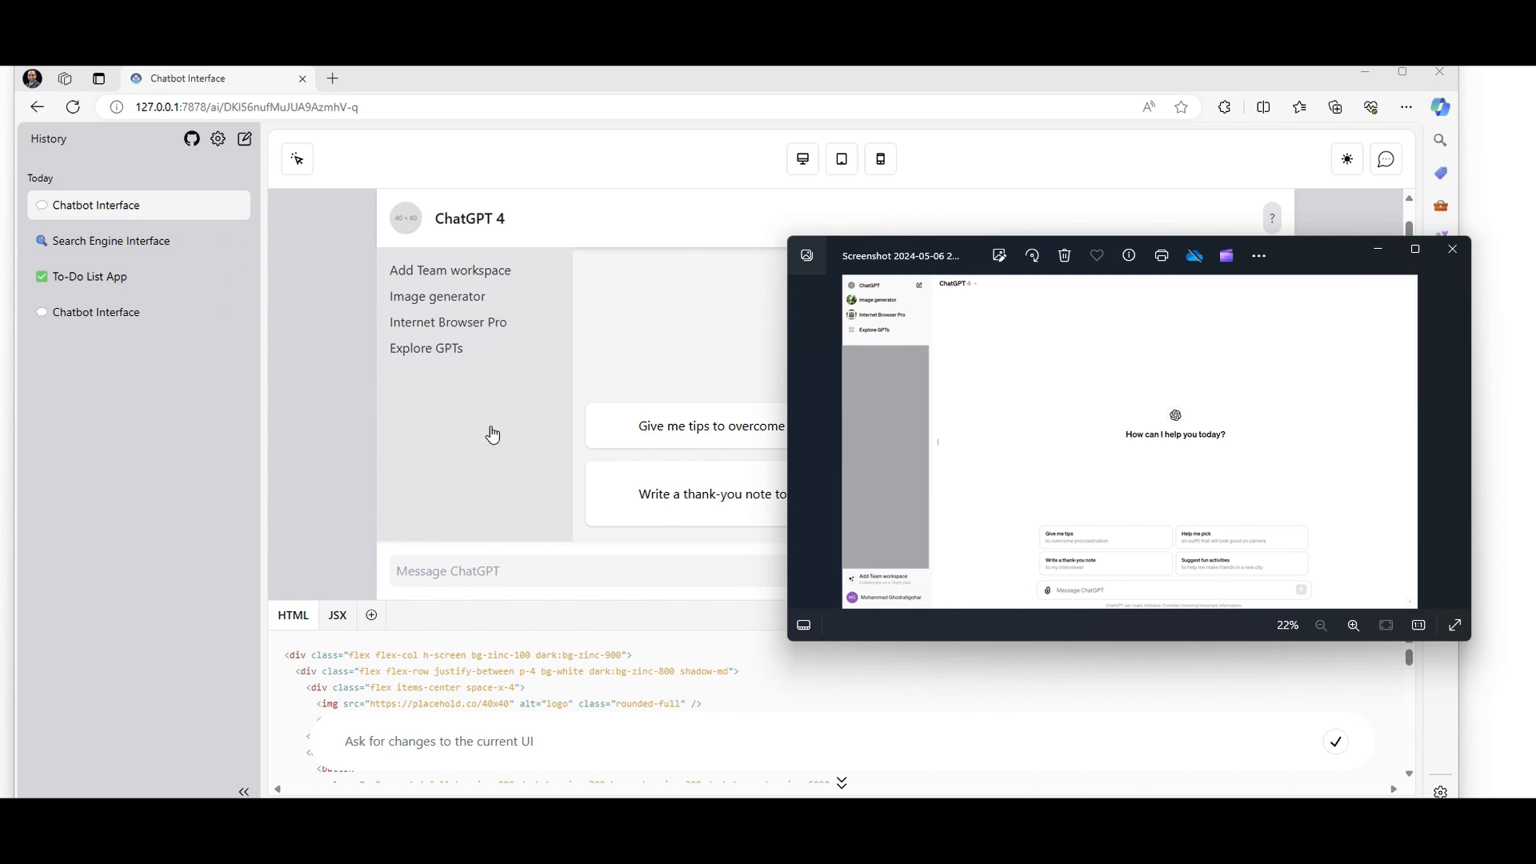
pyautogui.moveTo(900, 611)
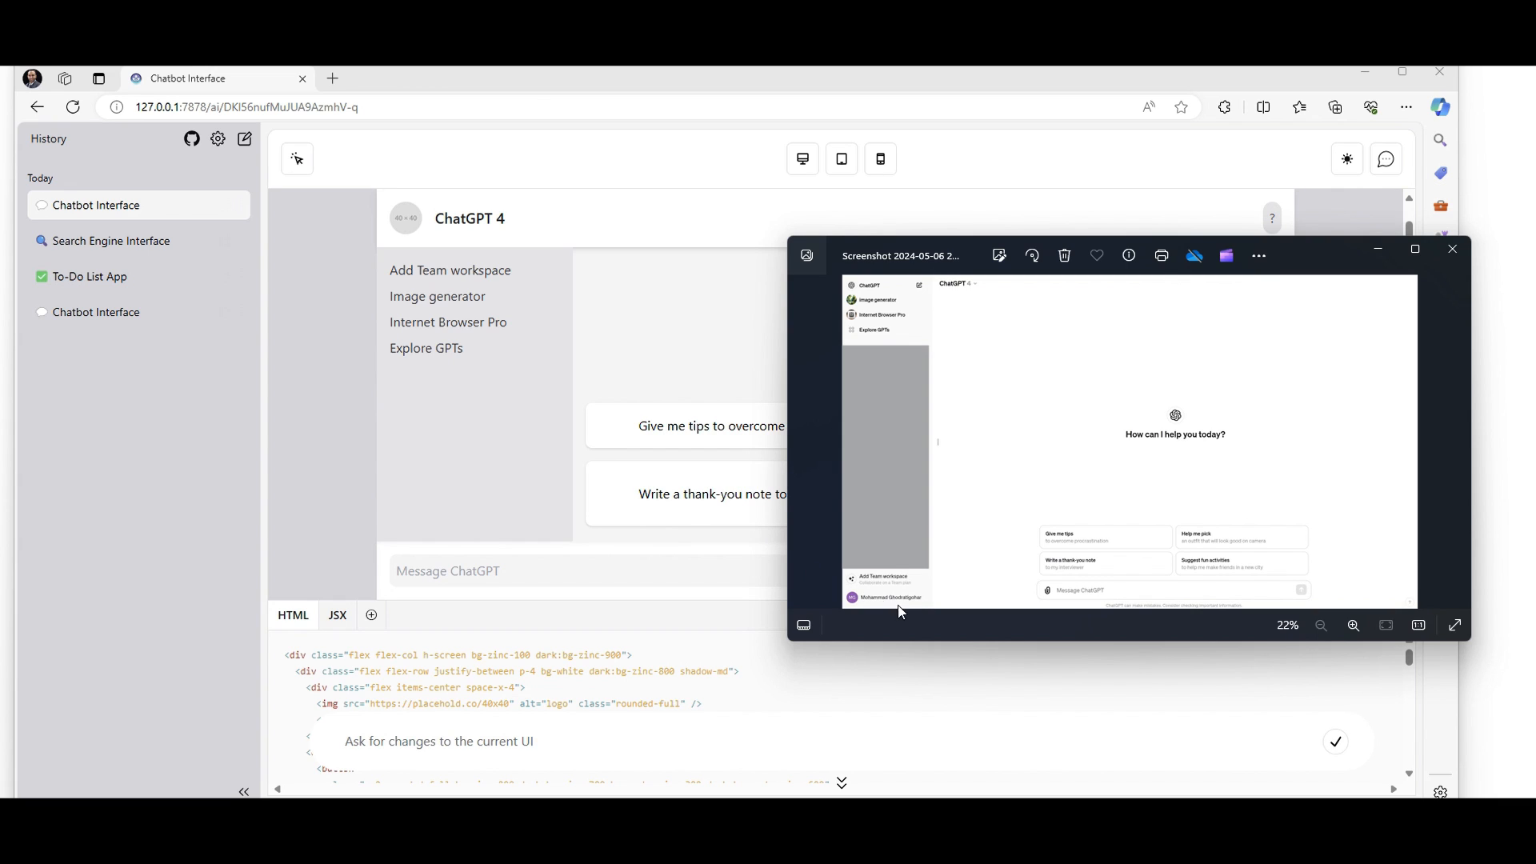
pyautogui.moveTo(852, 627)
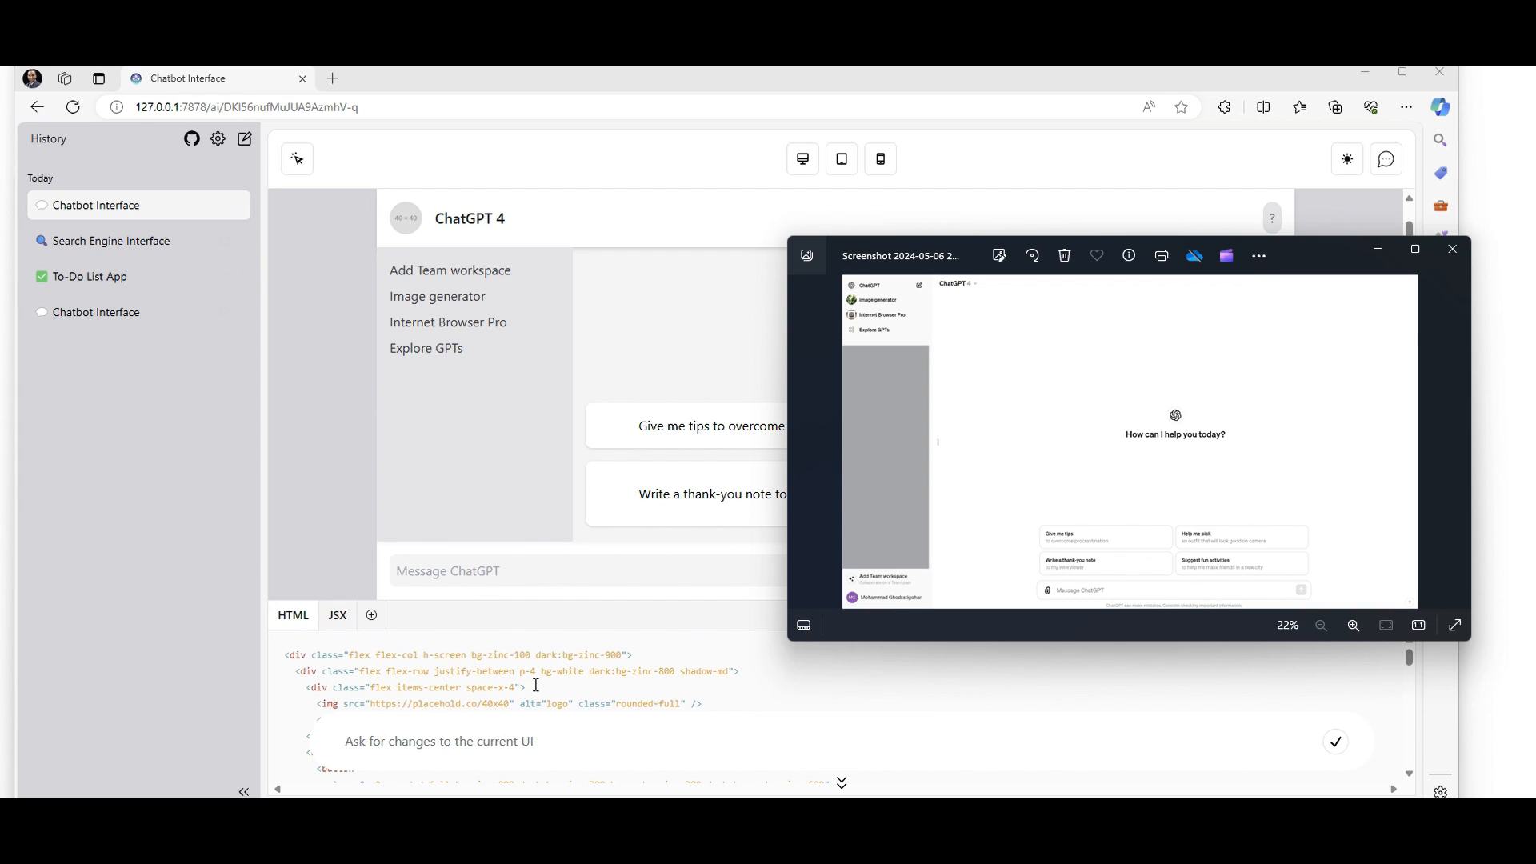
pyautogui.moveTo(492, 734)
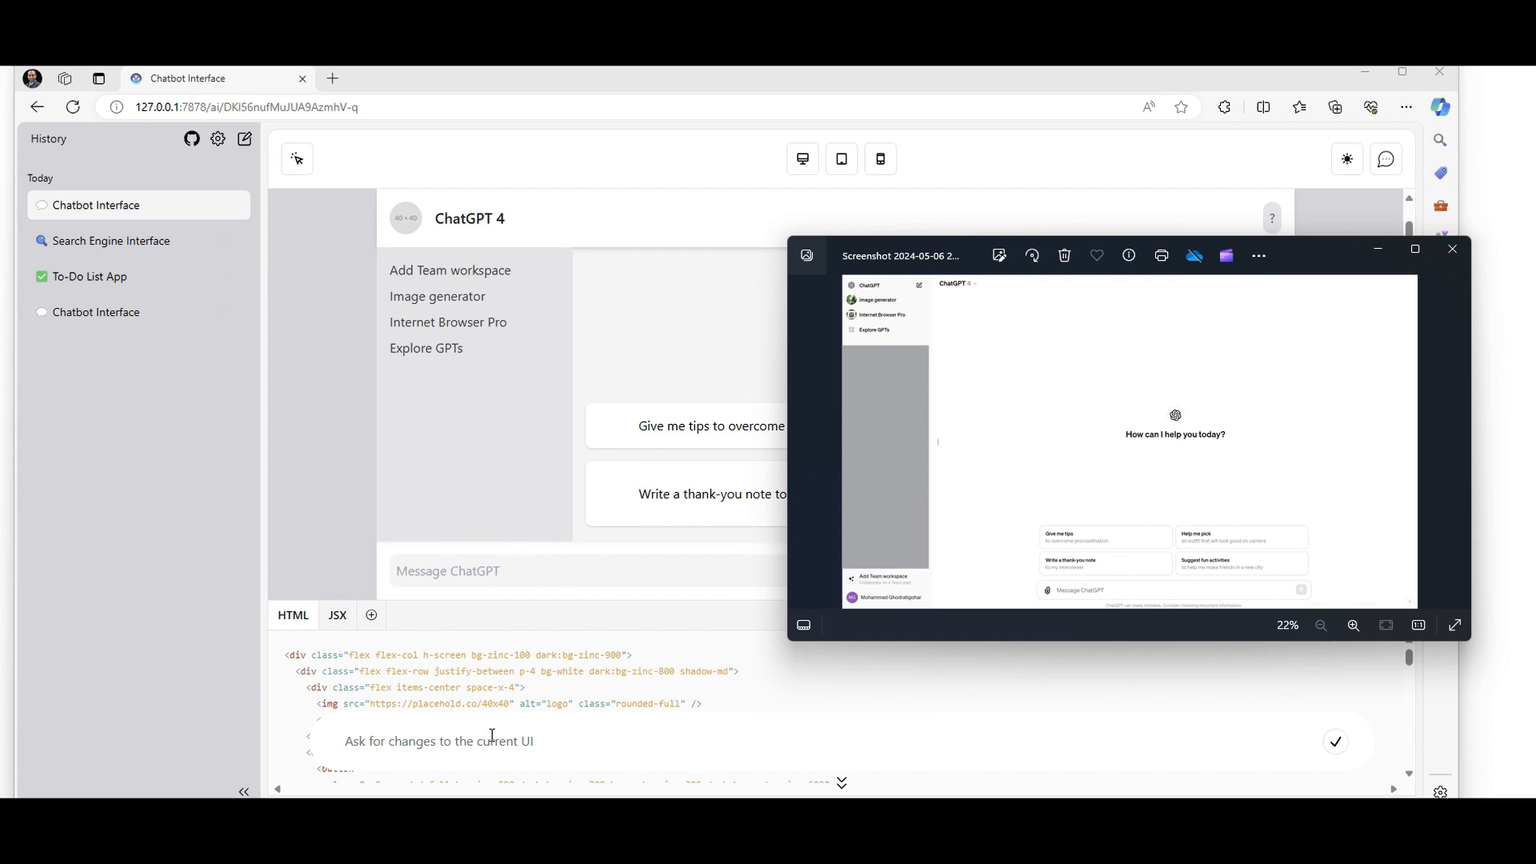
# Ask OpenUI to add the logged-in person's name at the chatbot's lower left
pyautogui.write('add the name of the person')
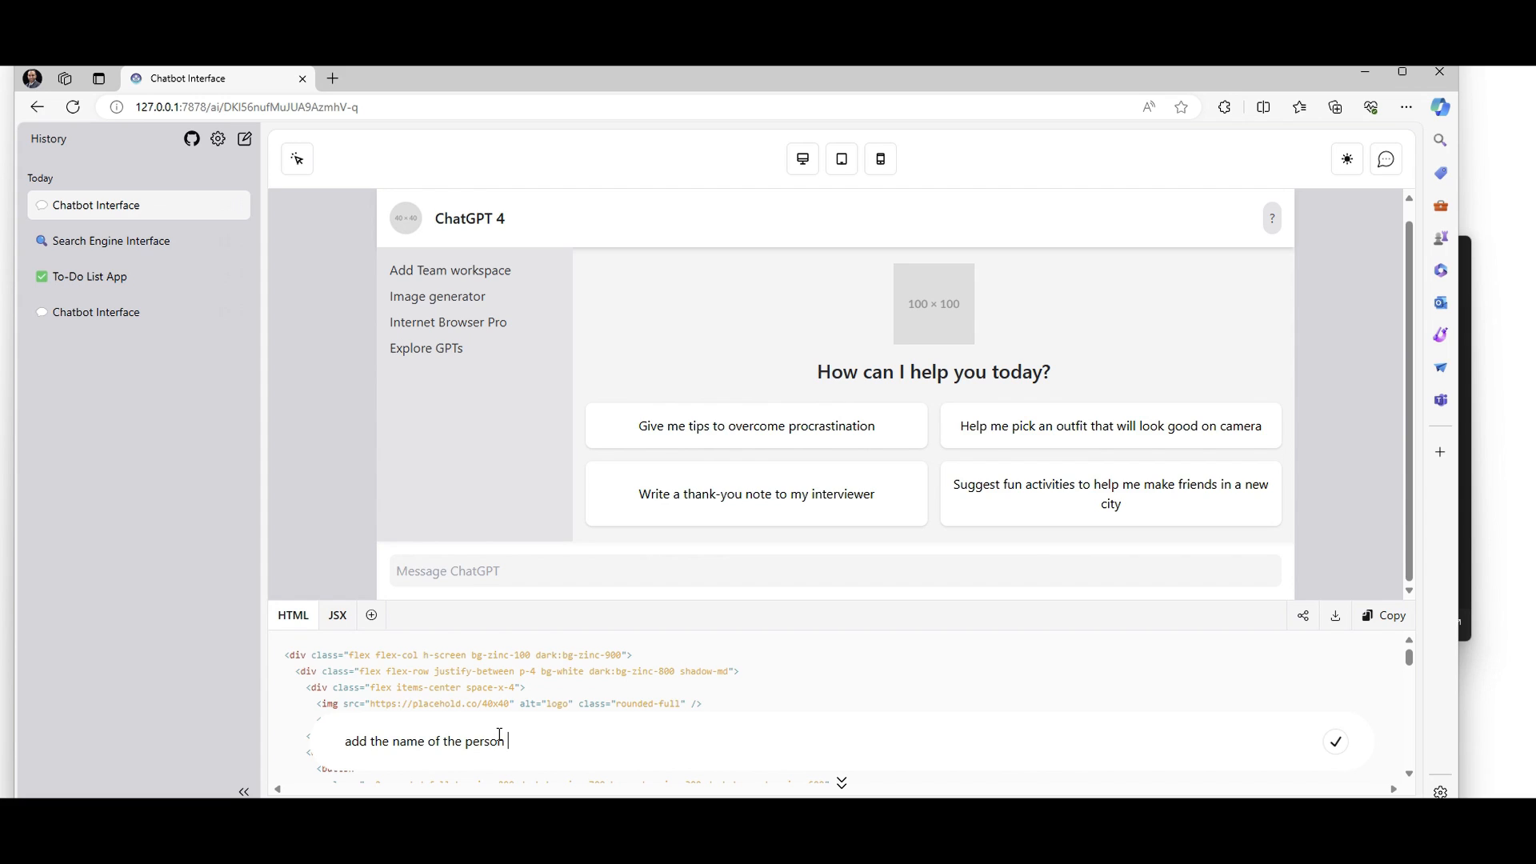
pyautogui.write('logged in to the chatbot on down')
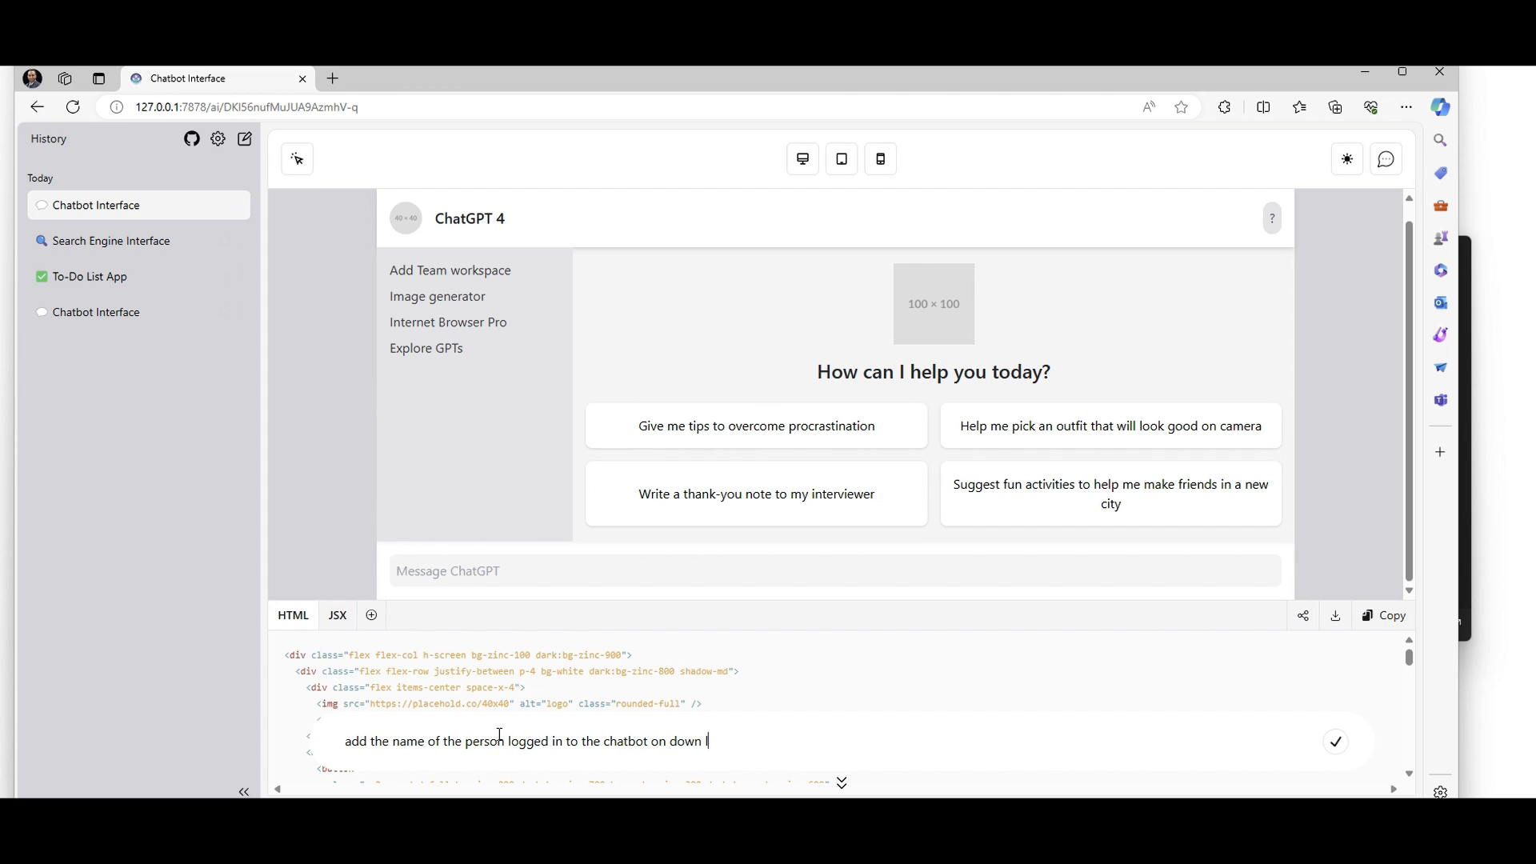
pyautogui.write('left side of')
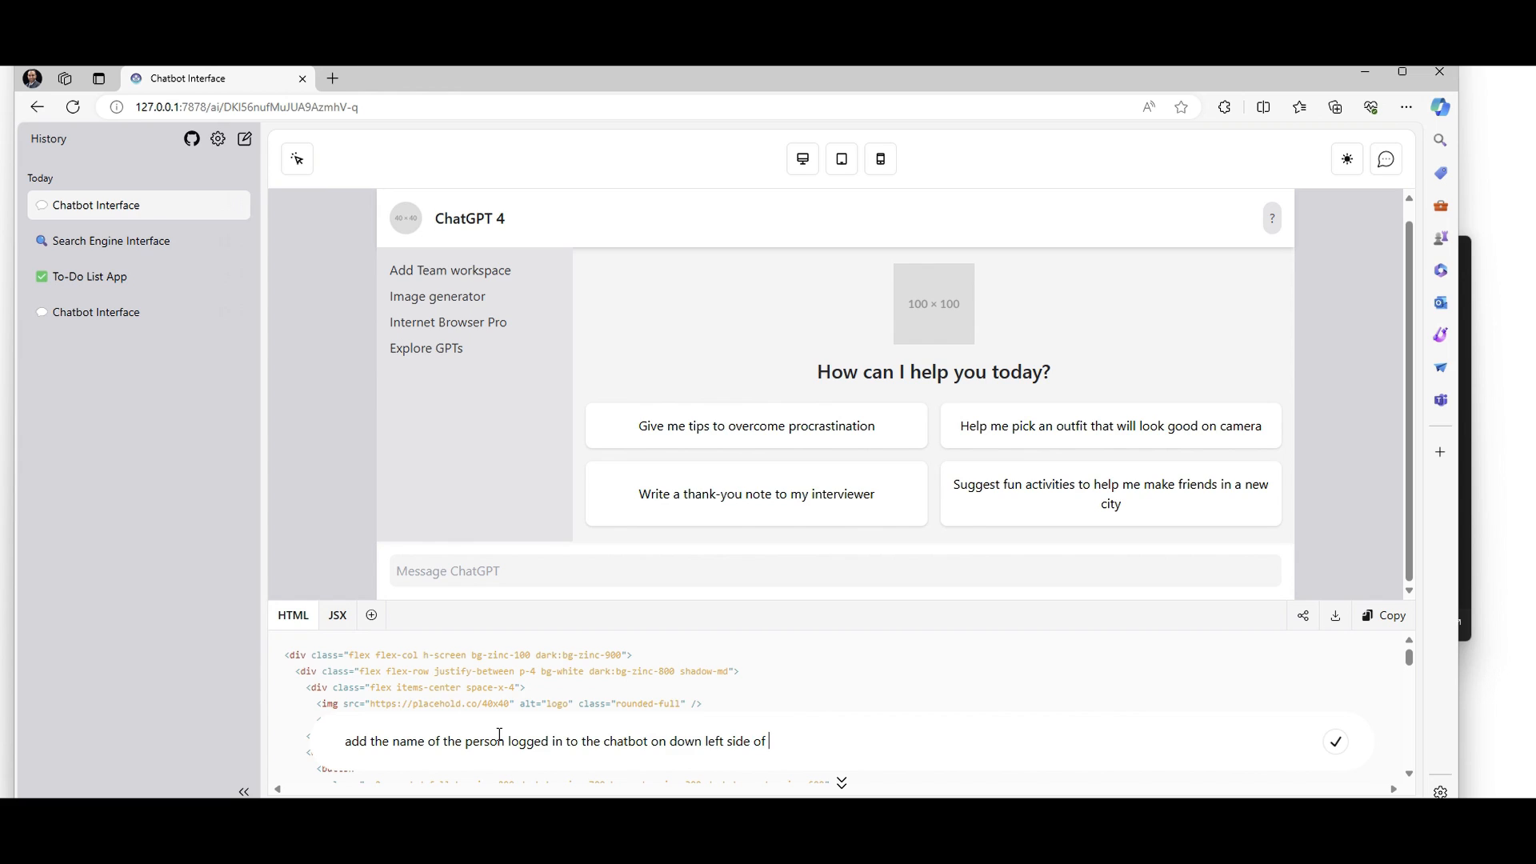
pyautogui.write('the ui')
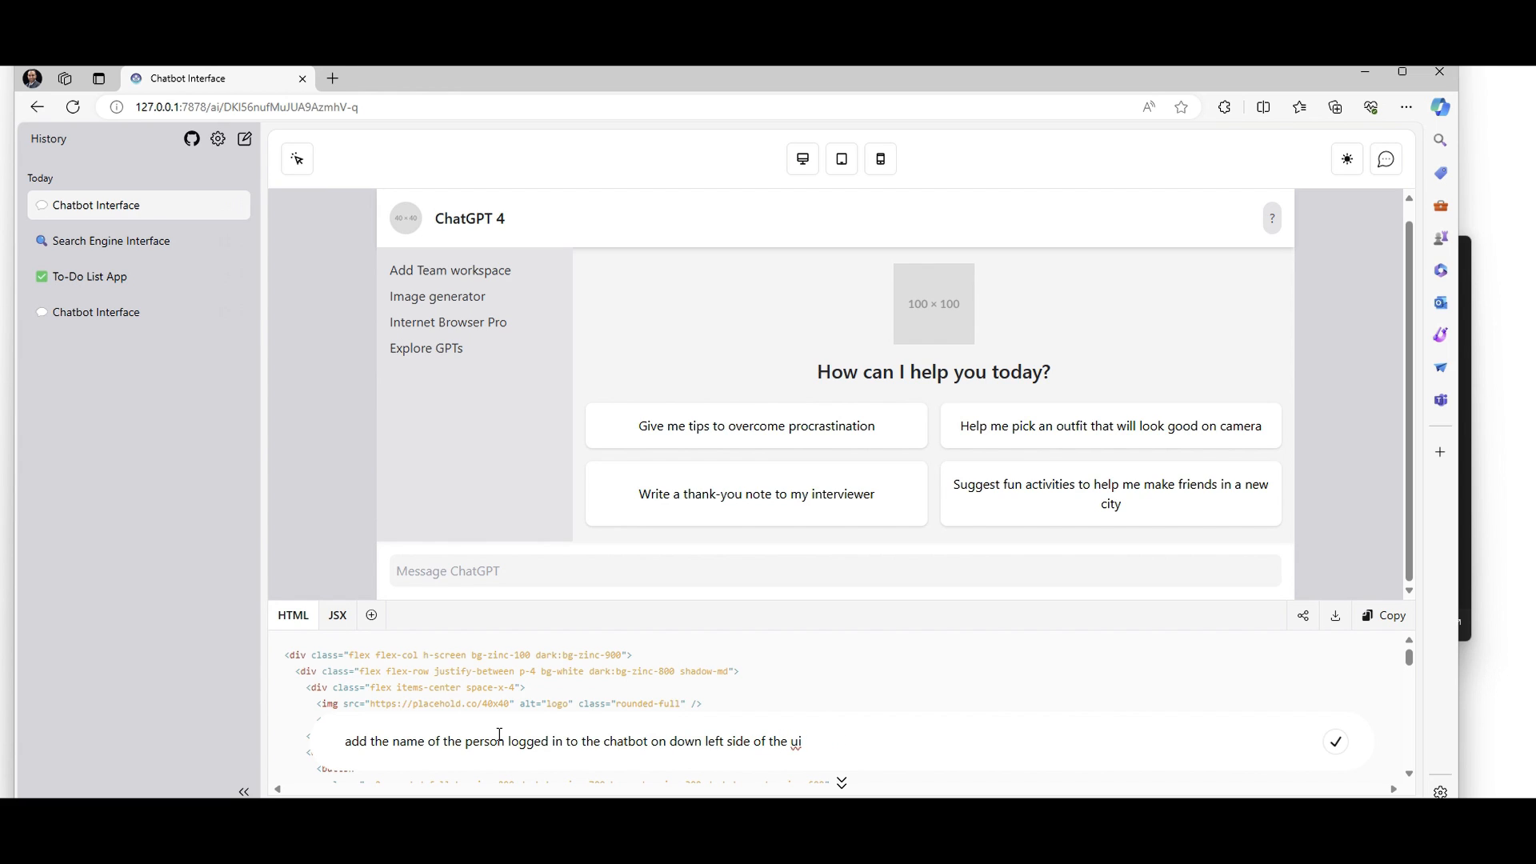
pyautogui.click(1335, 742)
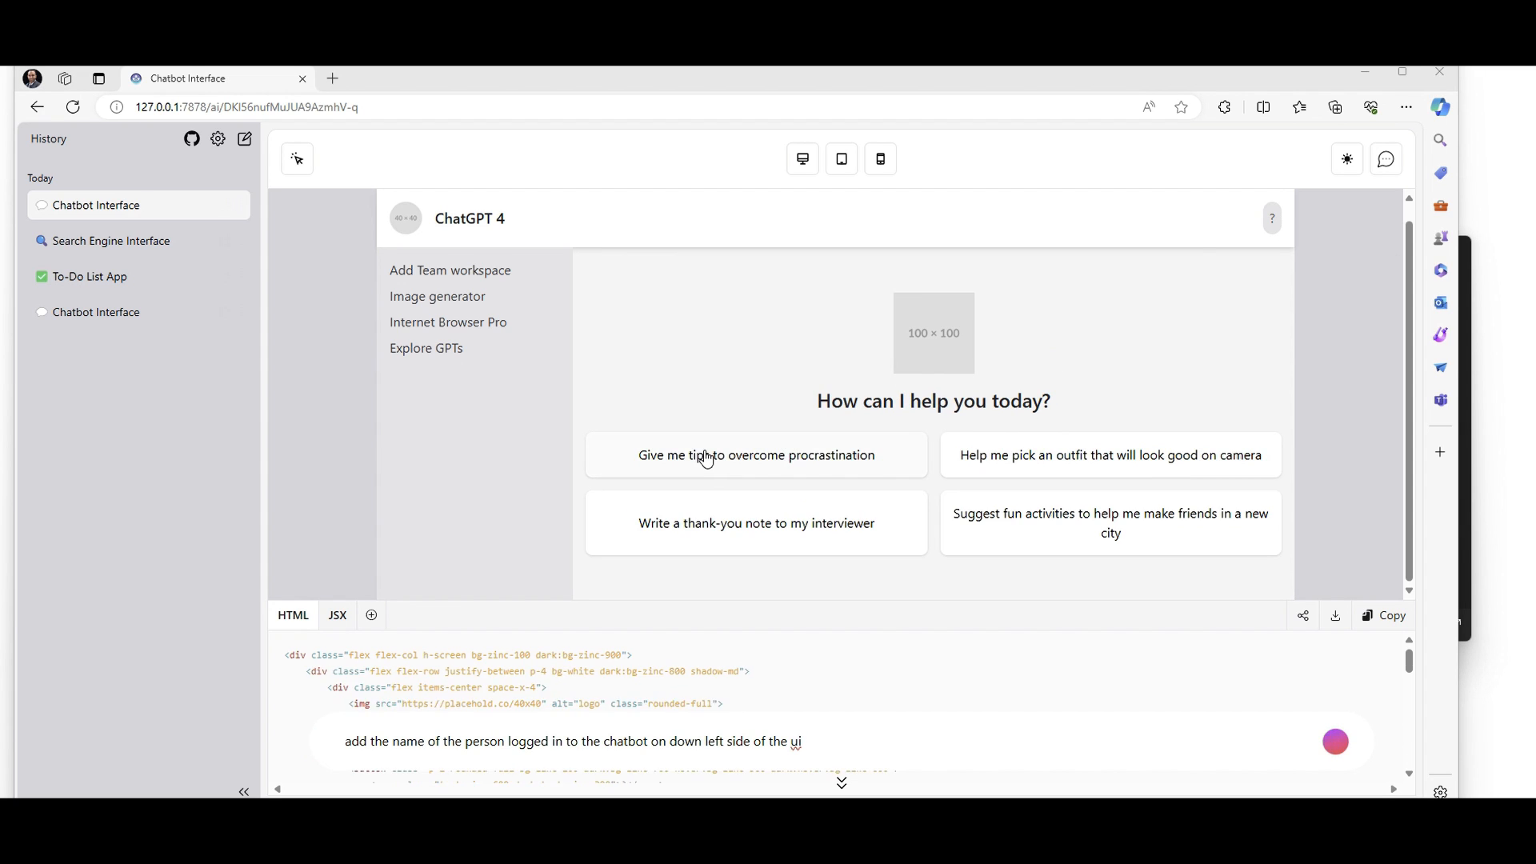
pyautogui.click(1335, 742)
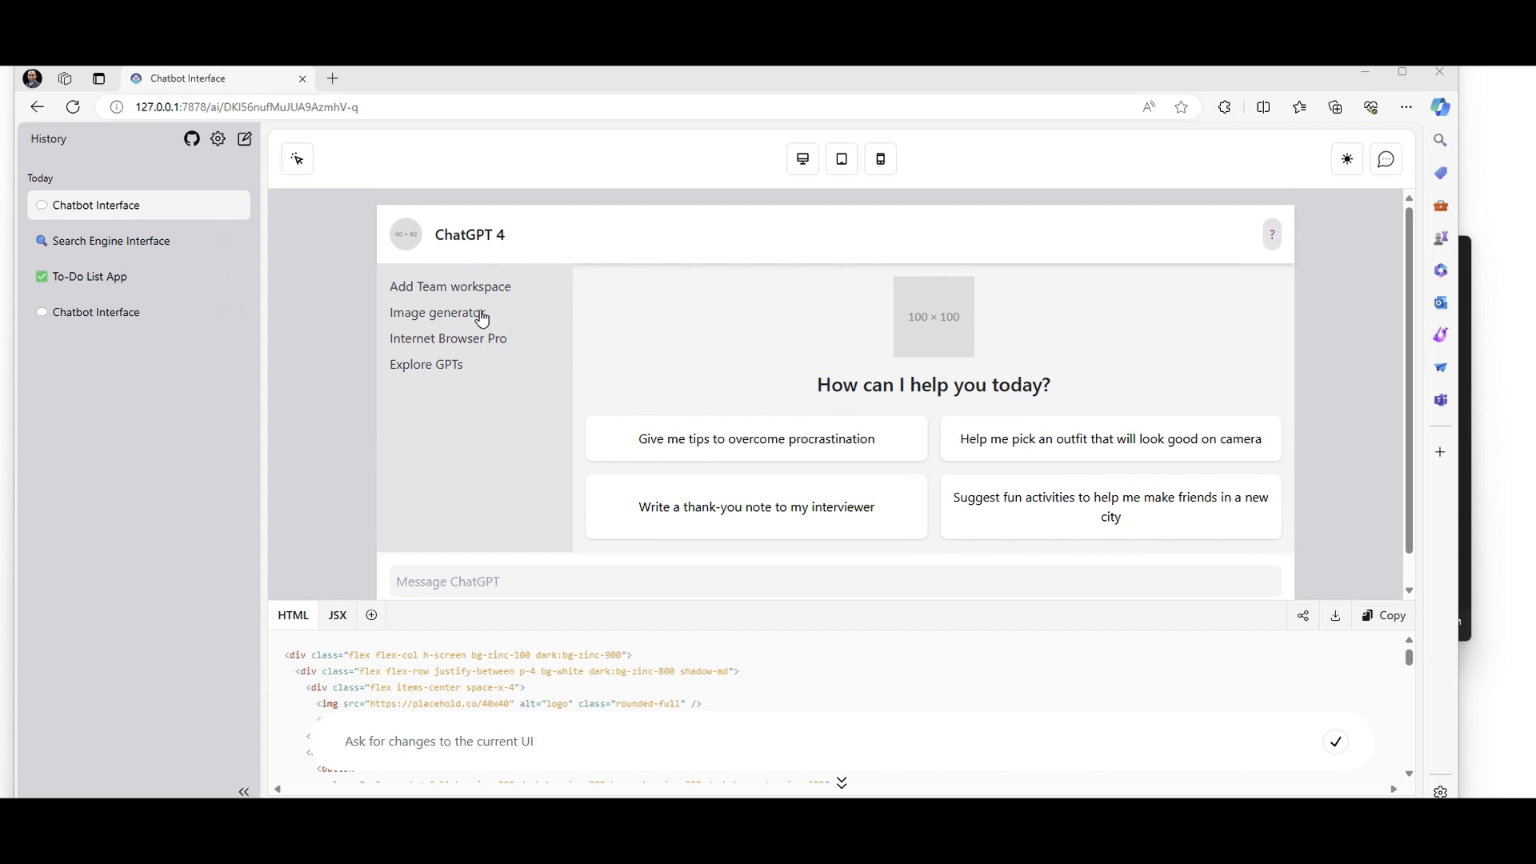
pyautogui.moveTo(468, 537)
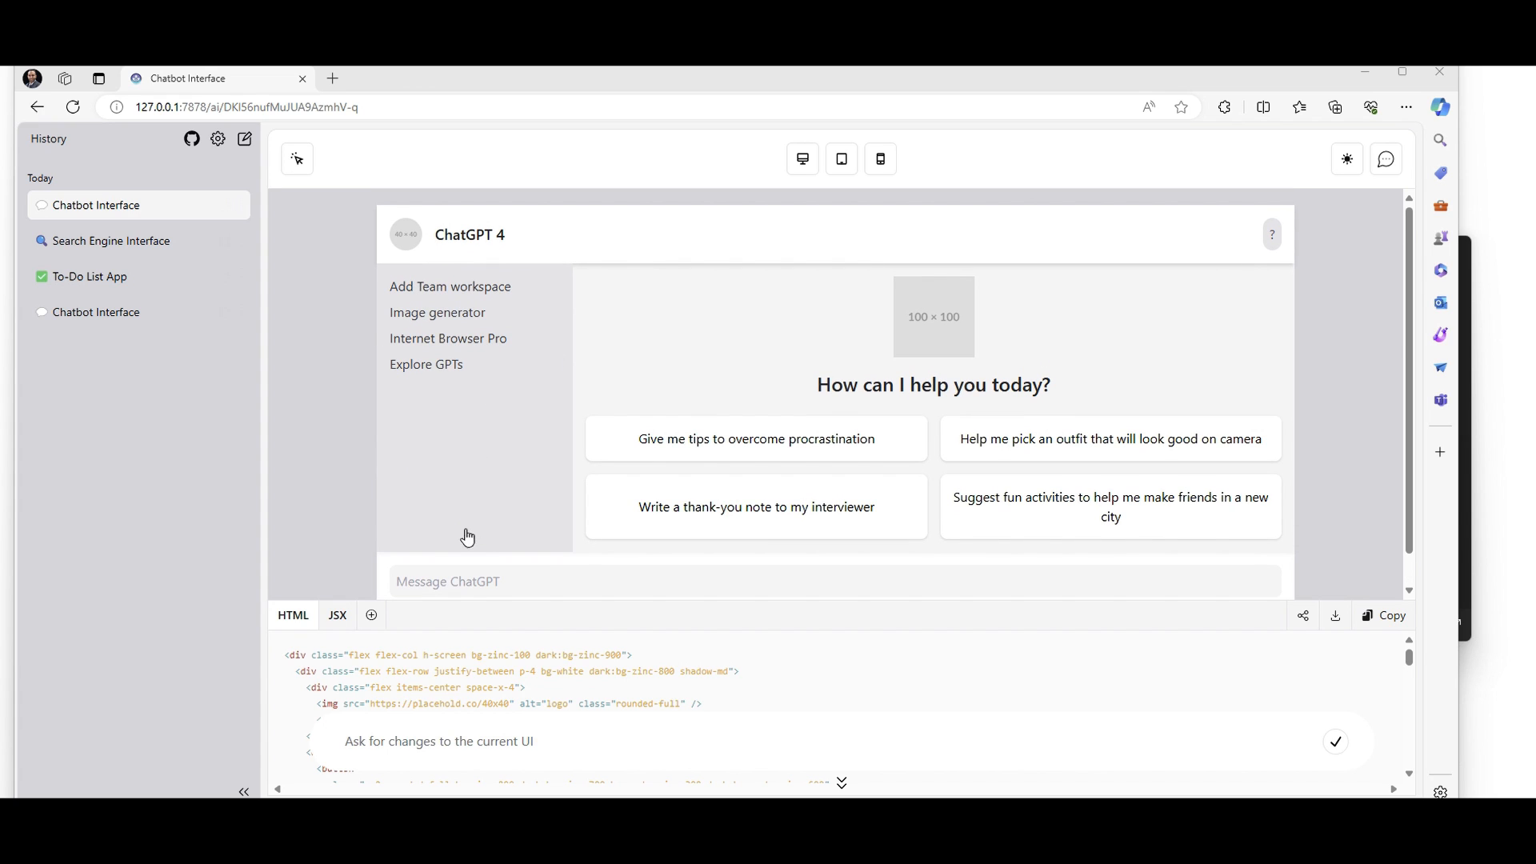
pyautogui.moveTo(477, 546)
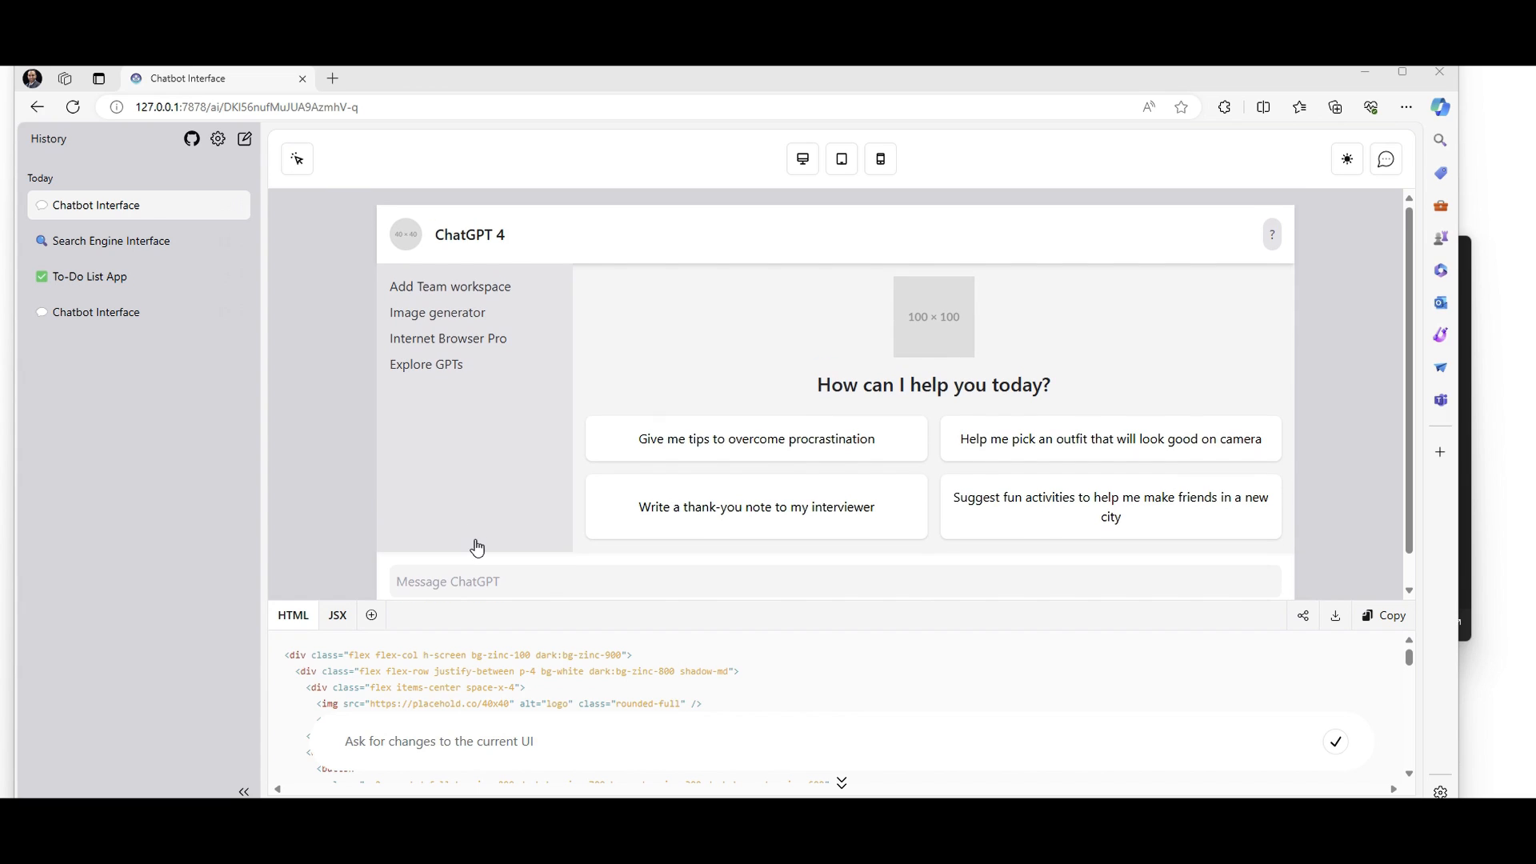
pyautogui.moveTo(509, 550)
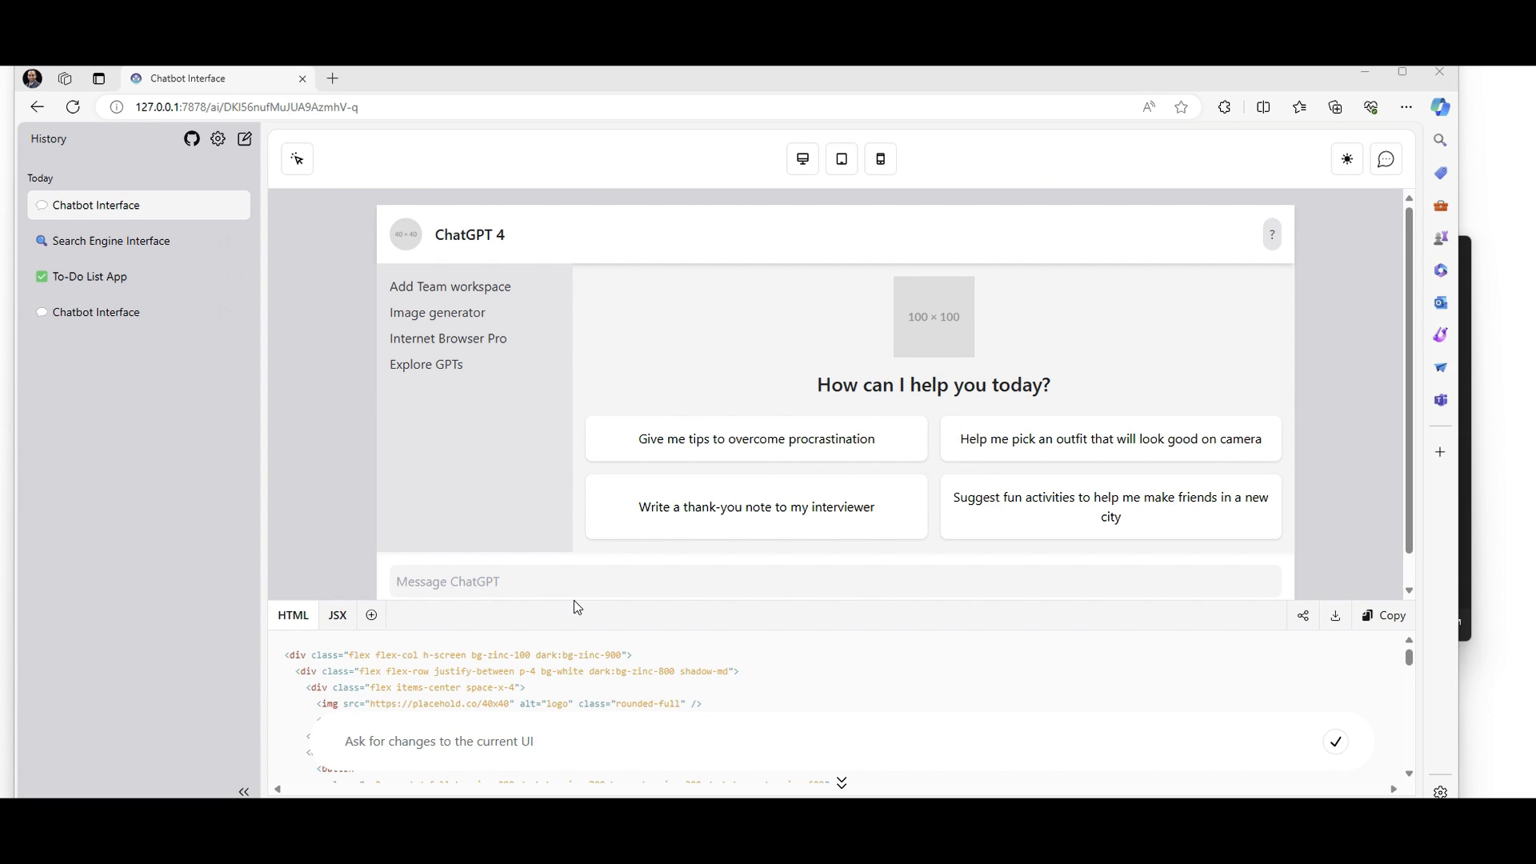
pyautogui.moveTo(828, 306)
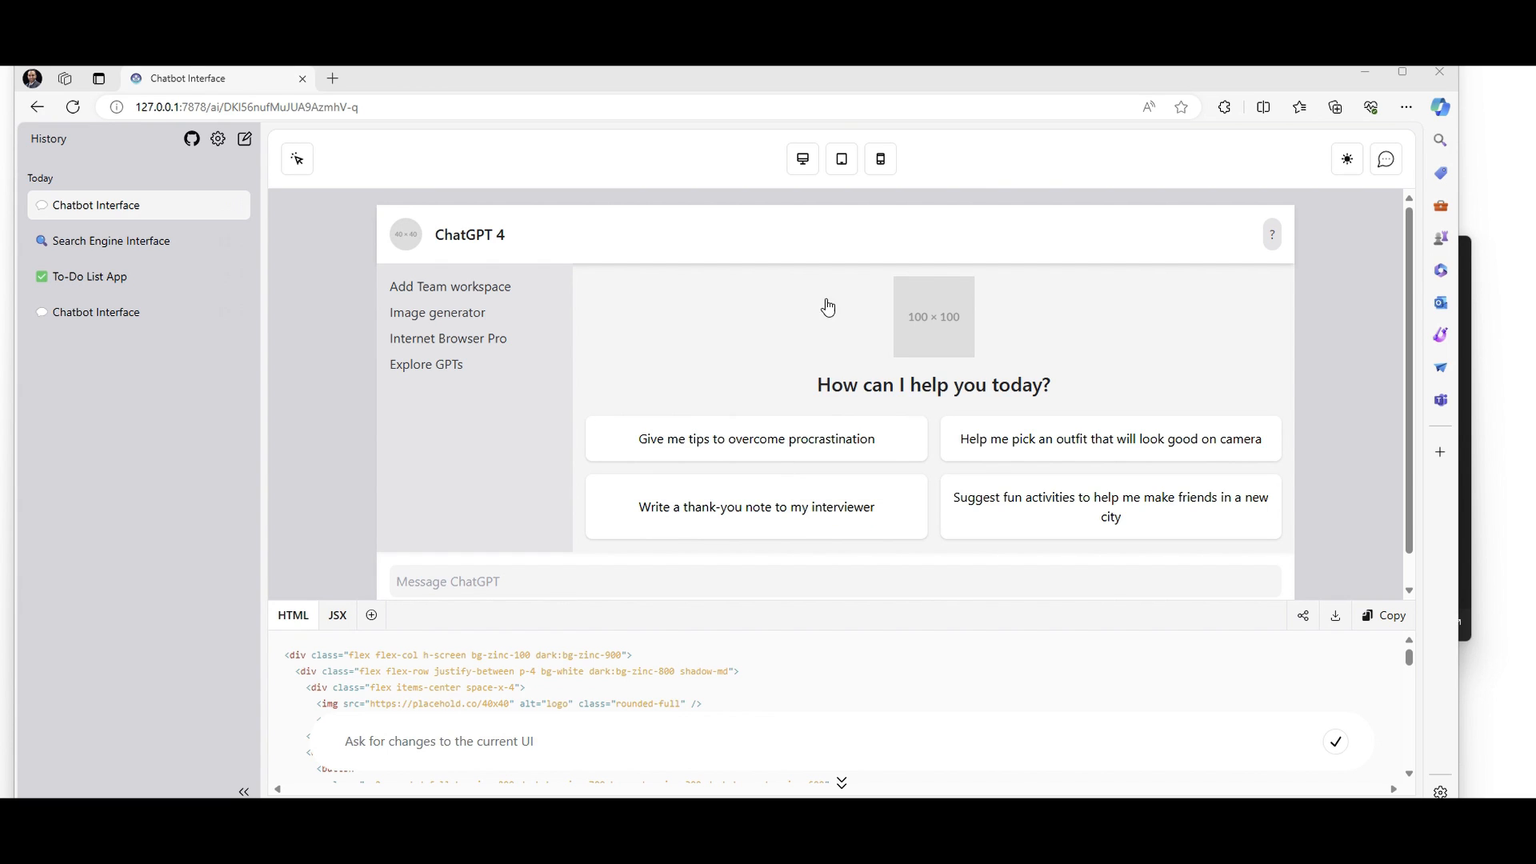
pyautogui.moveTo(802, 157)
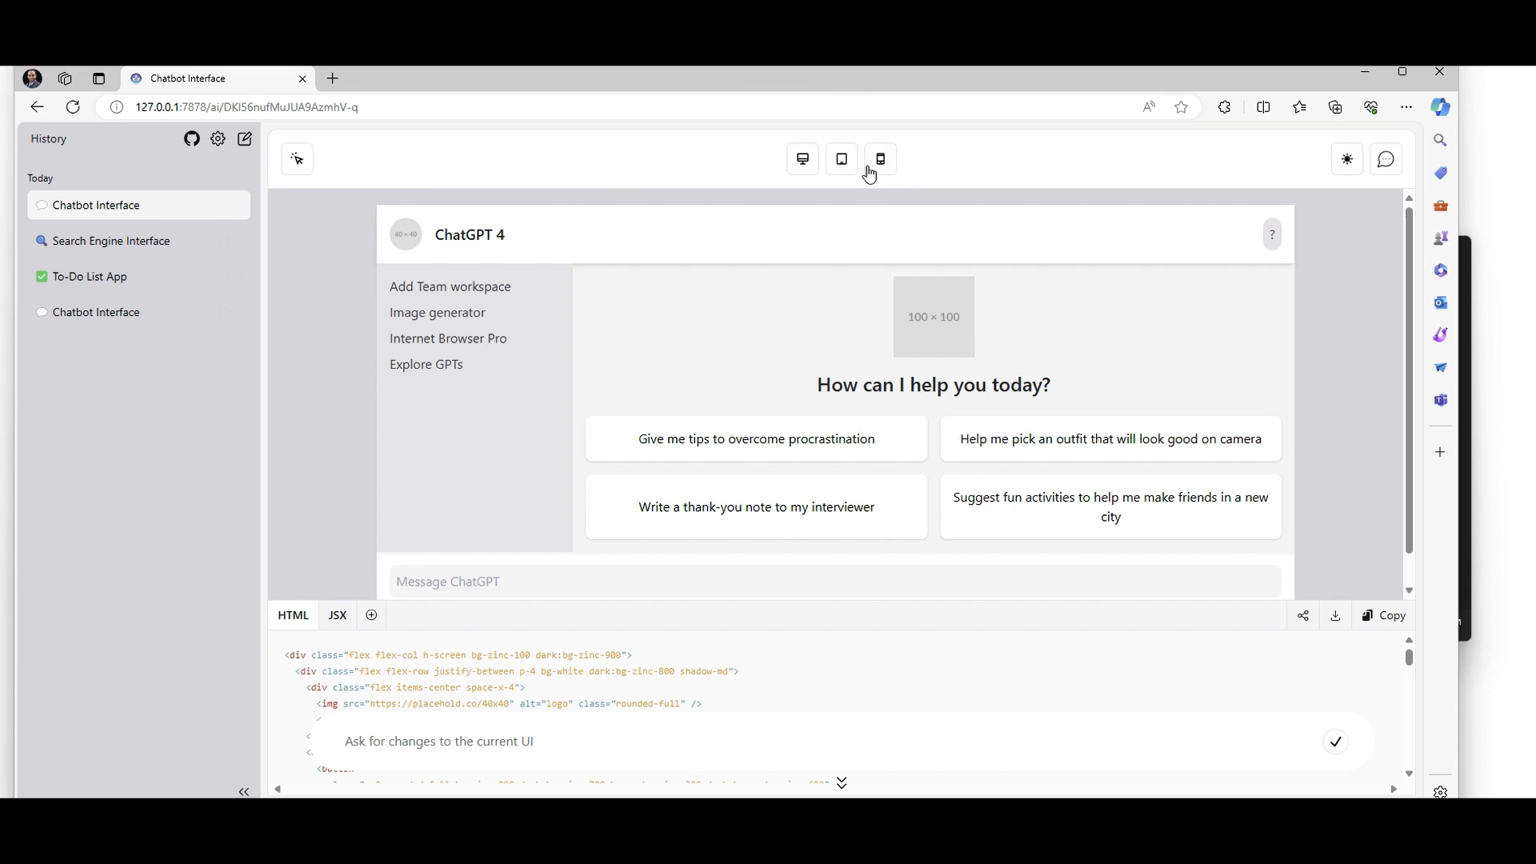
pyautogui.click(879, 158)
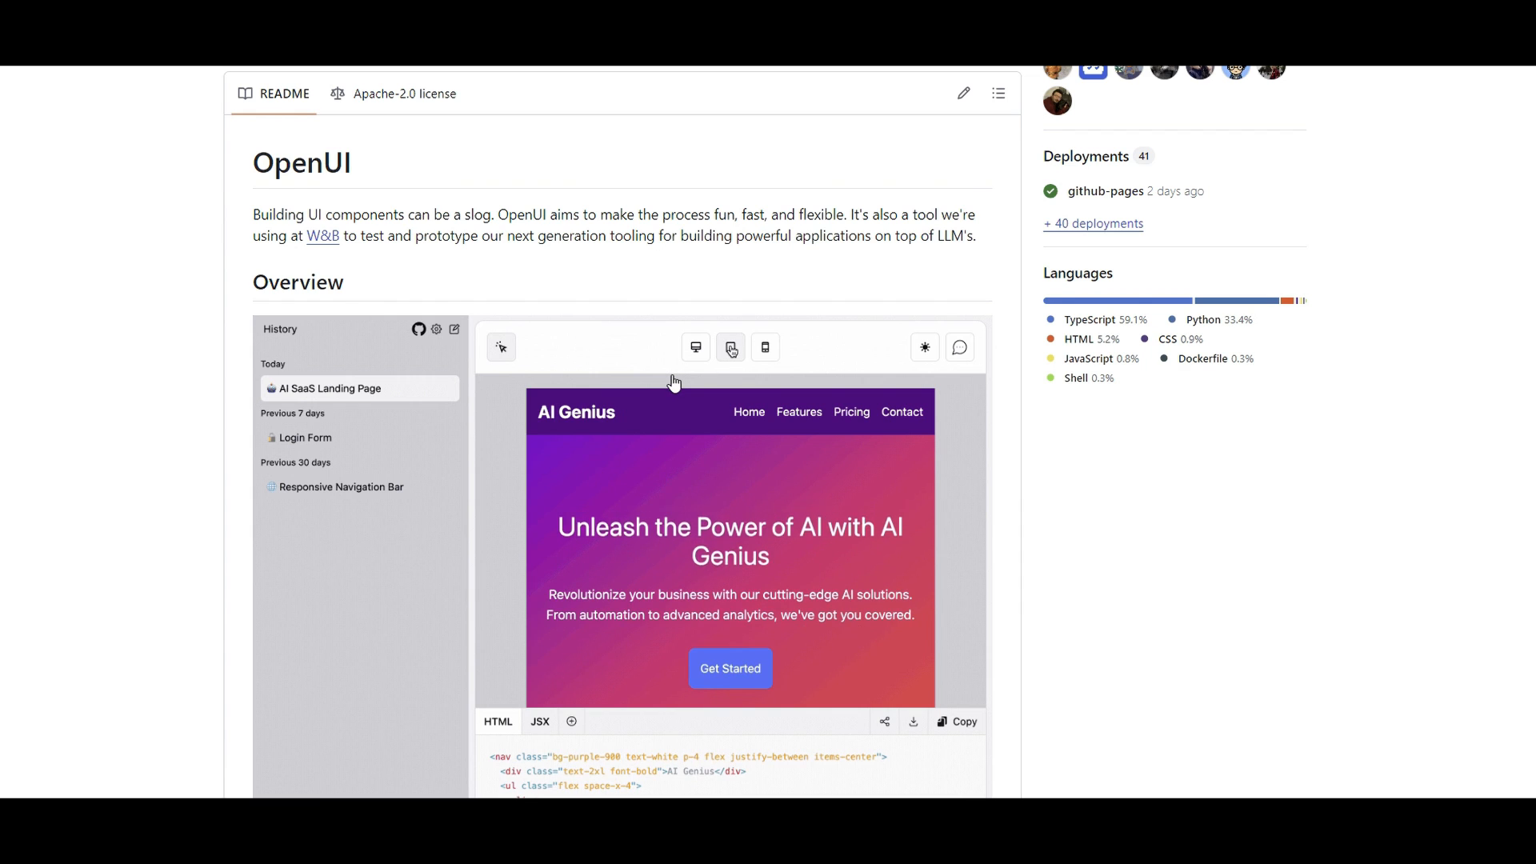
# View the README Overview demo showing the AI Genius landing page at mobile width
pyautogui.click(729, 346)
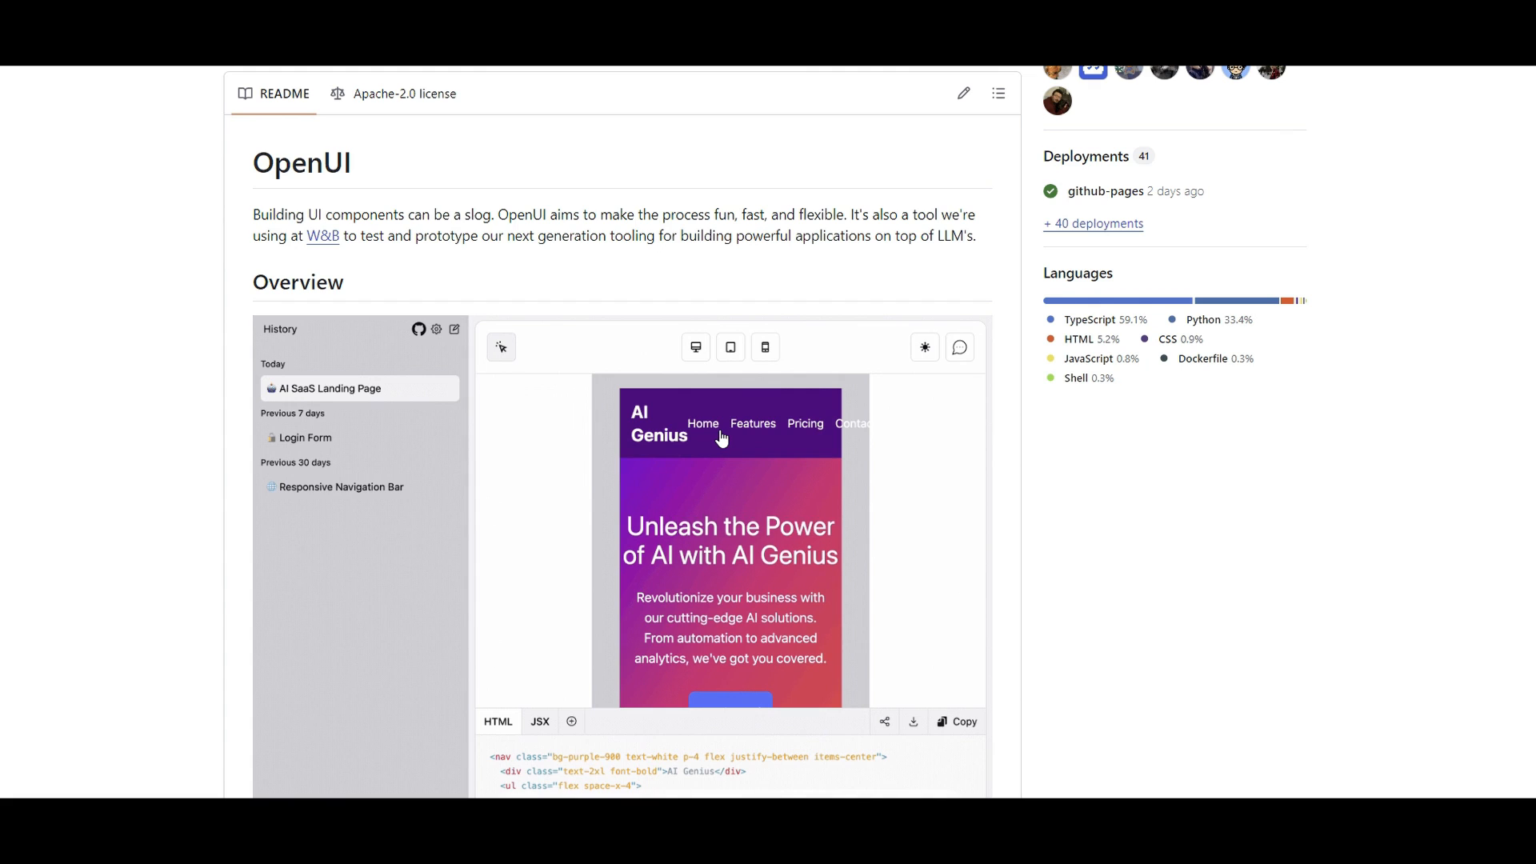
pyautogui.moveTo(721, 437)
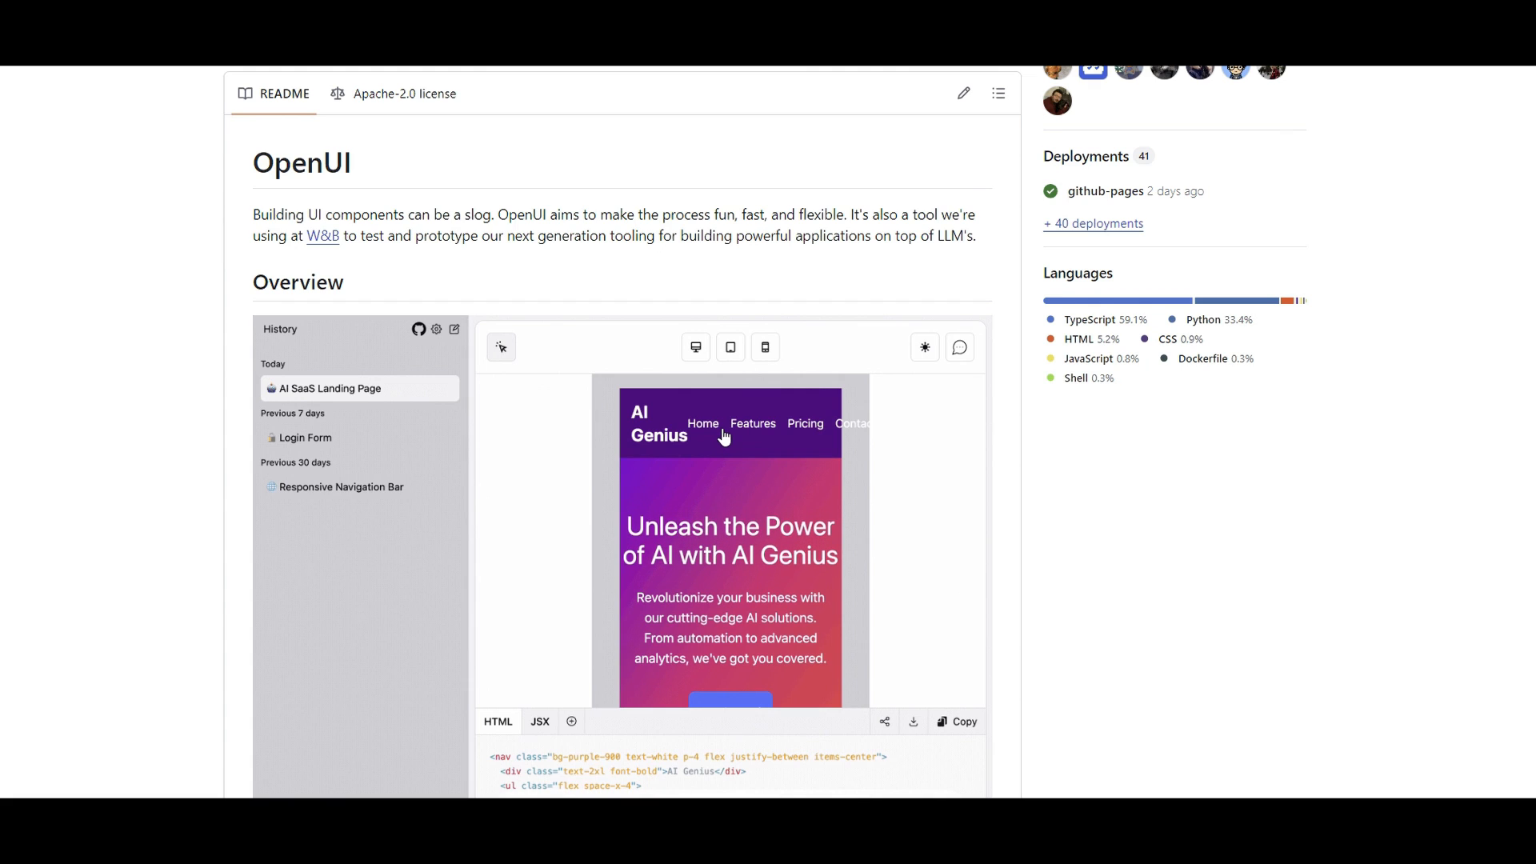